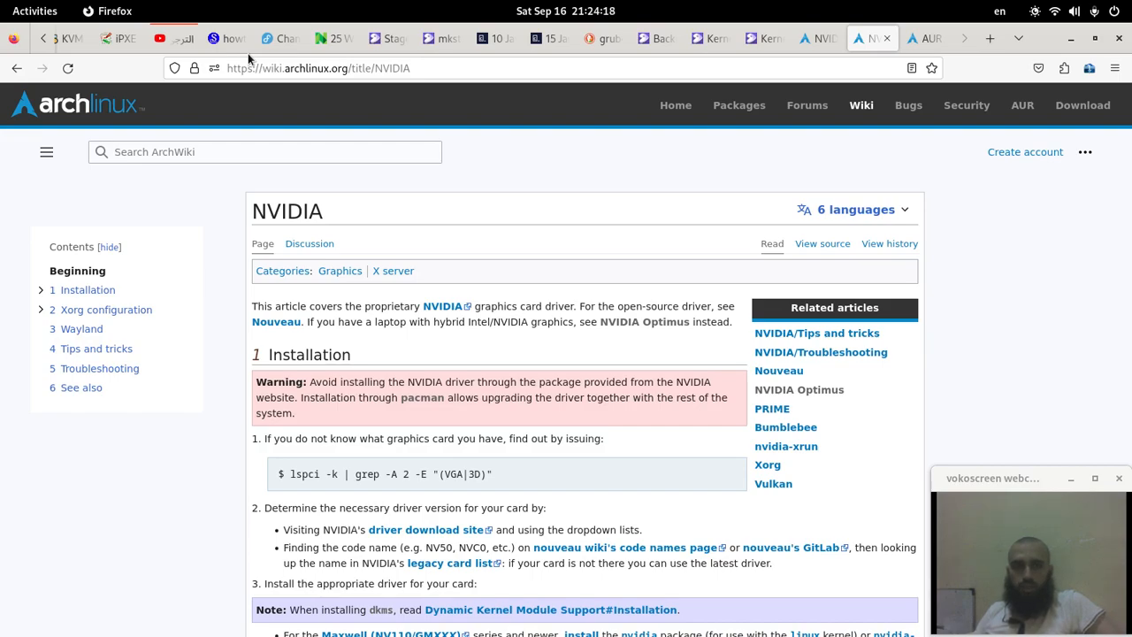
pyautogui.moveTo(510, 186)
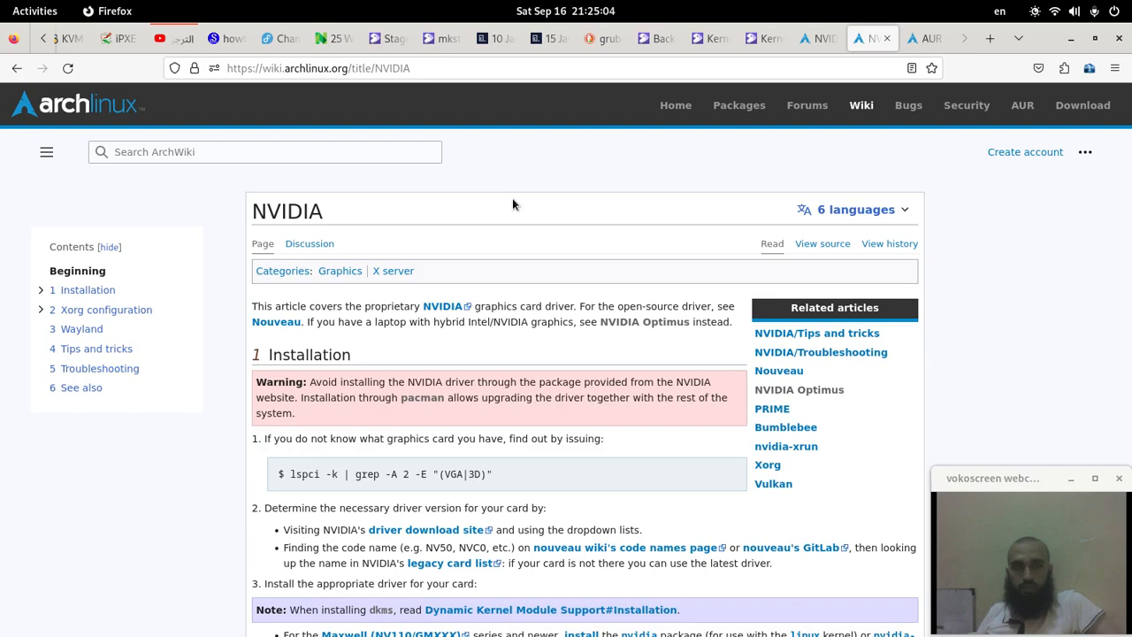
pyautogui.moveTo(560, 267)
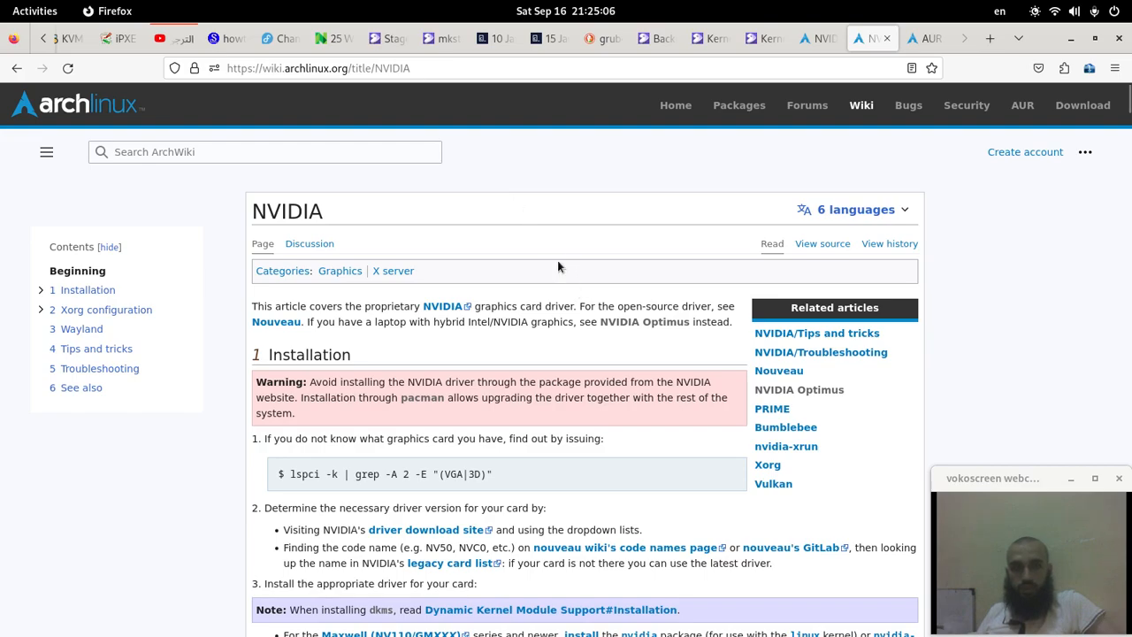
pyautogui.moveTo(689, 373)
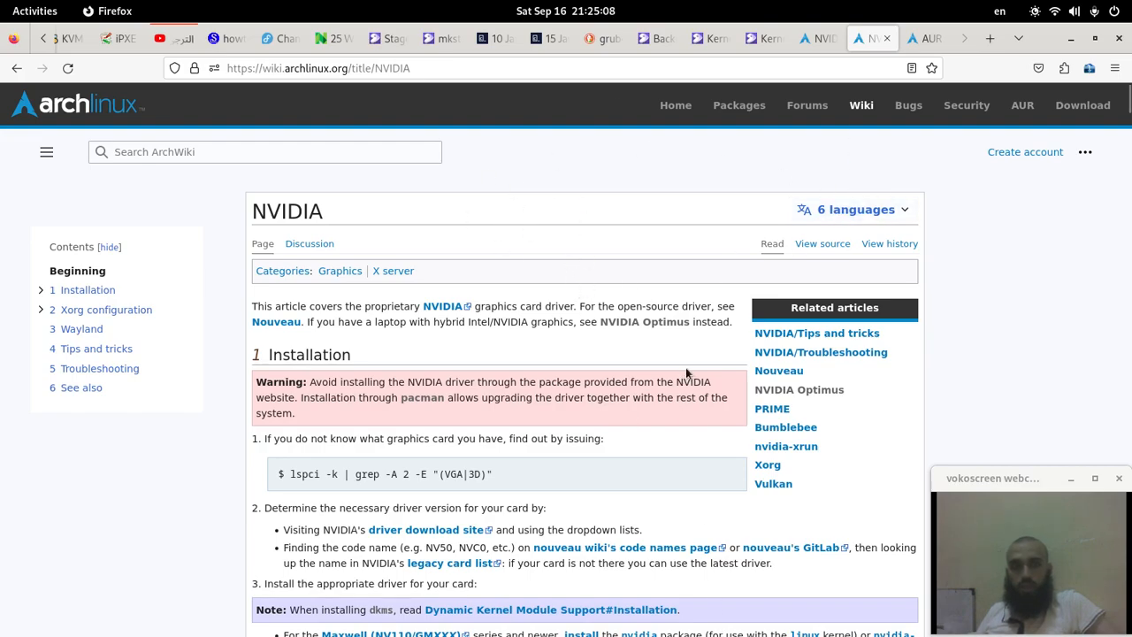
pyautogui.moveTo(640, 375)
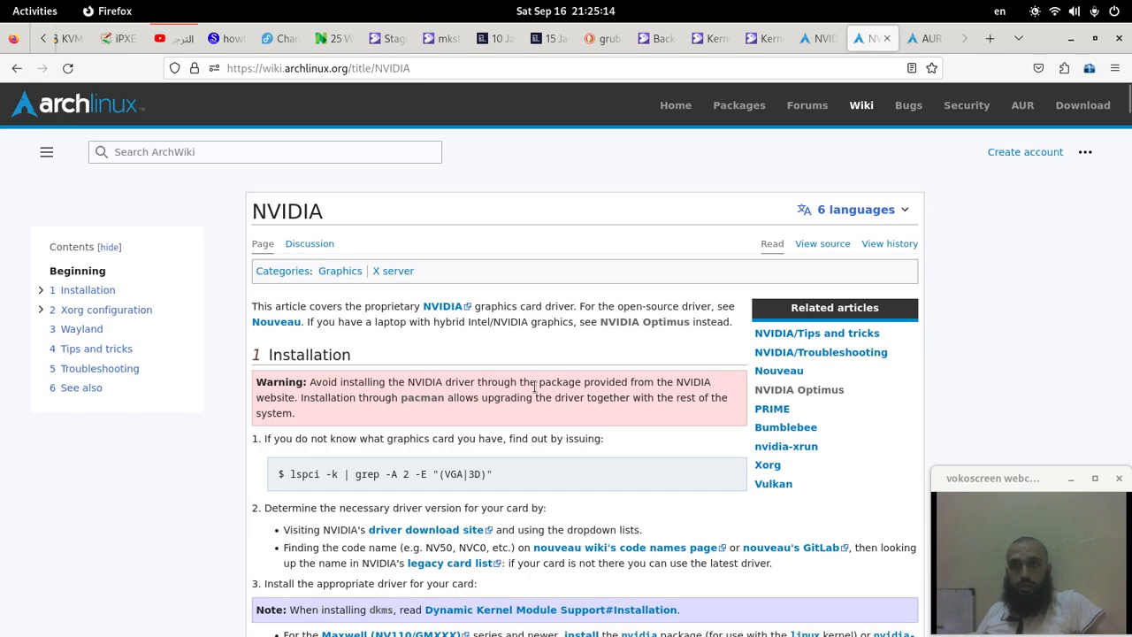
pyautogui.moveTo(546, 169)
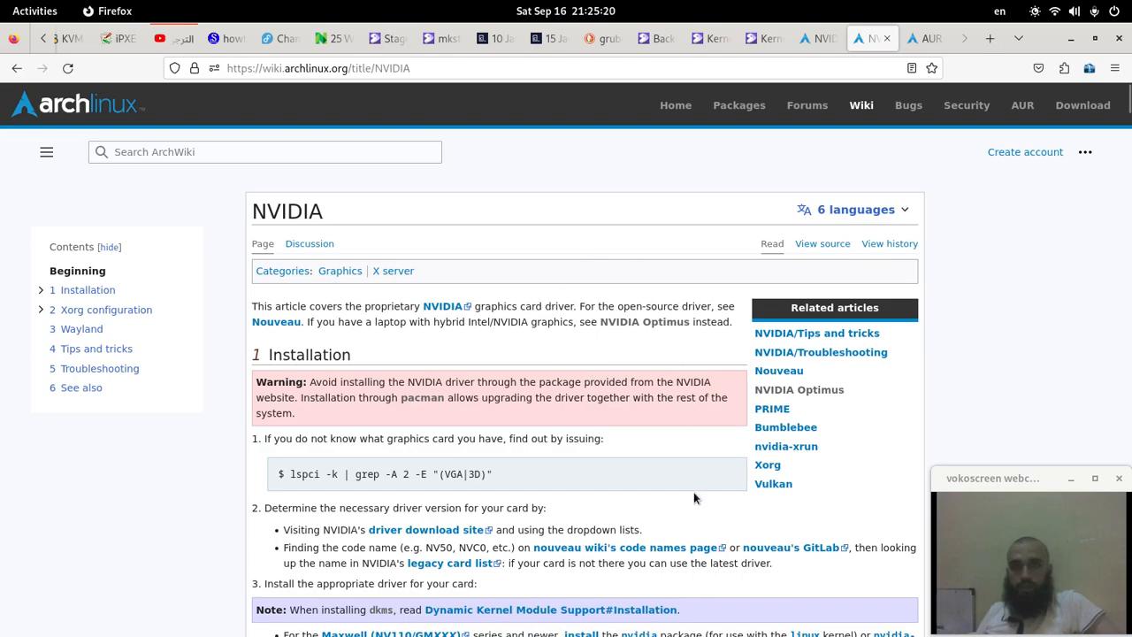
# Step: Scroll the NVIDIA article down to the Installation steps and Unsupported drivers subsection
pyautogui.scroll(-3)
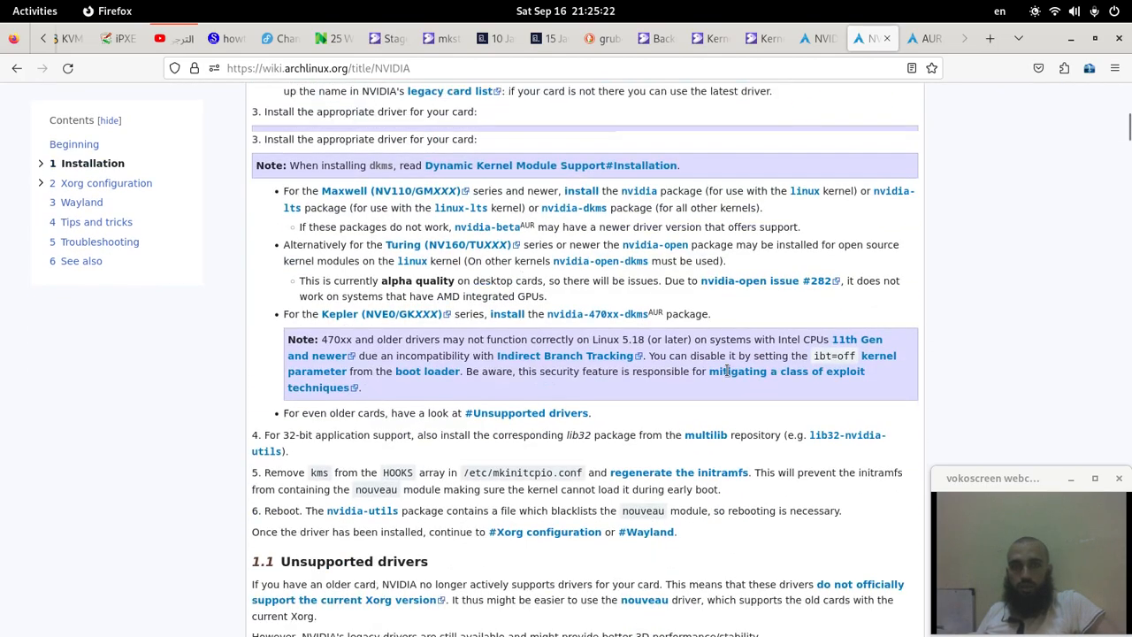
pyautogui.scroll(-3)
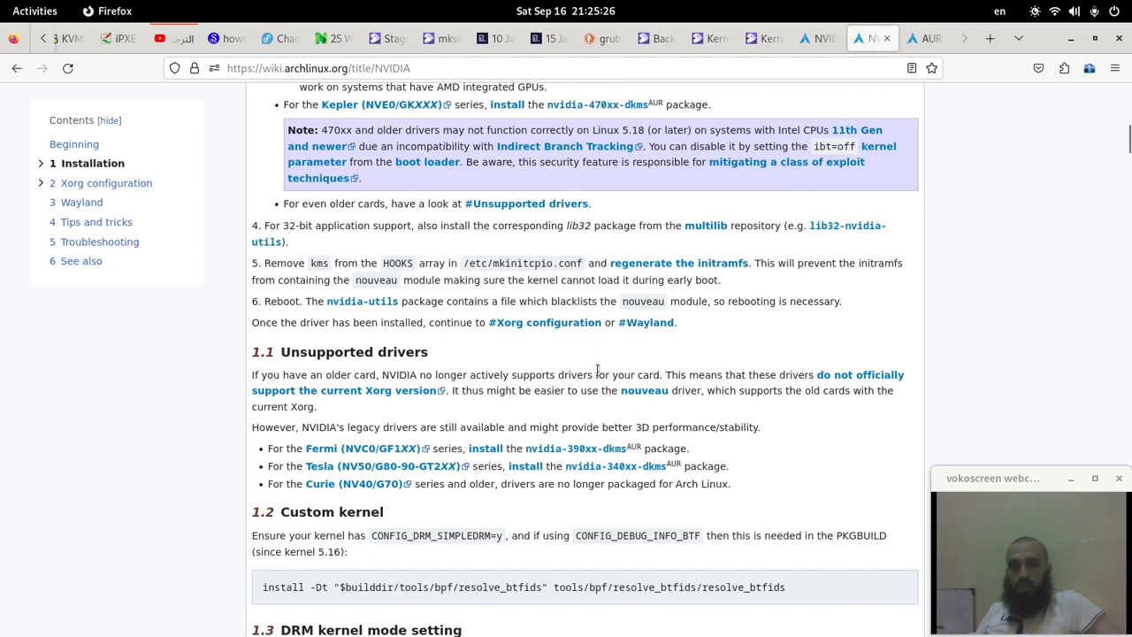
pyautogui.scroll(3)
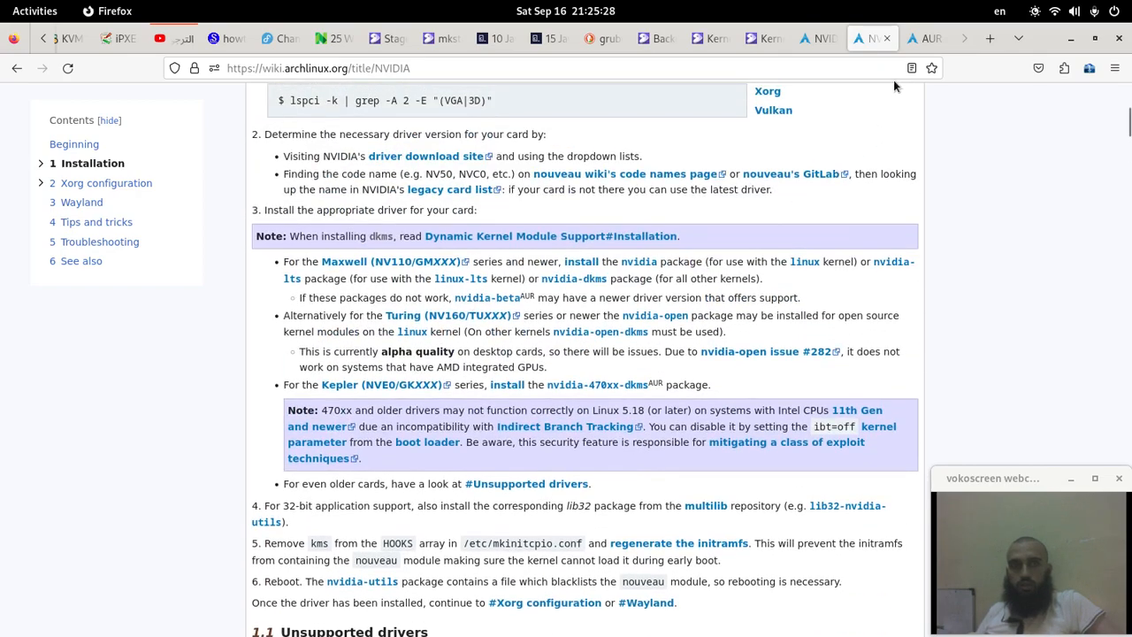
pyautogui.scroll(-3)
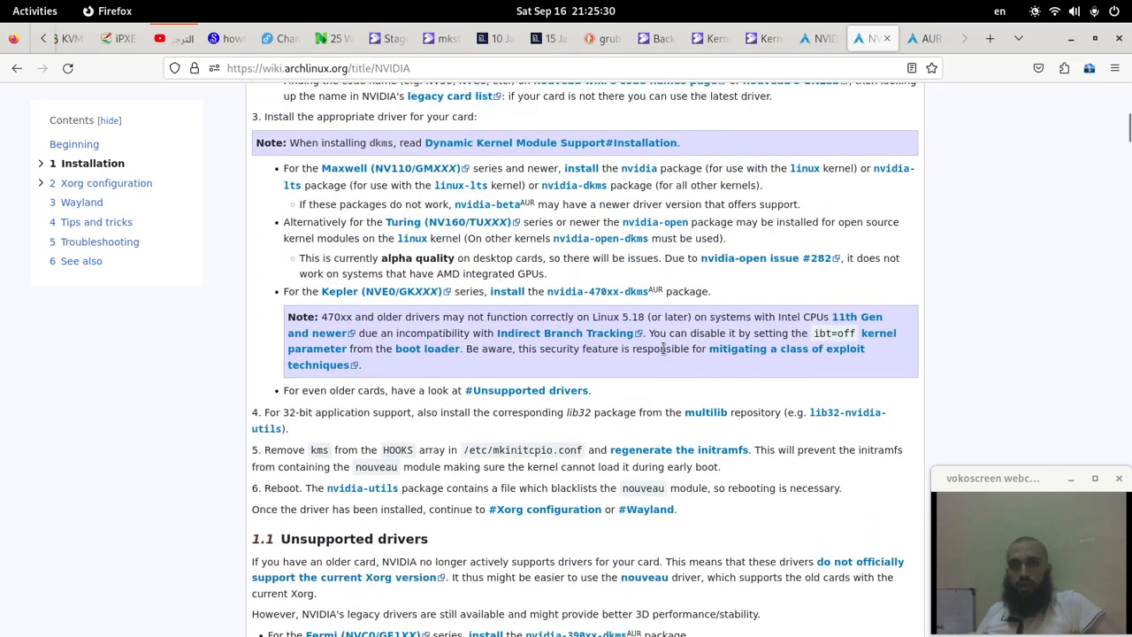
pyautogui.scroll(-3)
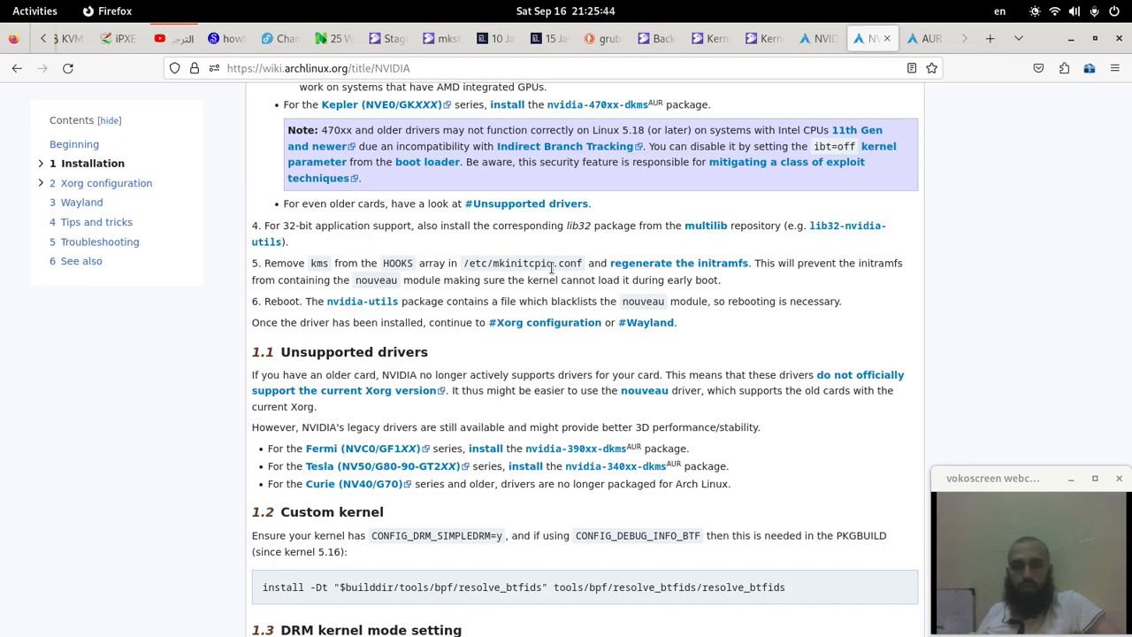
pyautogui.moveTo(724, 301)
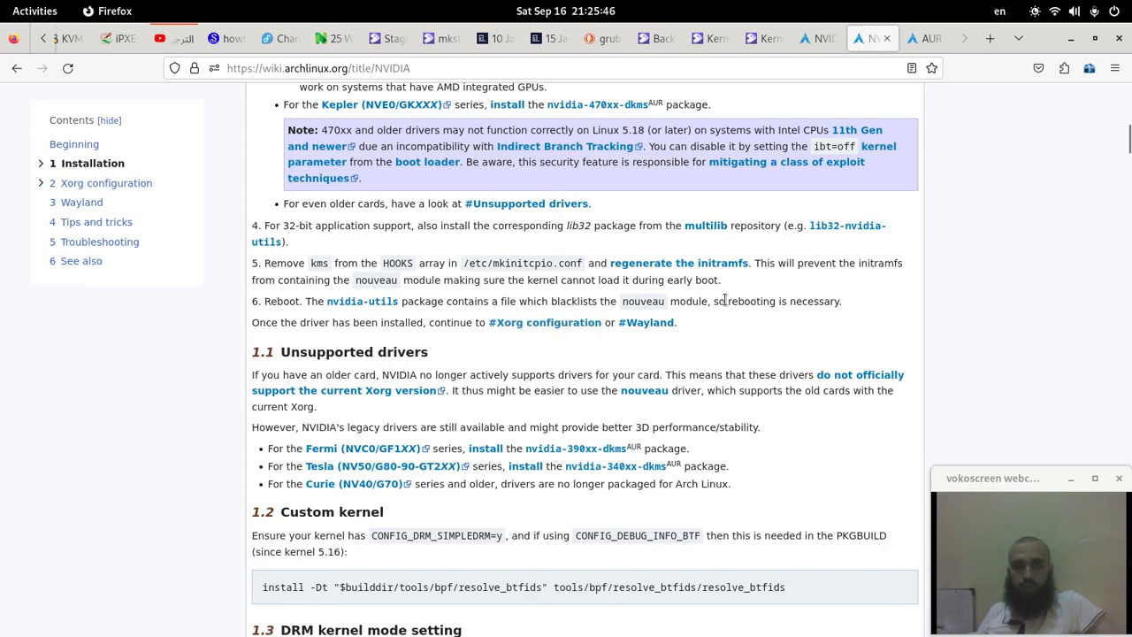
pyautogui.moveTo(764, 375)
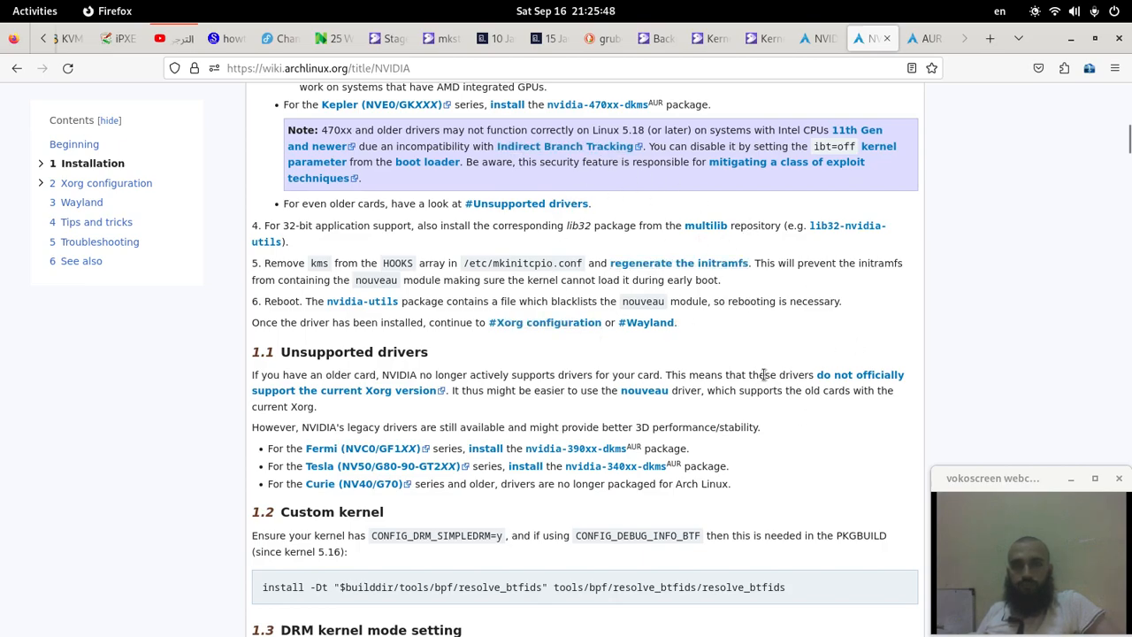
pyautogui.moveTo(685, 376)
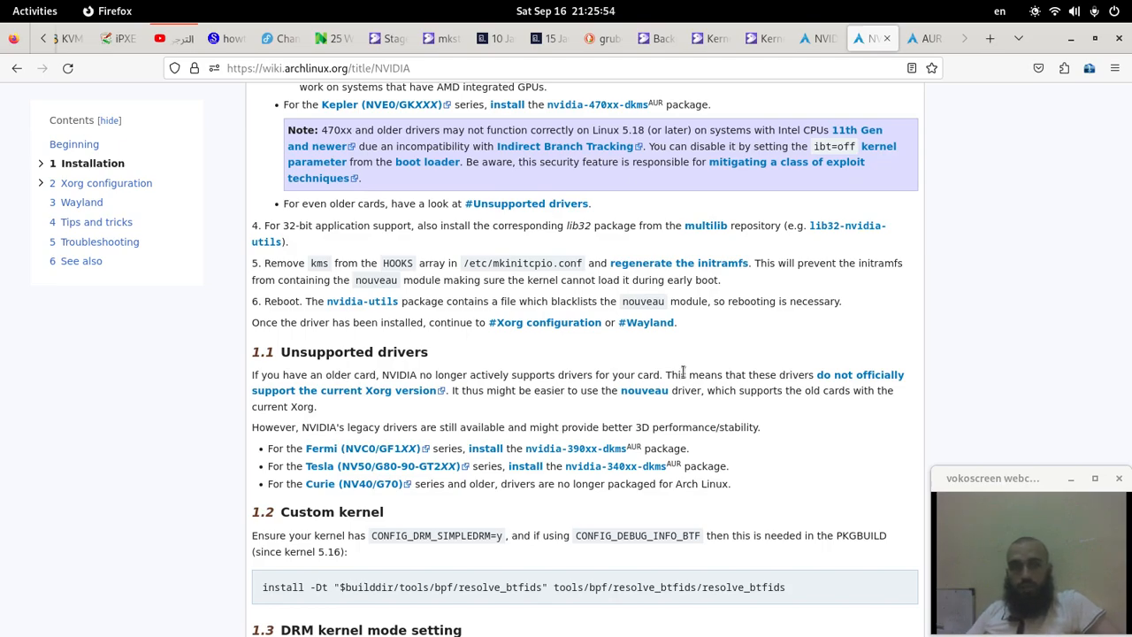
pyautogui.moveTo(687, 347)
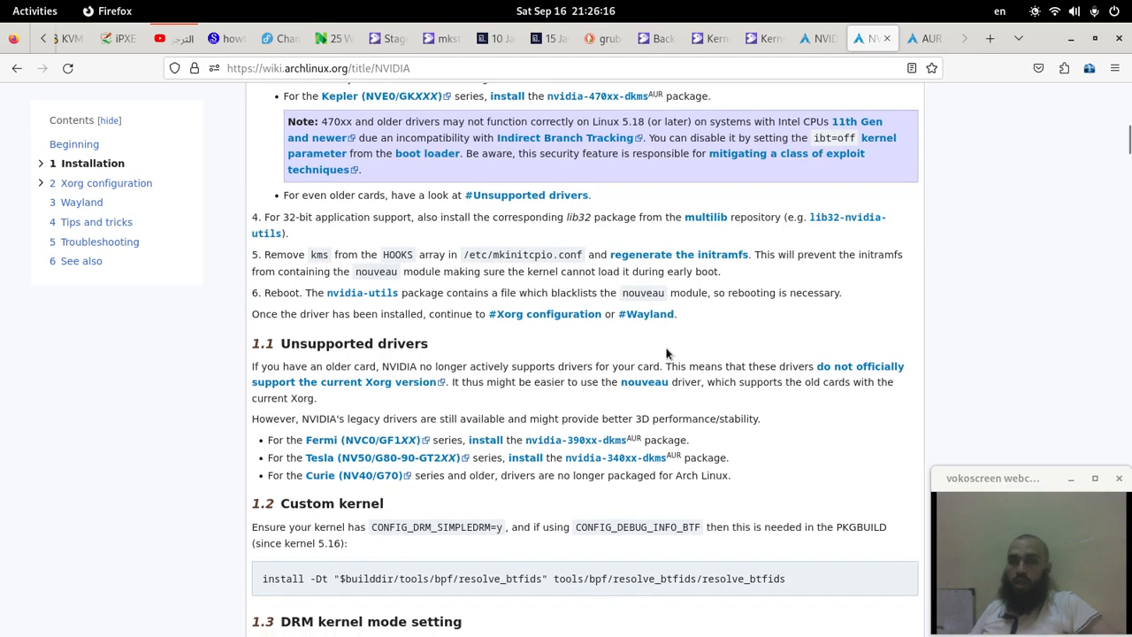
# Step: Scroll past DRM kernel mode setting to the Early loading, mkinitcpio and pacman hook subsections
pyautogui.scroll(-3)
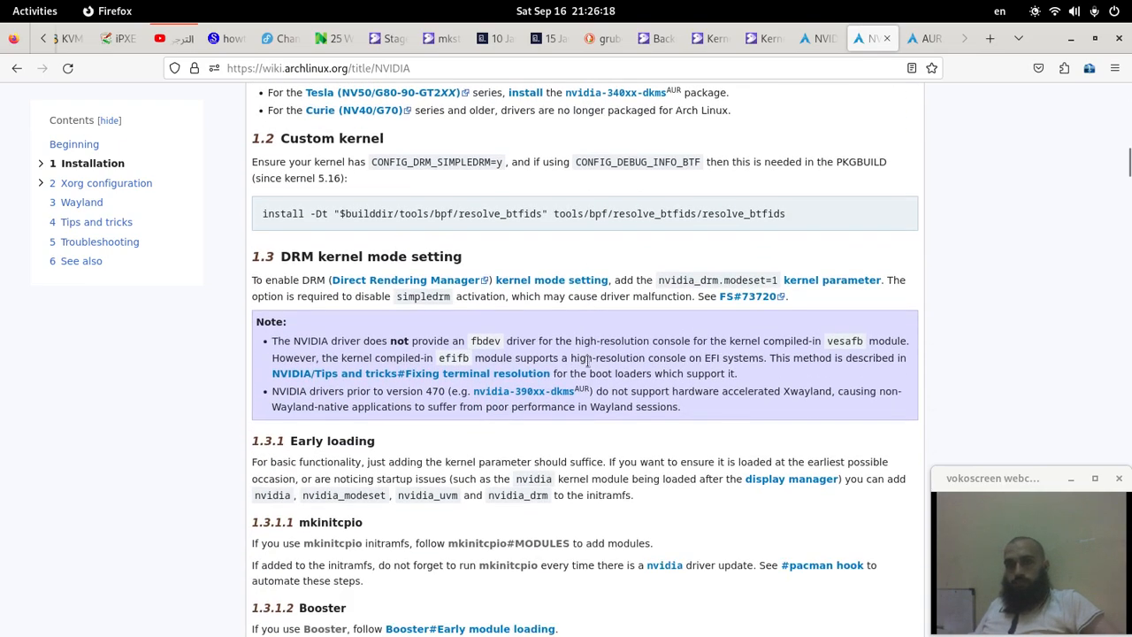
pyautogui.scroll(-3)
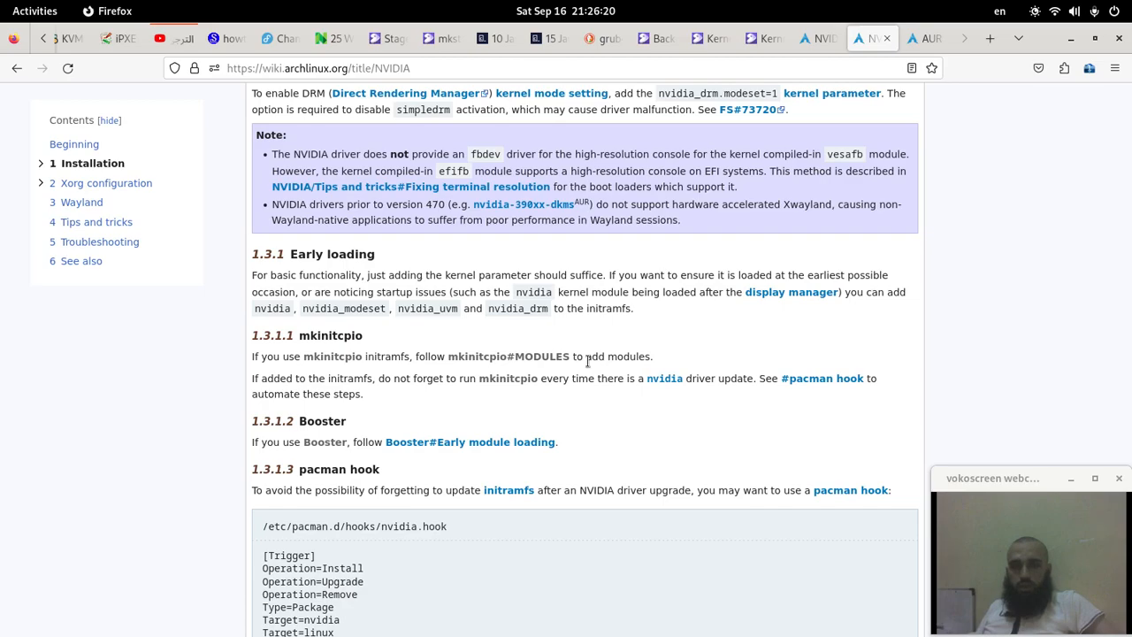
pyautogui.scroll(-3)
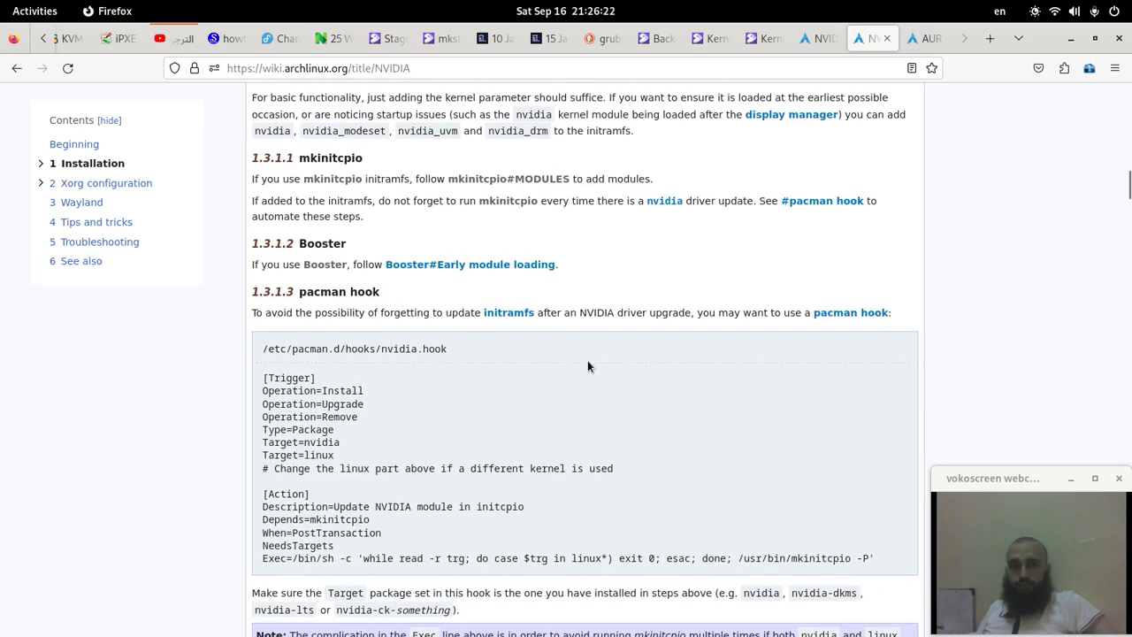
pyautogui.scroll(3)
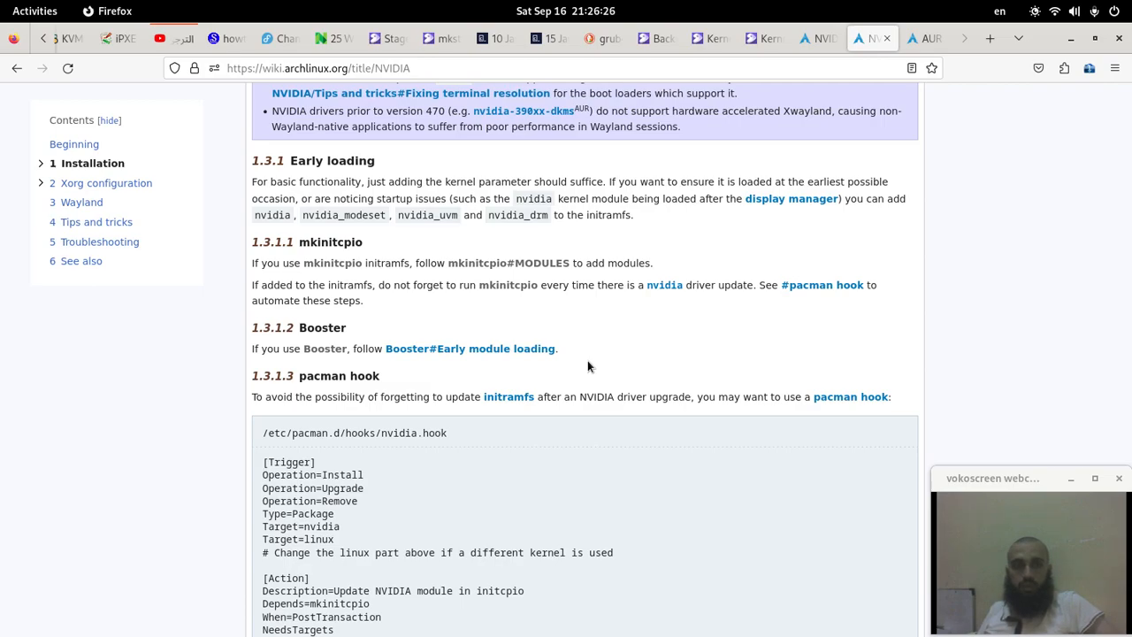
pyautogui.moveTo(605, 365)
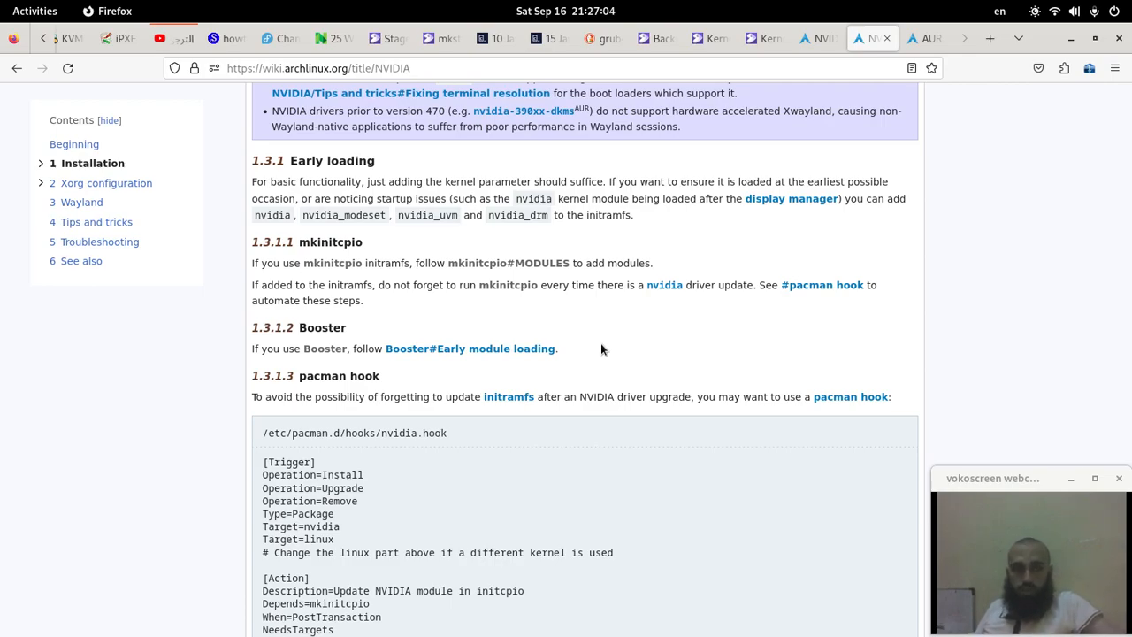
pyautogui.moveTo(623, 280)
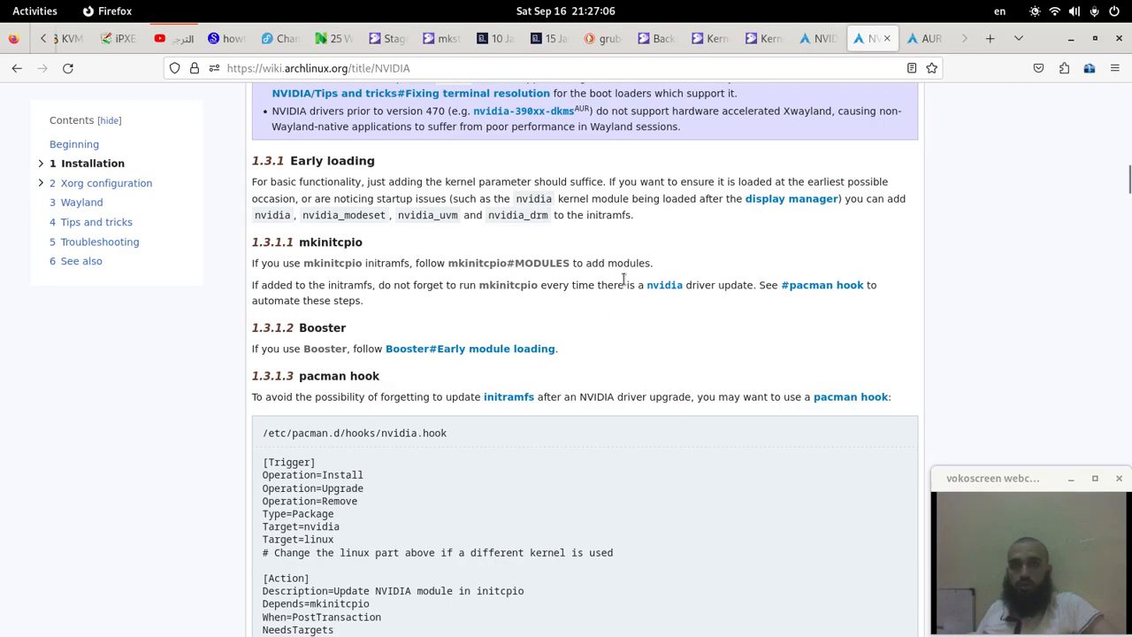
pyautogui.moveTo(558, 308)
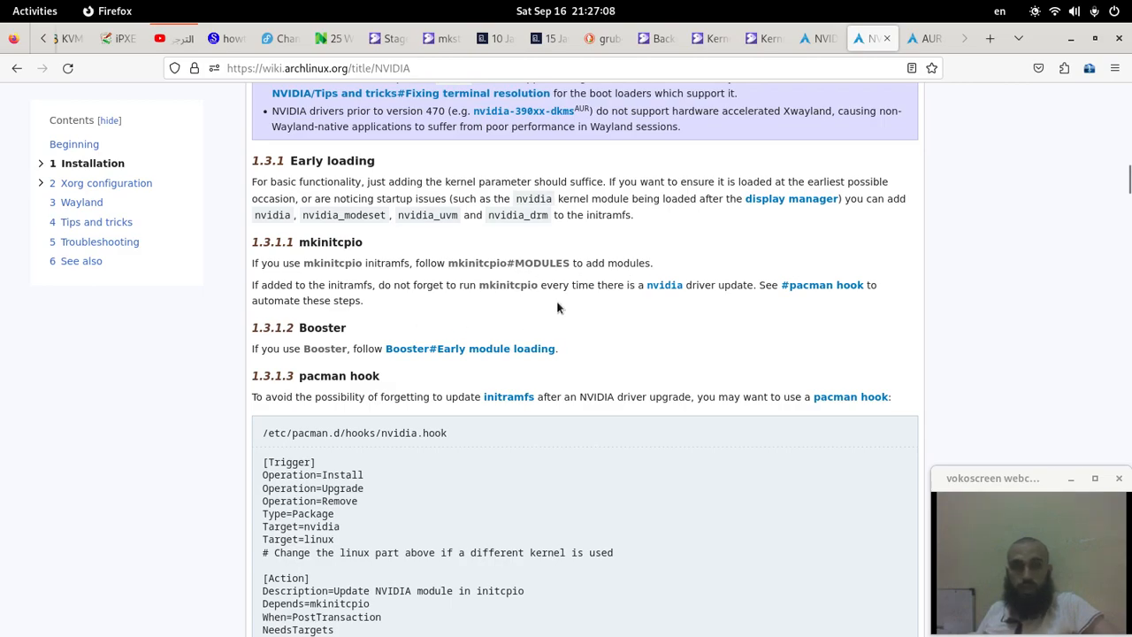
pyautogui.moveTo(550, 304)
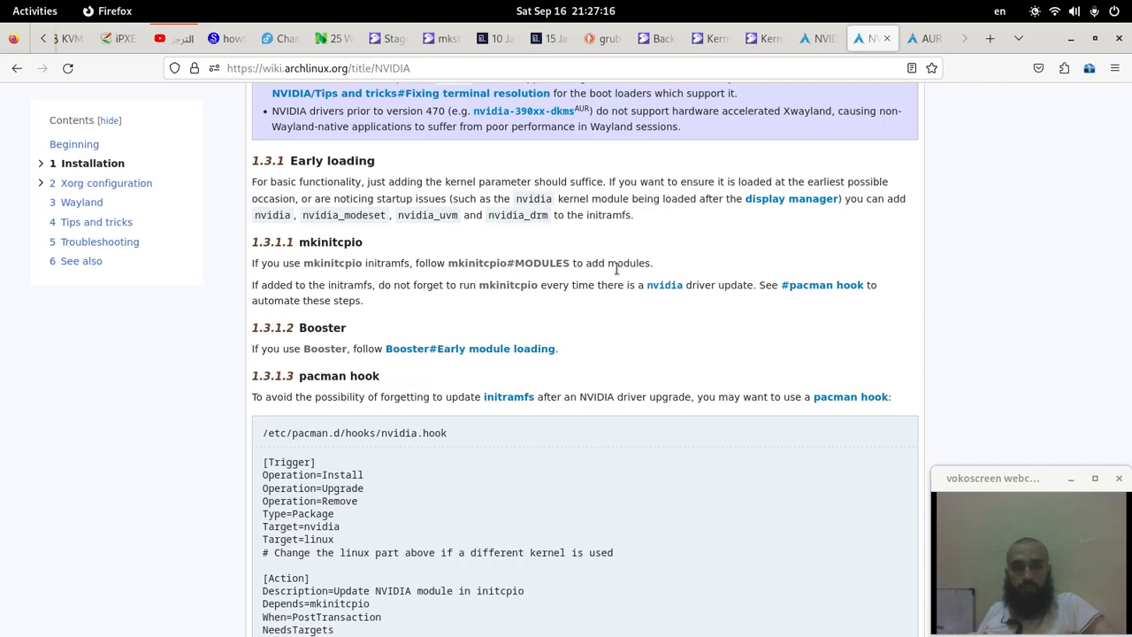
pyautogui.moveTo(584, 248)
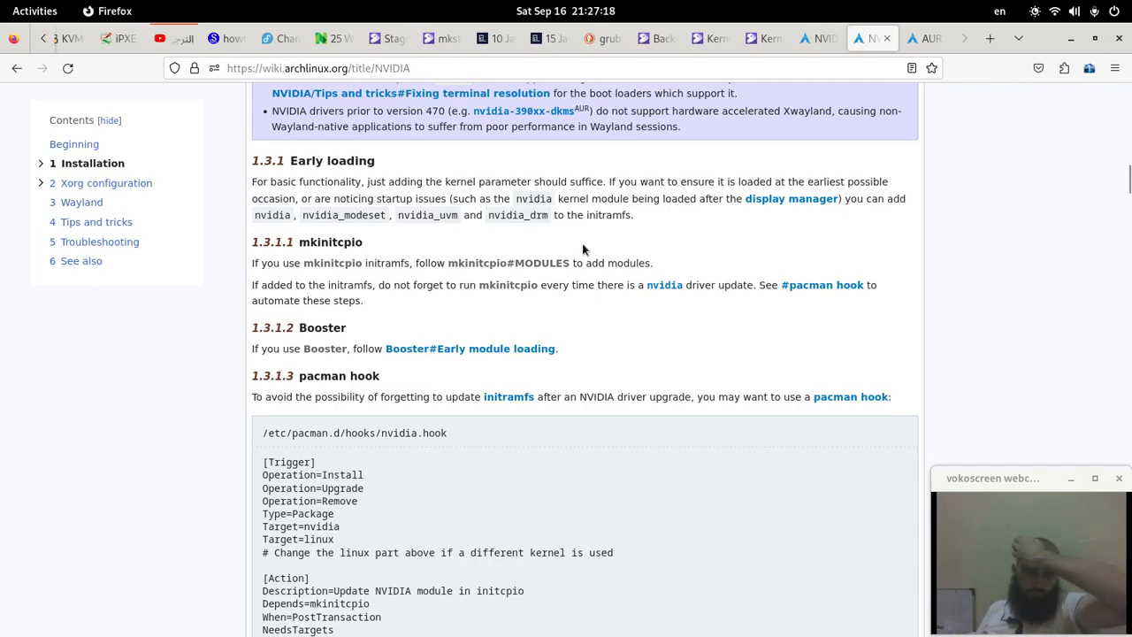
pyautogui.moveTo(694, 263)
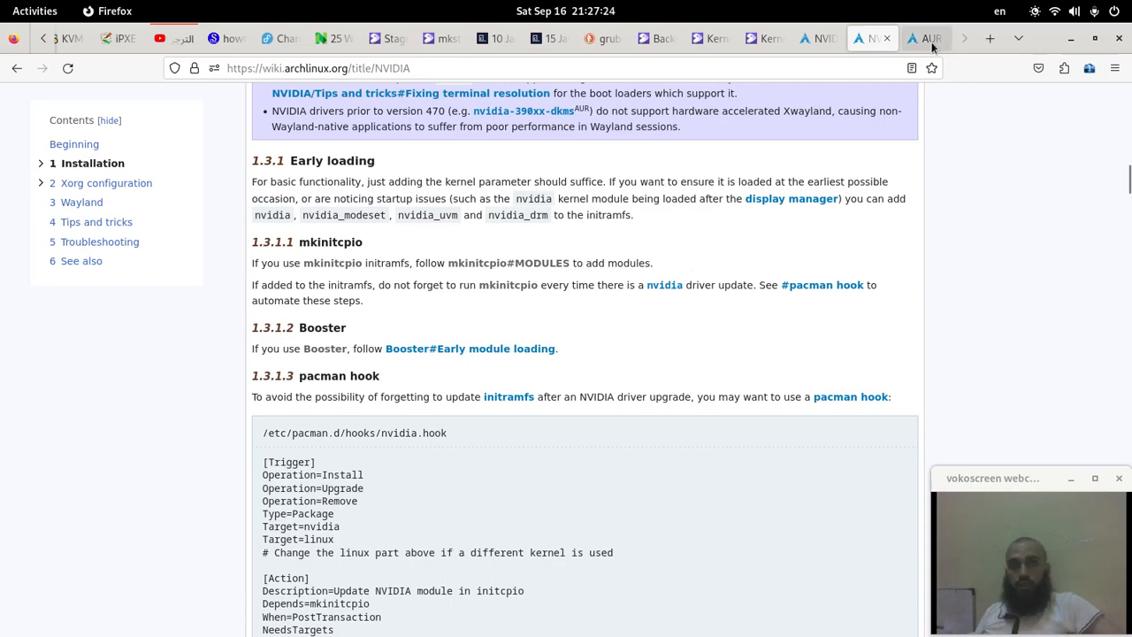
# Step: Select the nvidia-340xx-lts-dkms package name in the AUR results for copying
pyautogui.click(927, 39)
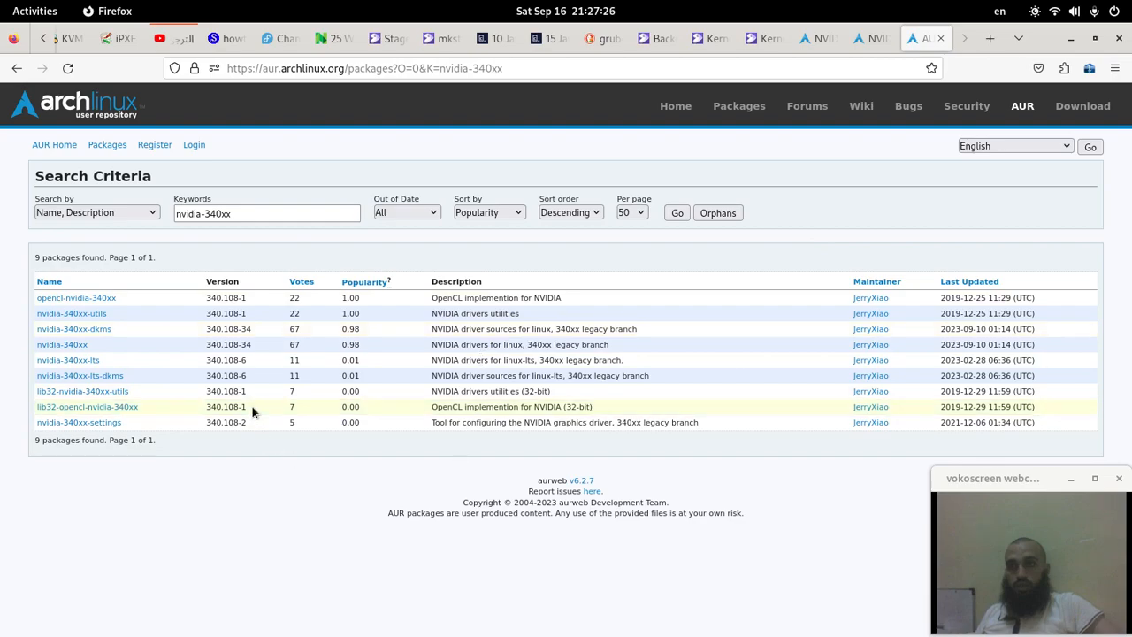
pyautogui.moveTo(416, 361)
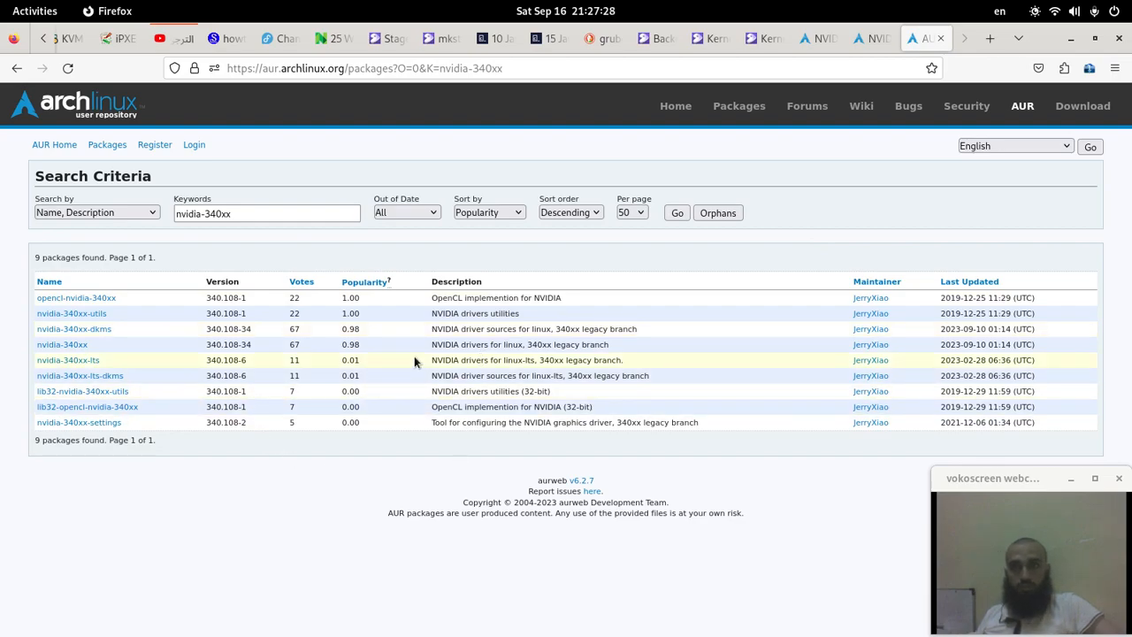
pyautogui.moveTo(21, 382)
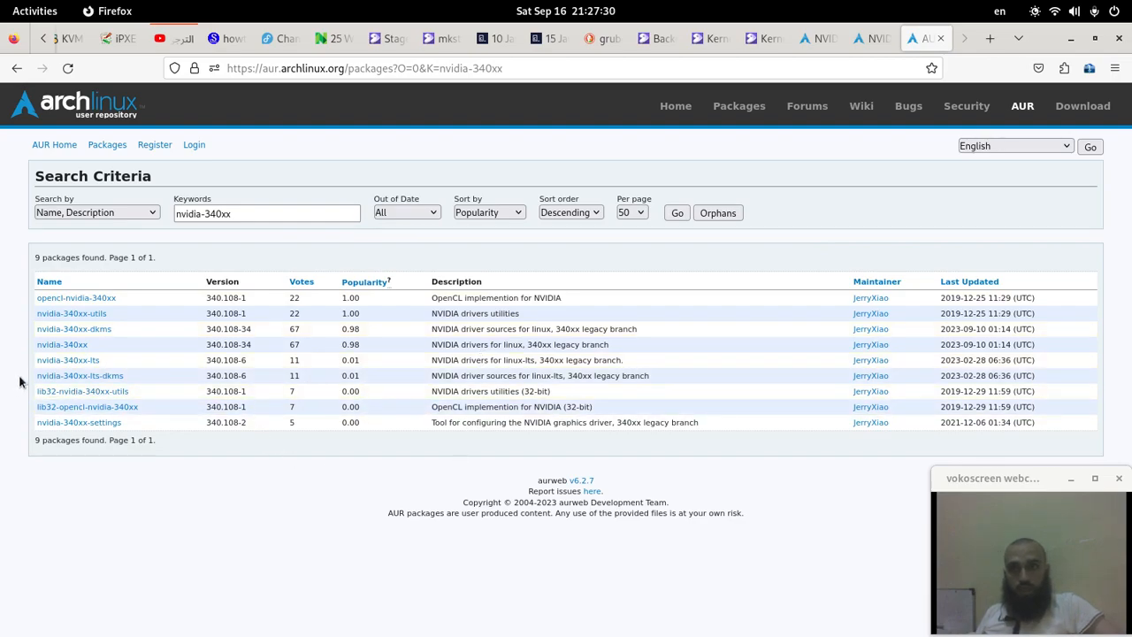
pyautogui.doubleClick(80, 375)
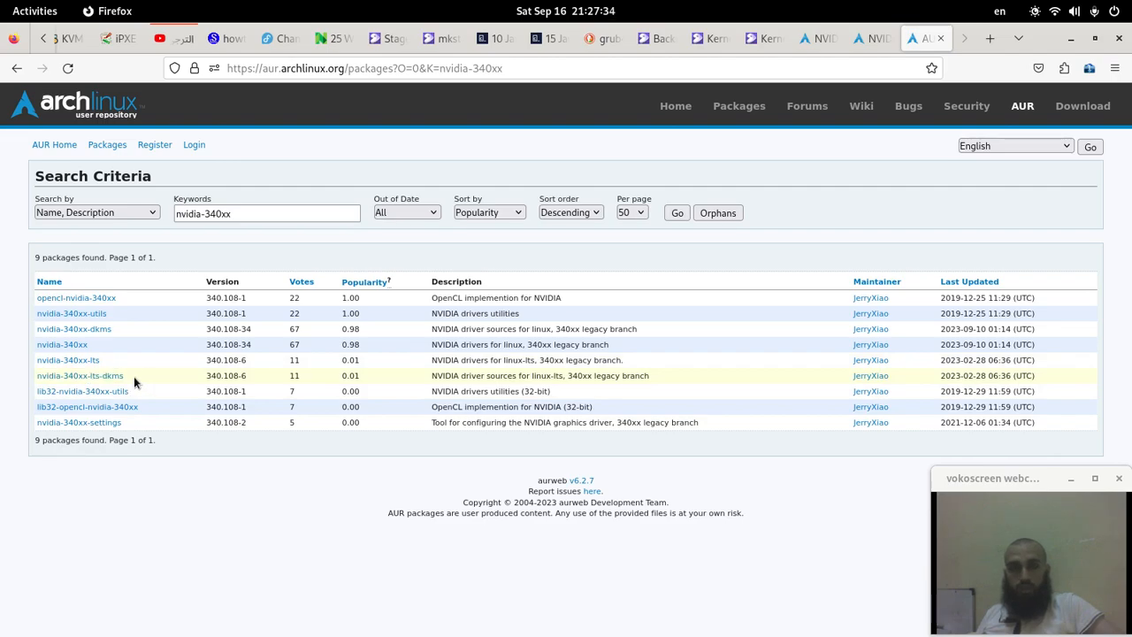
pyautogui.doubleClick(79, 375)
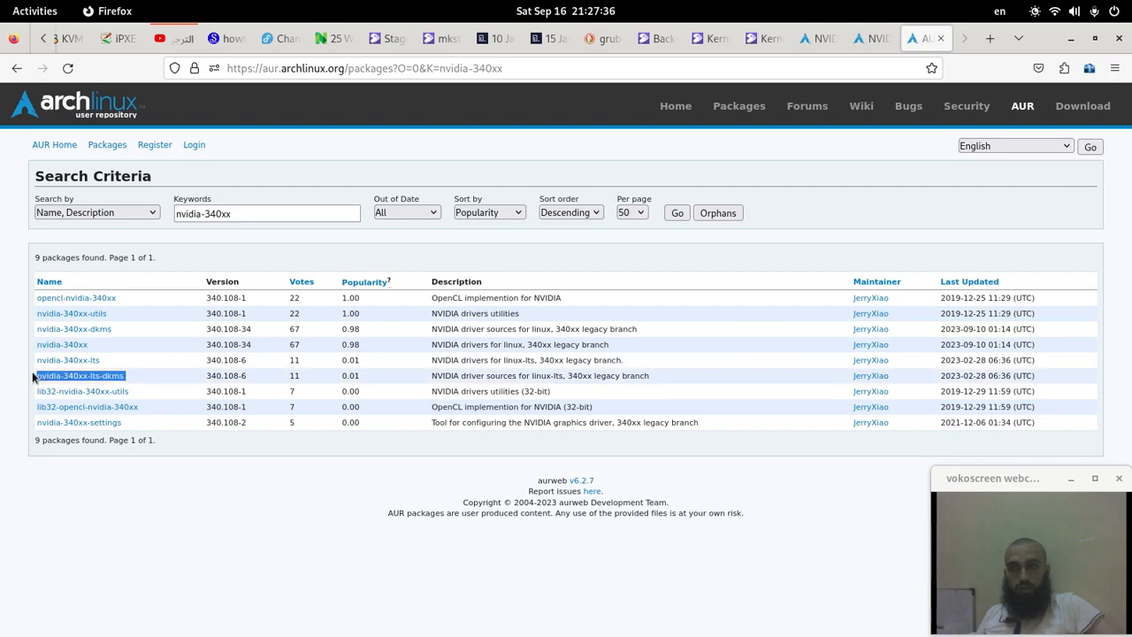
pyautogui.moveTo(159, 375)
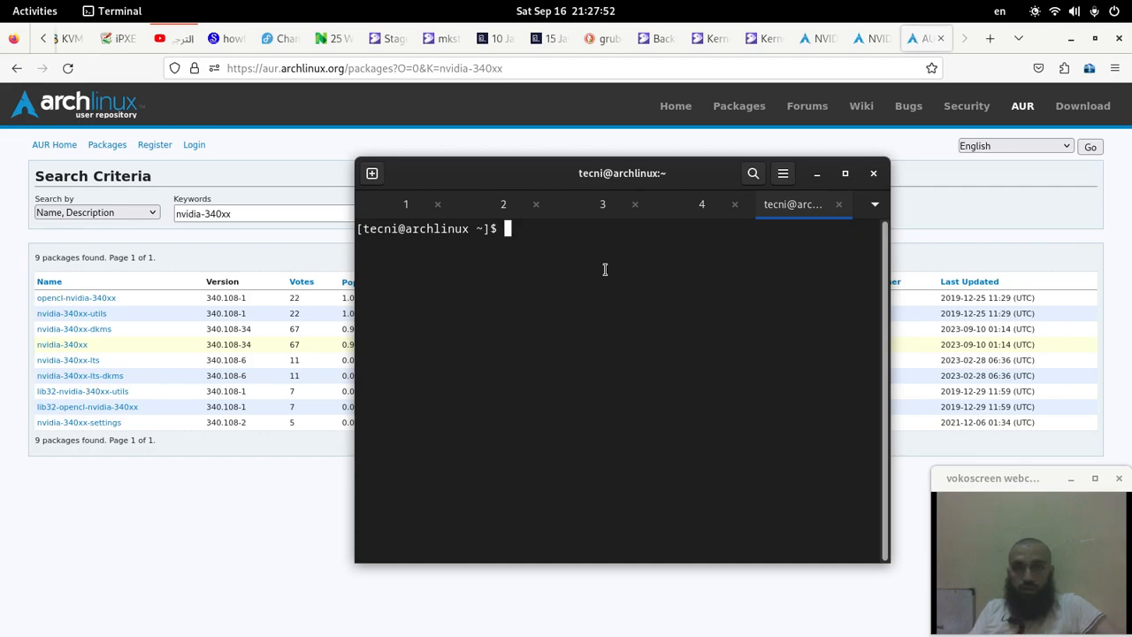
# Step: Run yay -S nvidia-340xx-lts-dkms to begin the AUR driver installation
pyautogui.write('y')
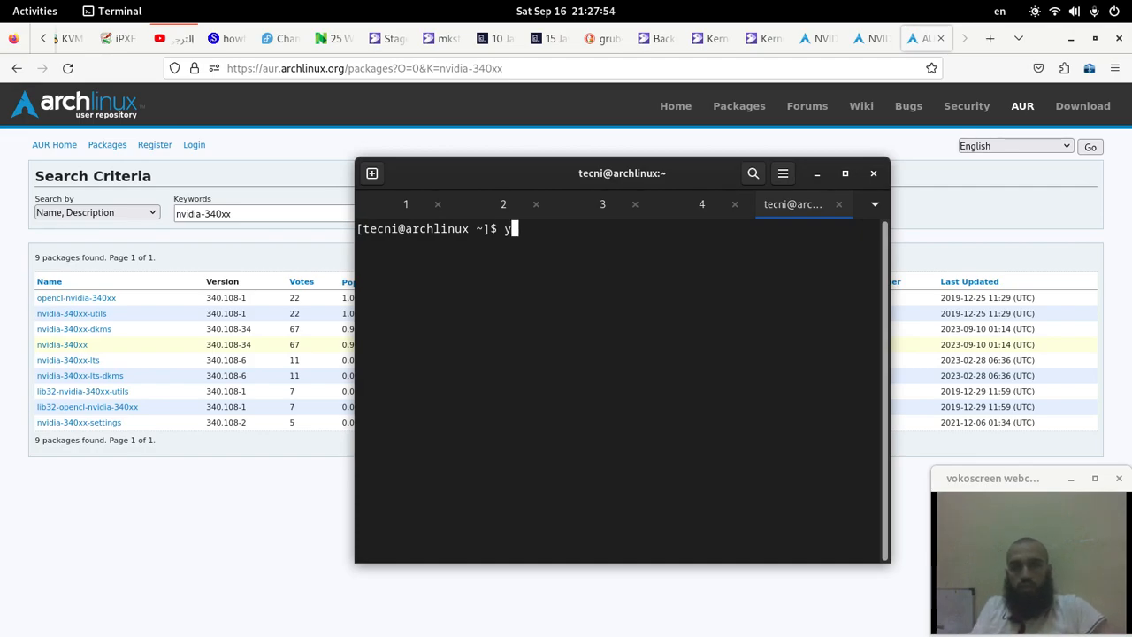
pyautogui.write('ay -S')
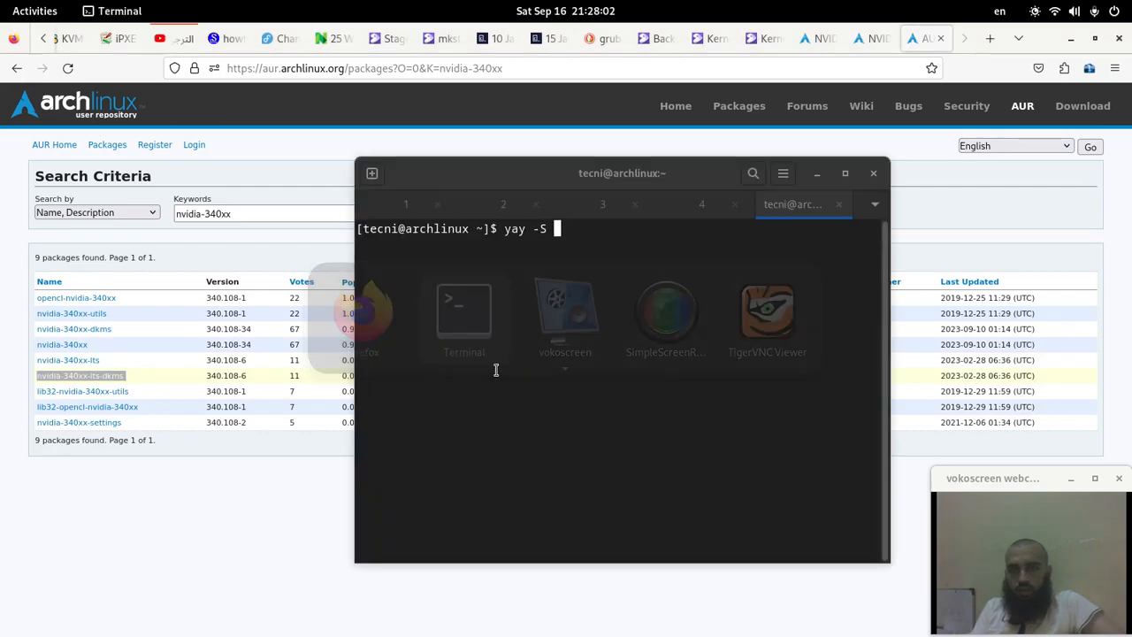
pyautogui.write('nvidia-340xx-lts-dkms')
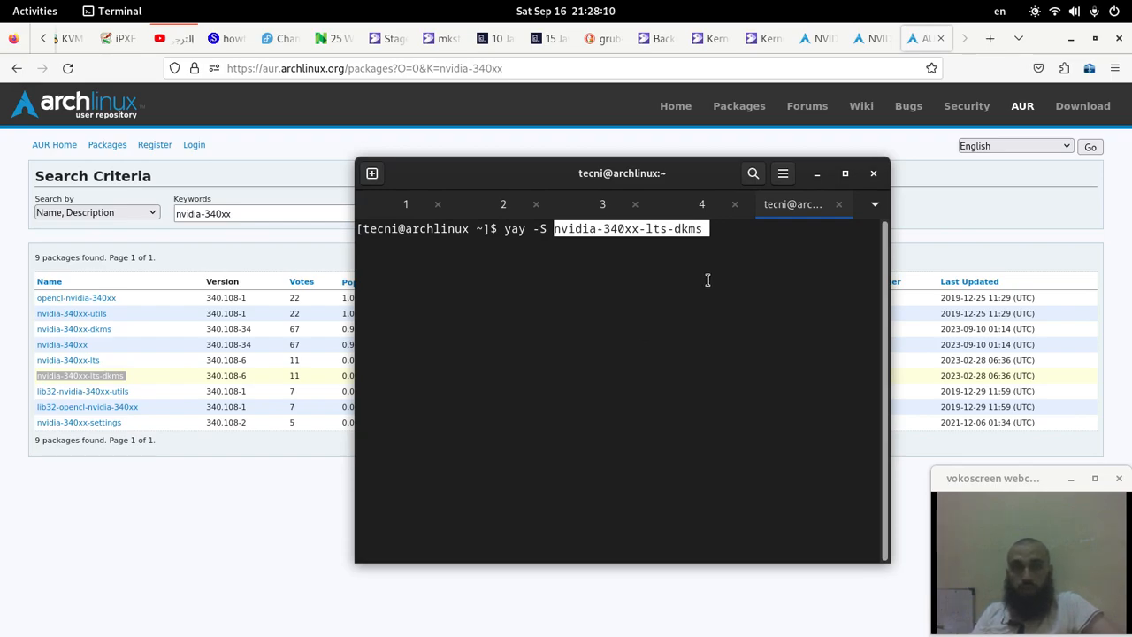
pyautogui.moveTo(726, 255)
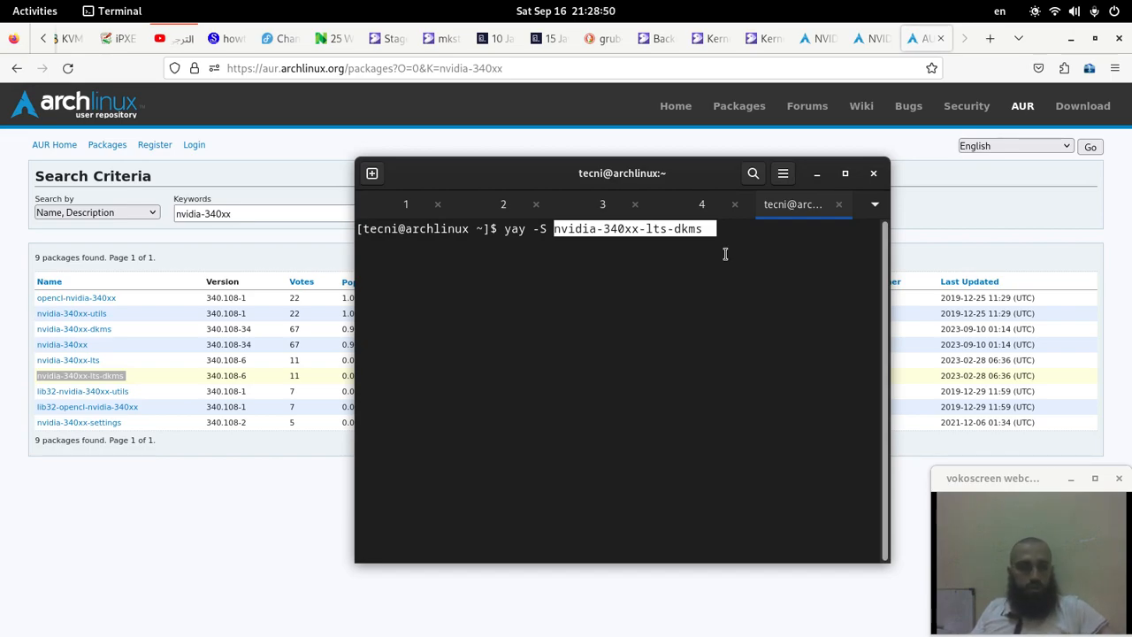
pyautogui.press('Return')
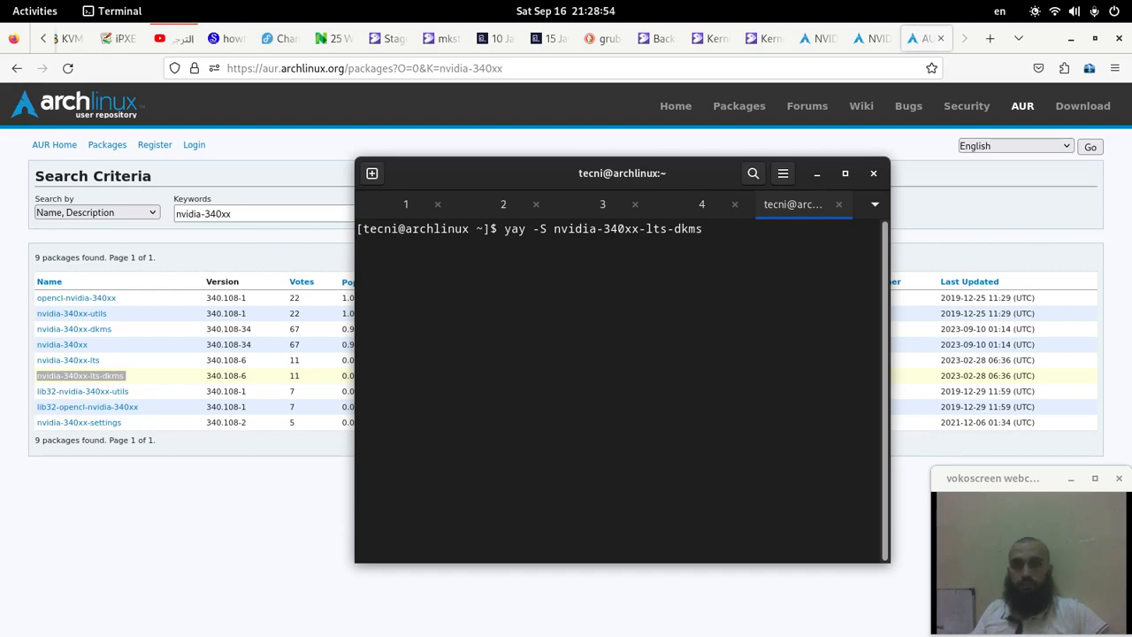
pyautogui.press('Return')
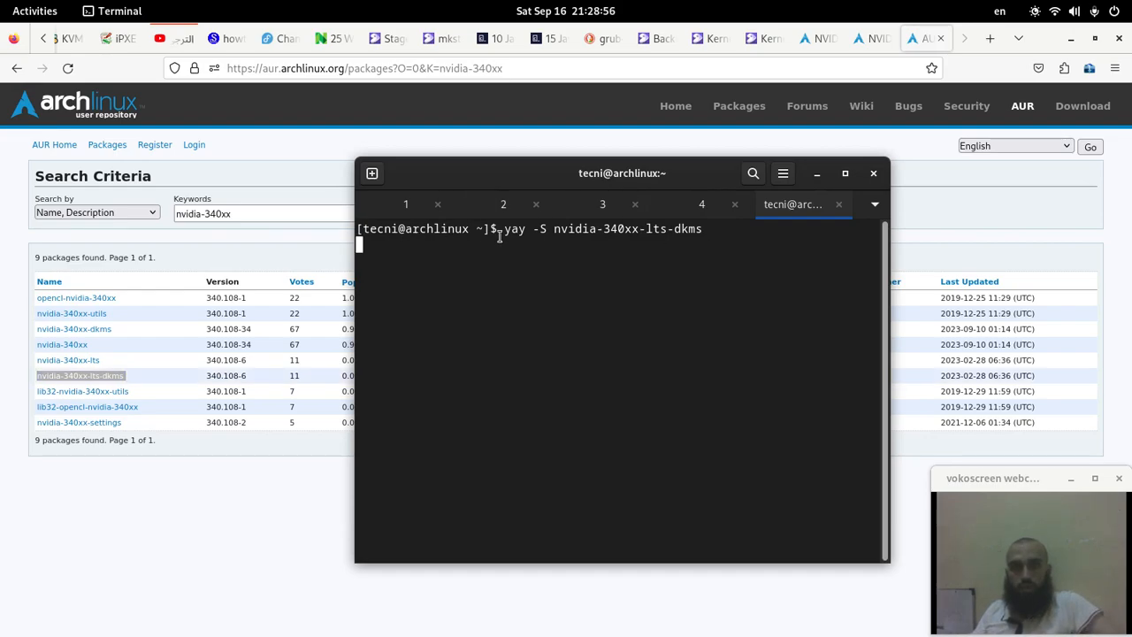
# Step: Accept the yay prompts so the install proceeds through conflict checks
pyautogui.doubleClick(602, 228)
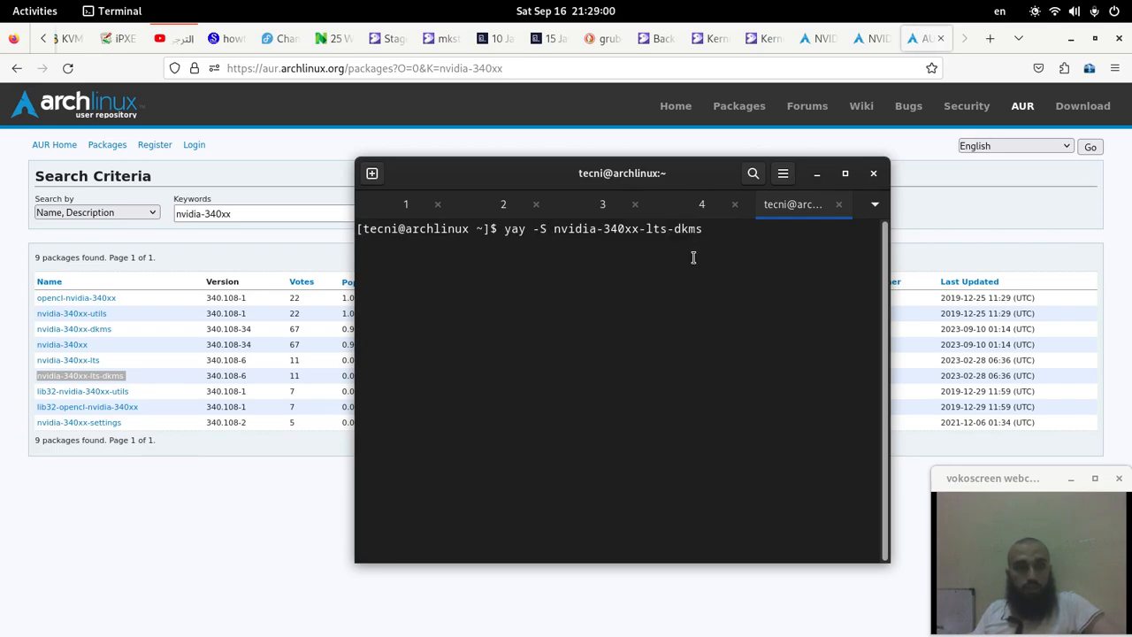
pyautogui.press('Return')
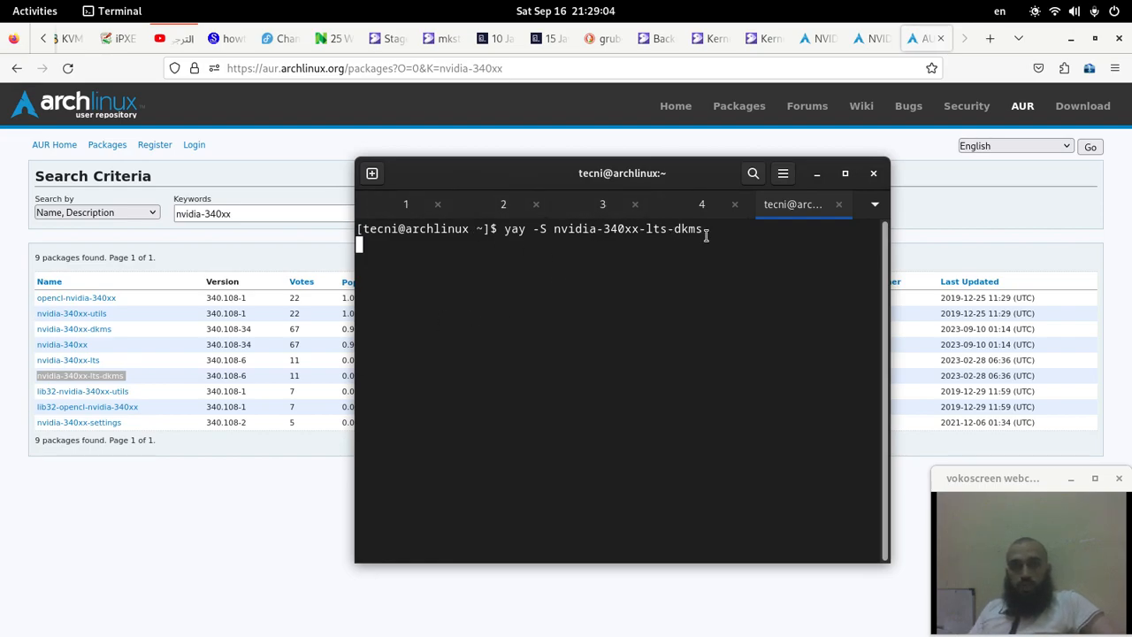
pyautogui.moveTo(609, 379)
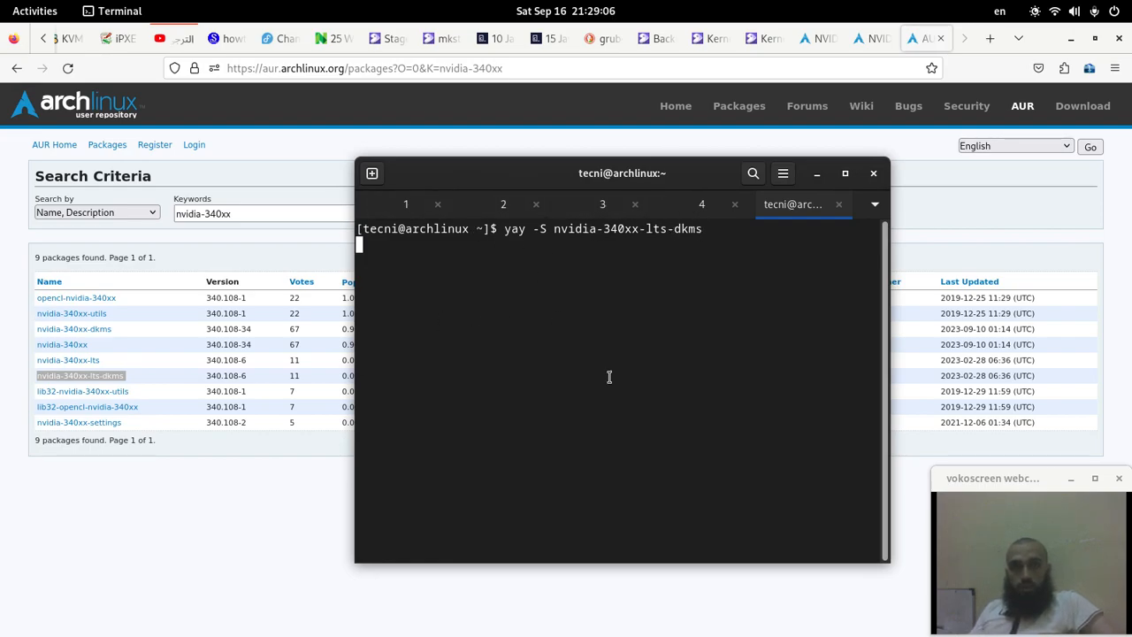
pyautogui.moveTo(693, 270)
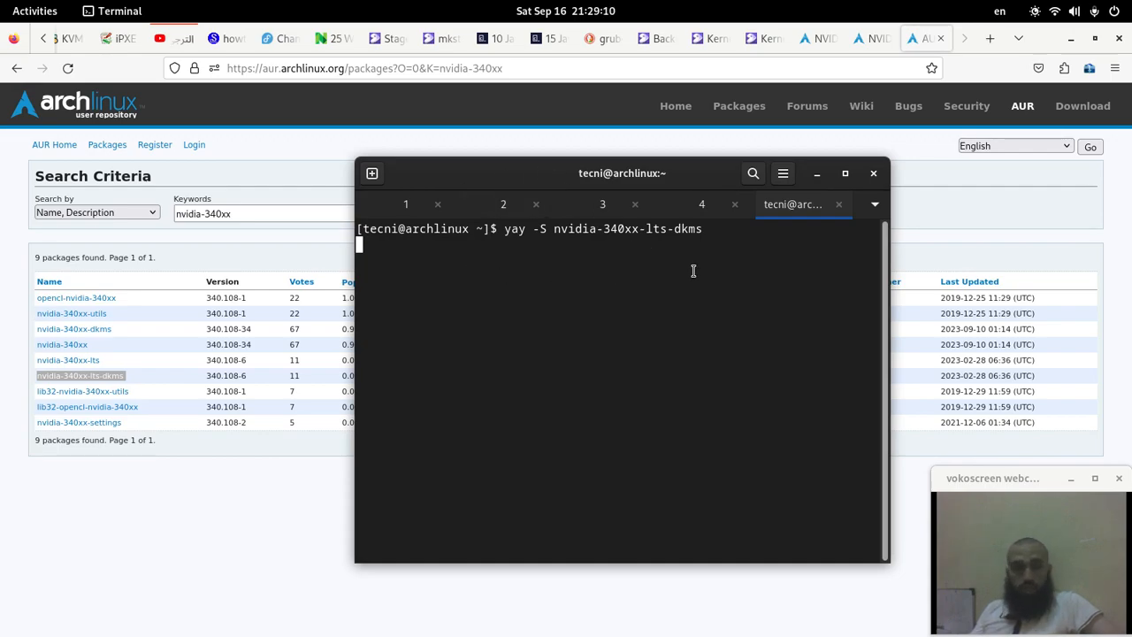
pyautogui.press('Return')
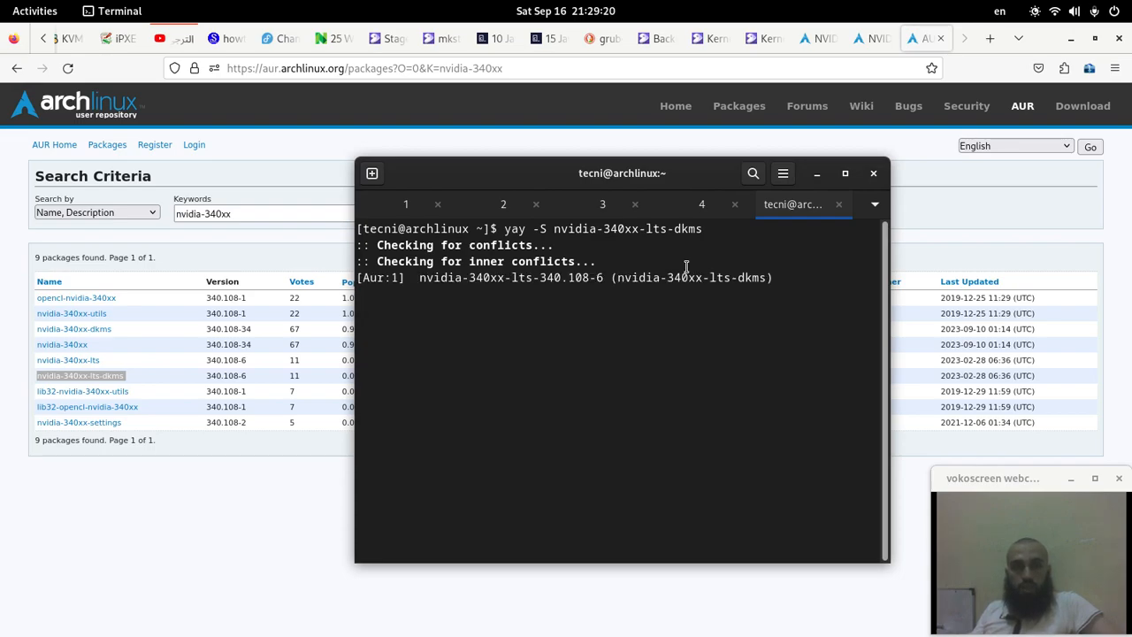
pyautogui.press('Return')
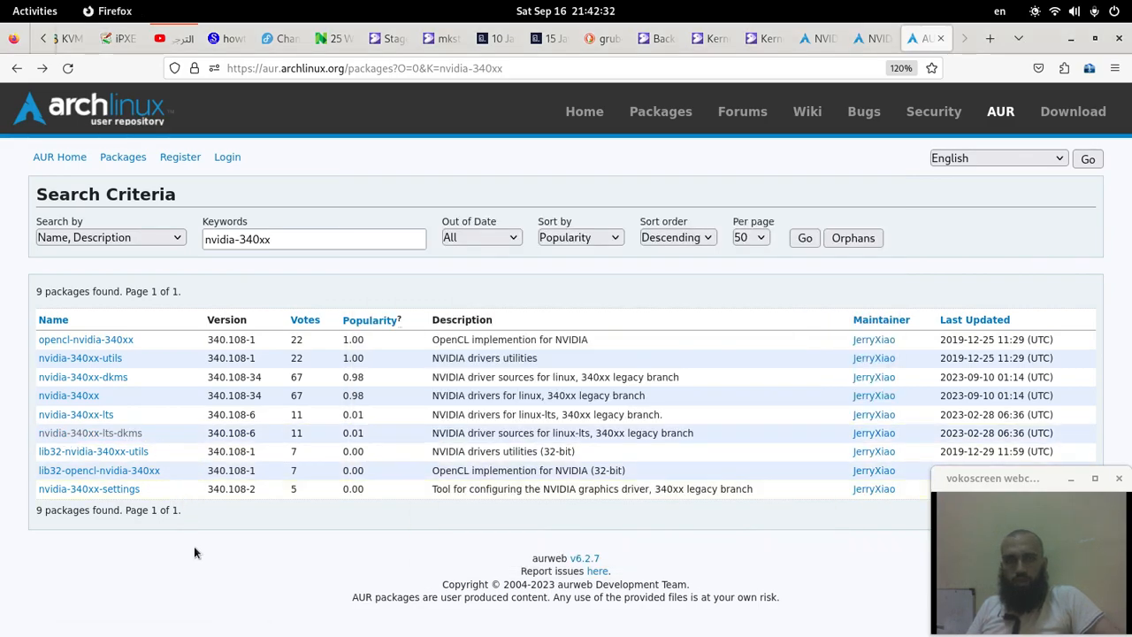
pyautogui.moveTo(99, 471)
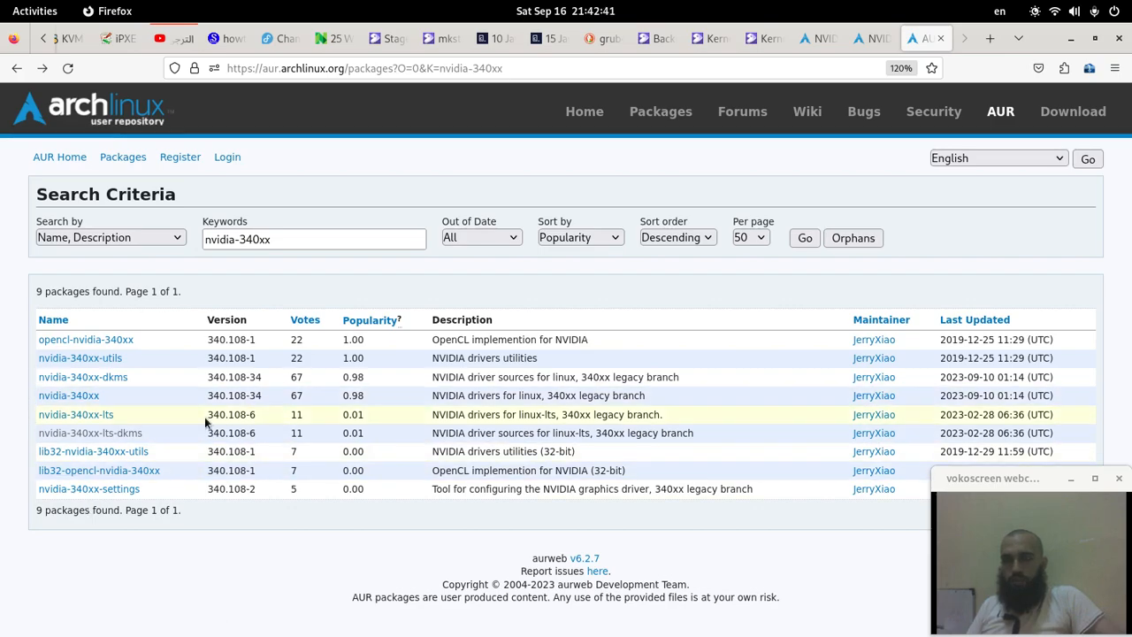
pyautogui.moveTo(237, 488)
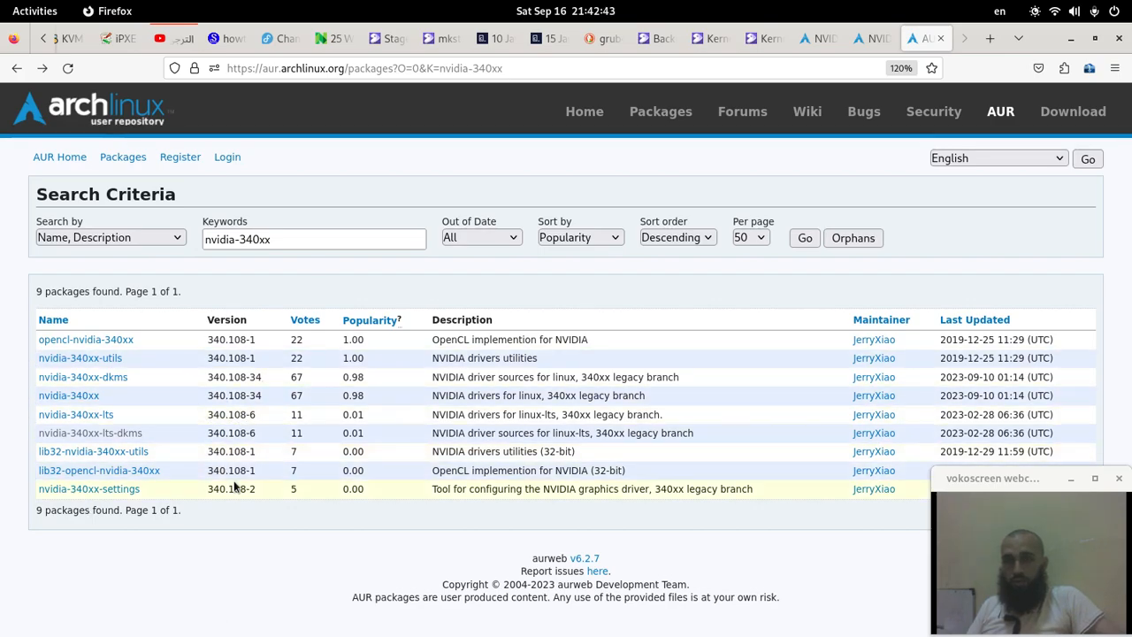
pyautogui.moveTo(333, 564)
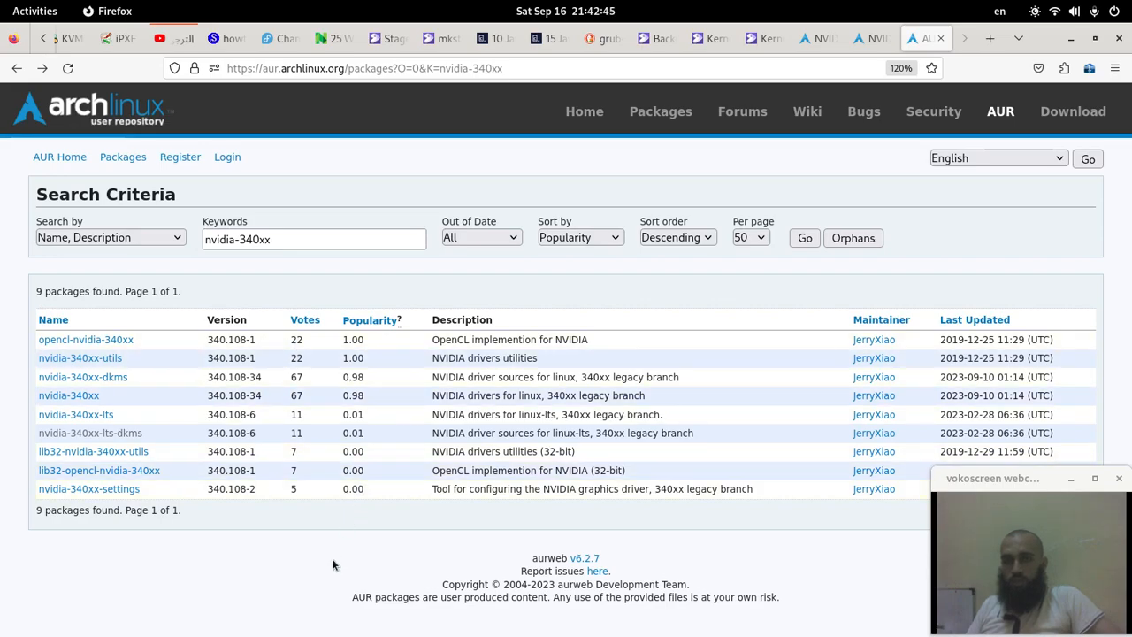
# Step: Search the AUR for nvidia-390xx packages by name and description
pyautogui.click(315, 238)
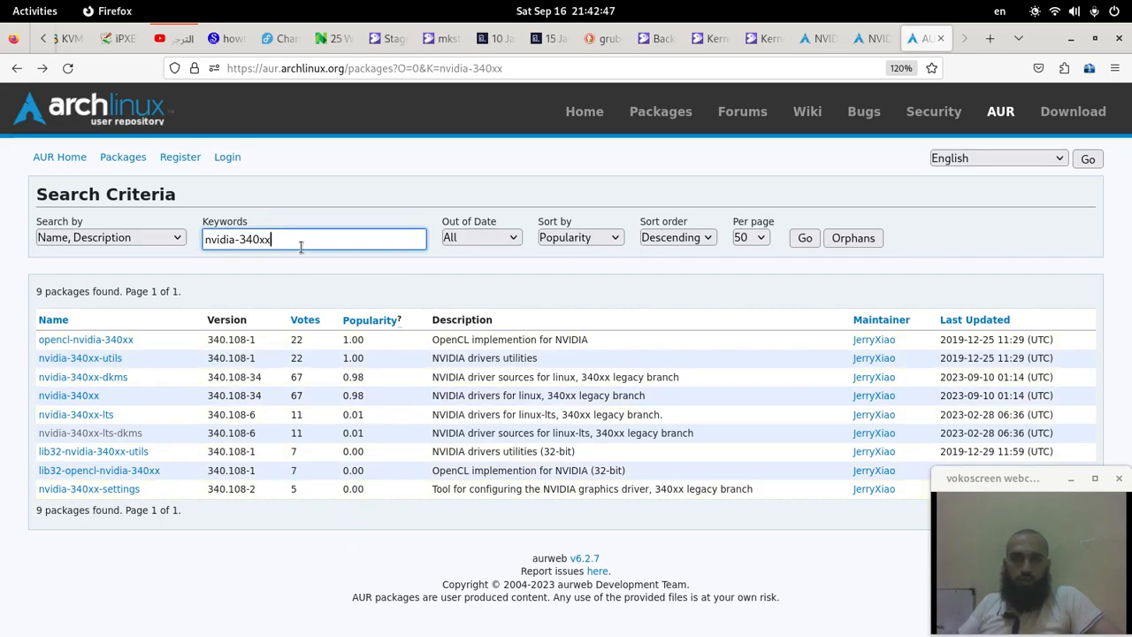
pyautogui.moveTo(558, 358)
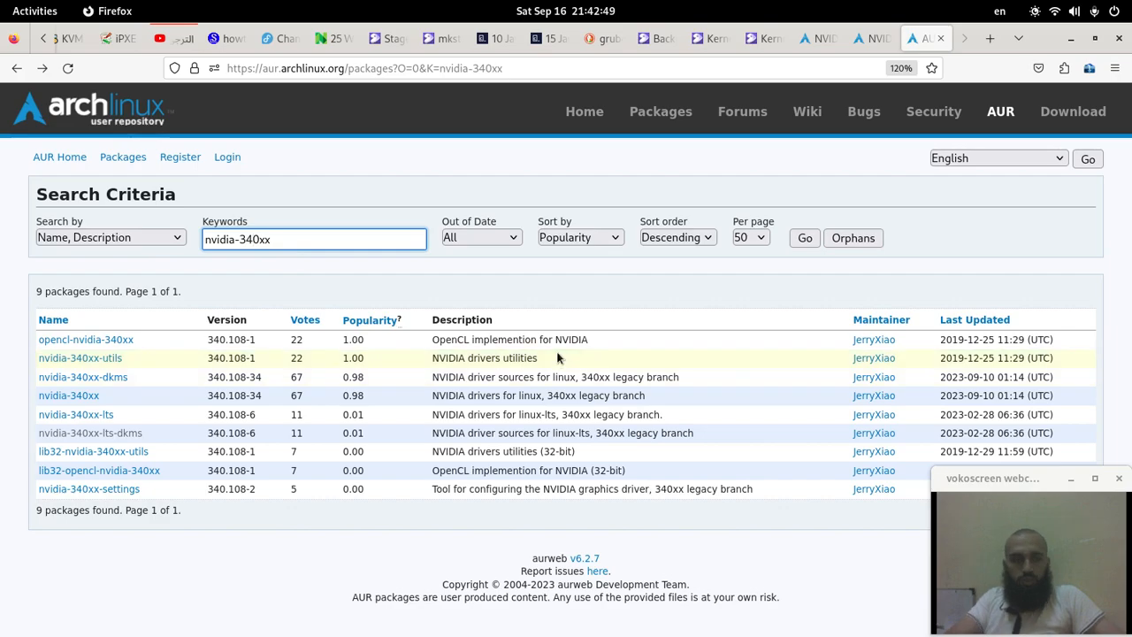
pyautogui.write('390')
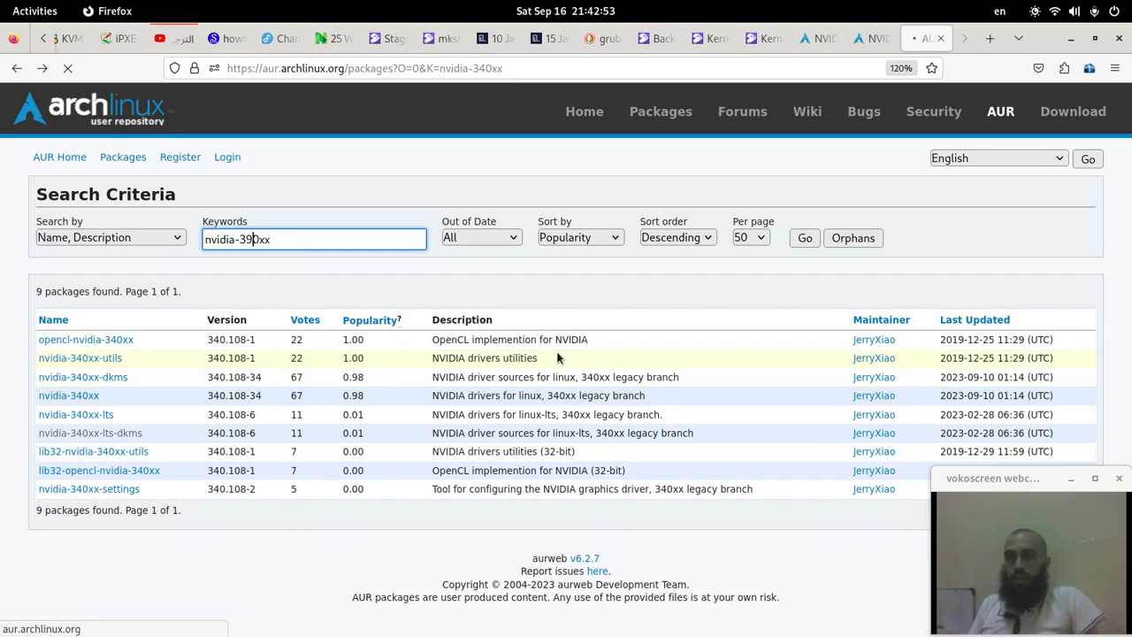
pyautogui.click(803, 238)
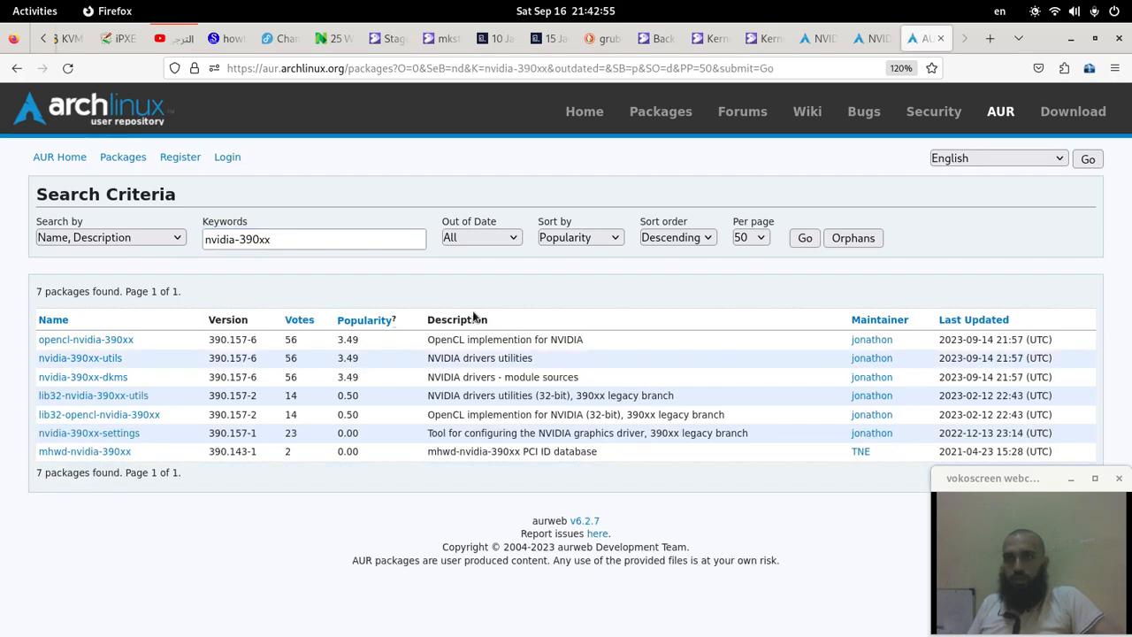
pyautogui.moveTo(221, 375)
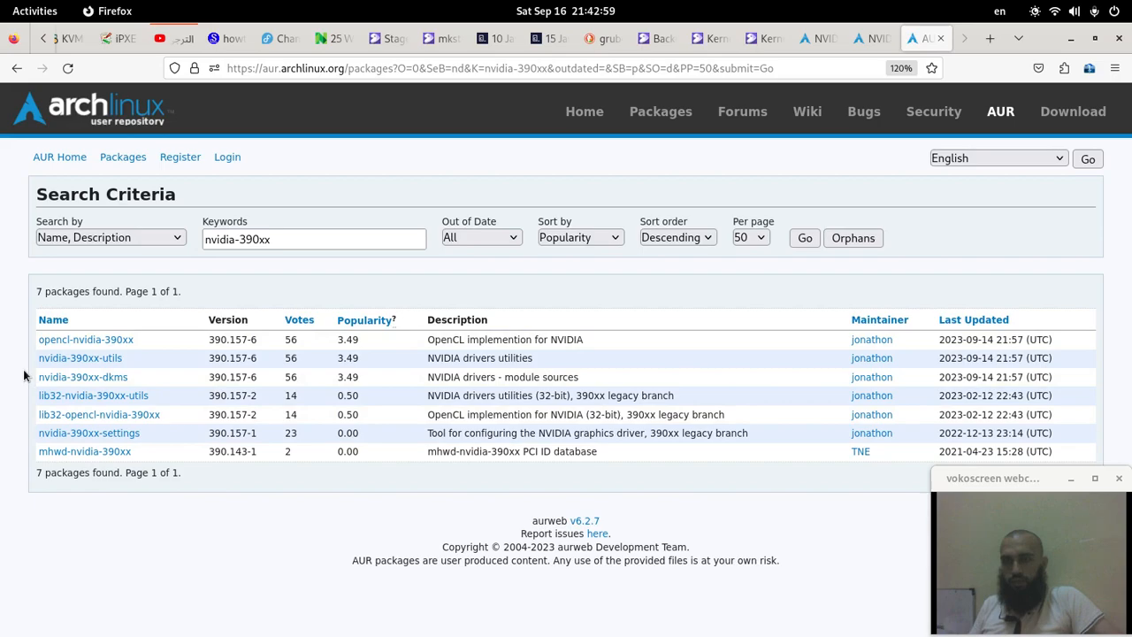
pyautogui.moveTo(319, 377)
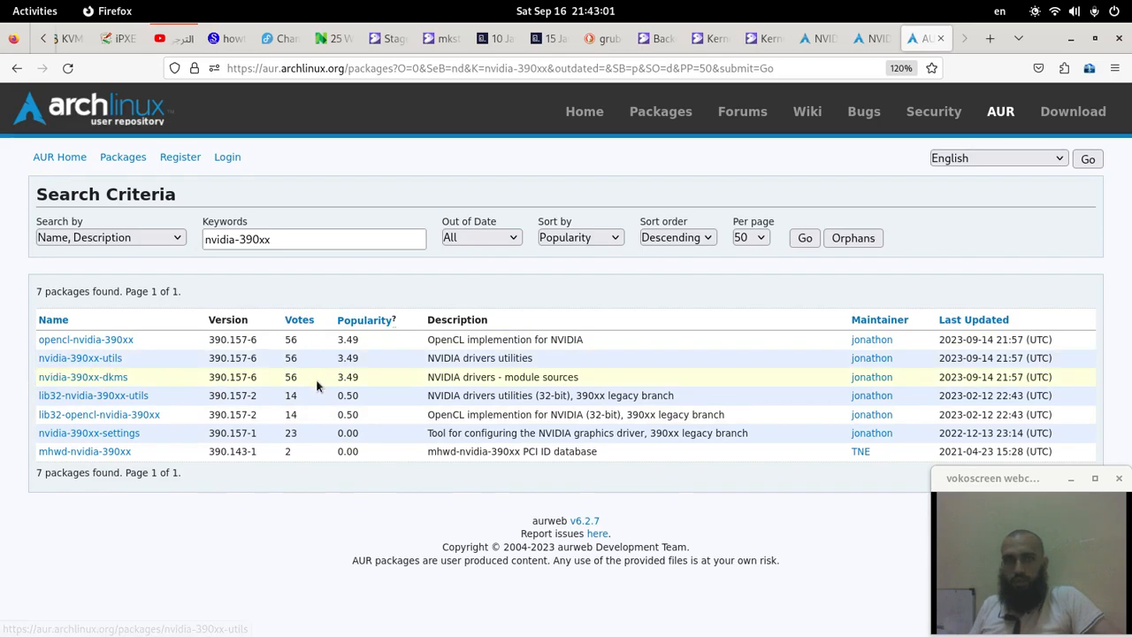
pyautogui.moveTo(404, 554)
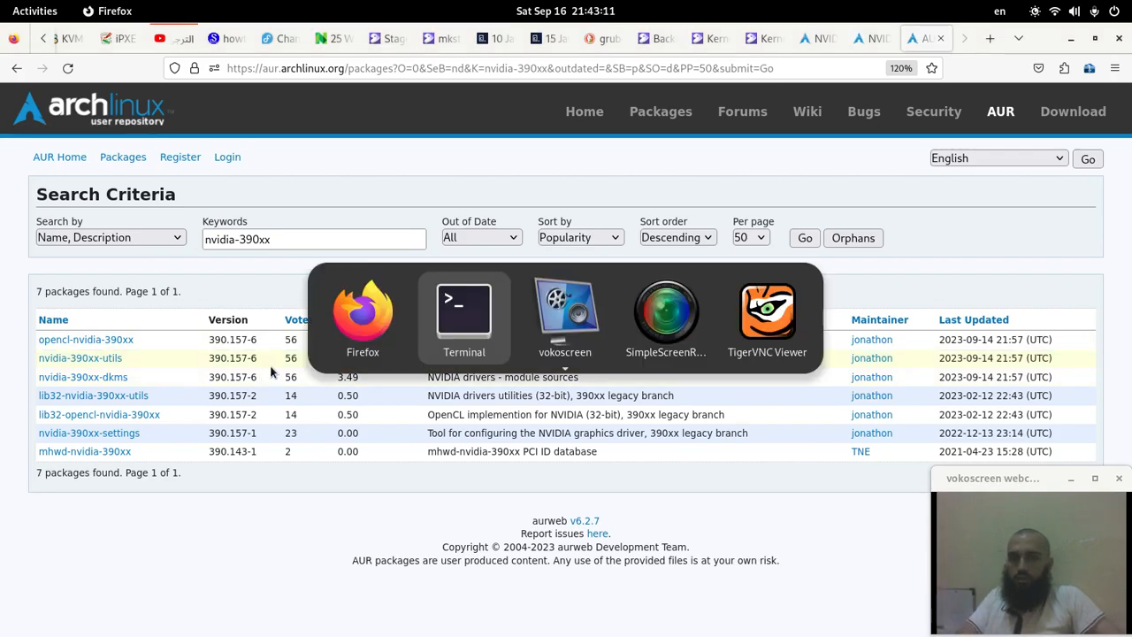
# Step: Return to Terminal and select the /usr/share/nvidia-340xx-lts/20-nvidia.conf example path from the install notes
pyautogui.click(464, 319)
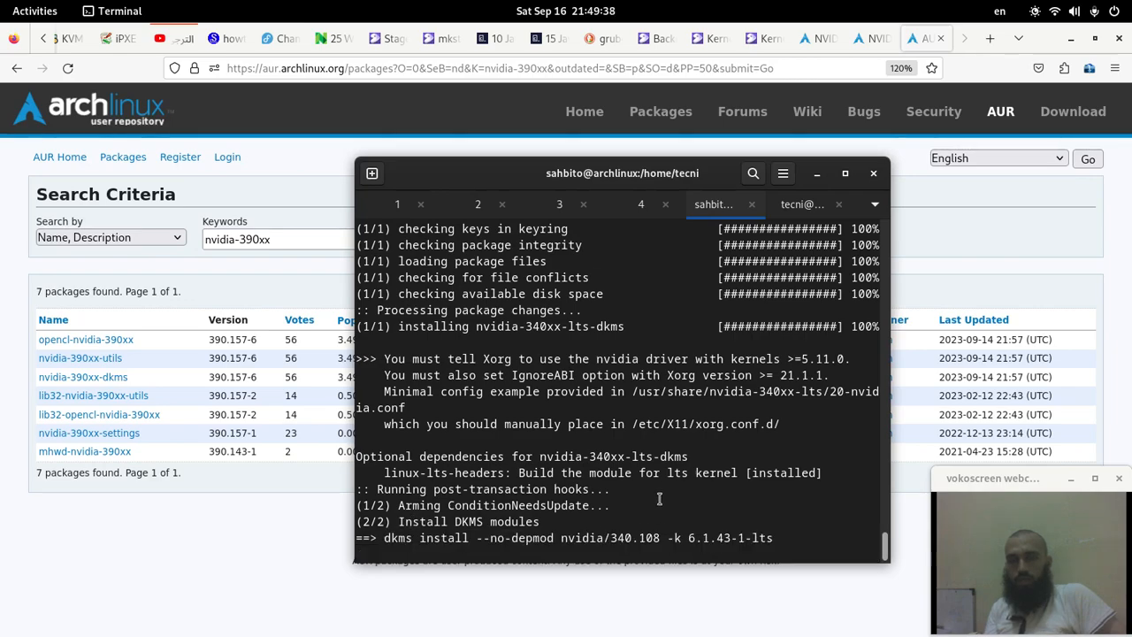
pyautogui.moveTo(602, 435)
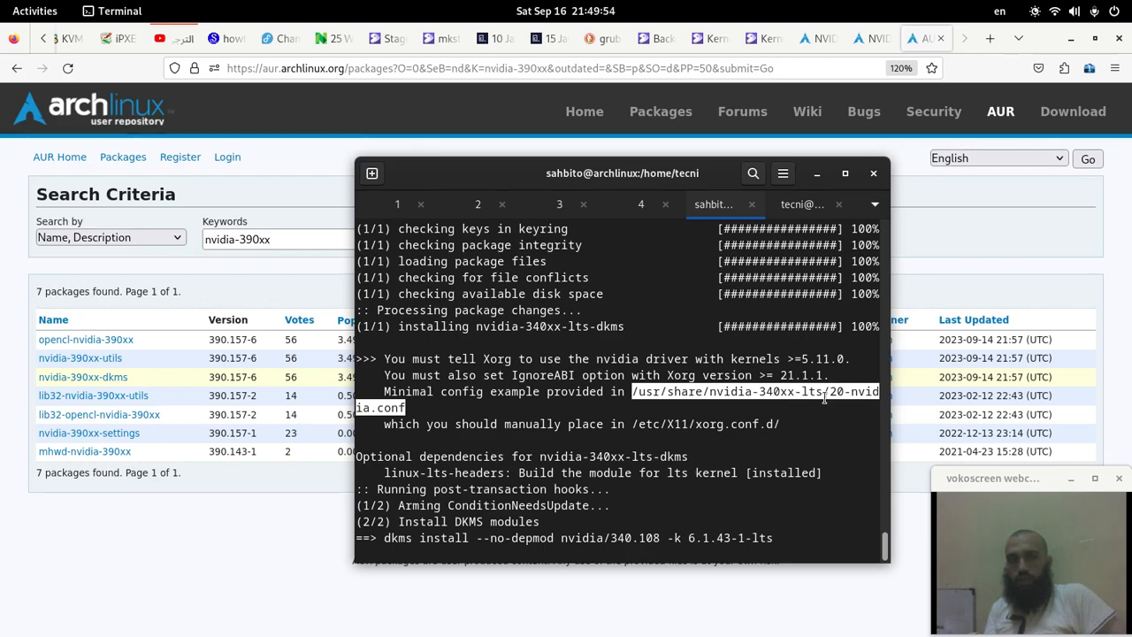
pyautogui.moveTo(704, 416)
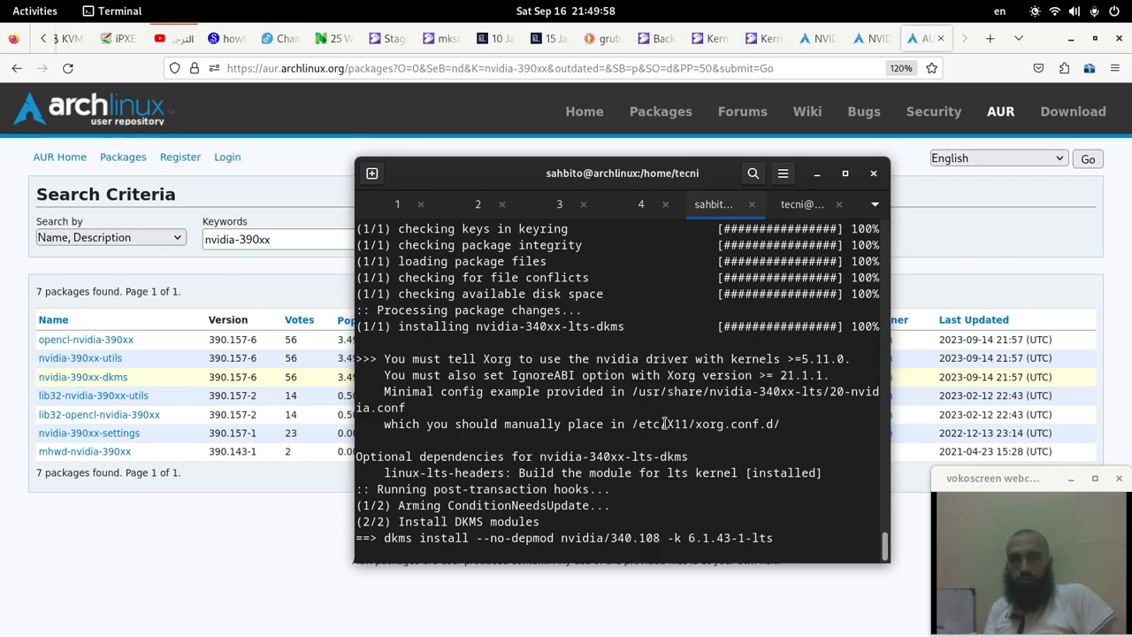
pyautogui.doubleClick(704, 424)
pyautogui.write('r')
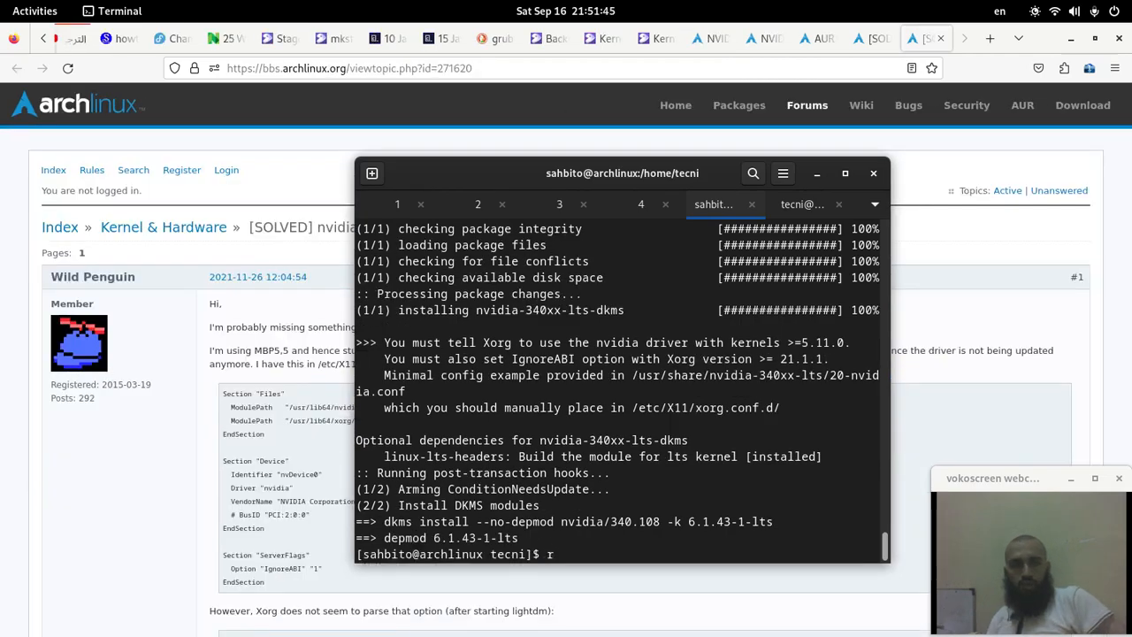
# Step: Become root with su and copy /usr/share/nvidia-340xx-lts/20-nvidia.conf into /etc/X11/xorg.conf.d/
pyautogui.press('BackSpace')
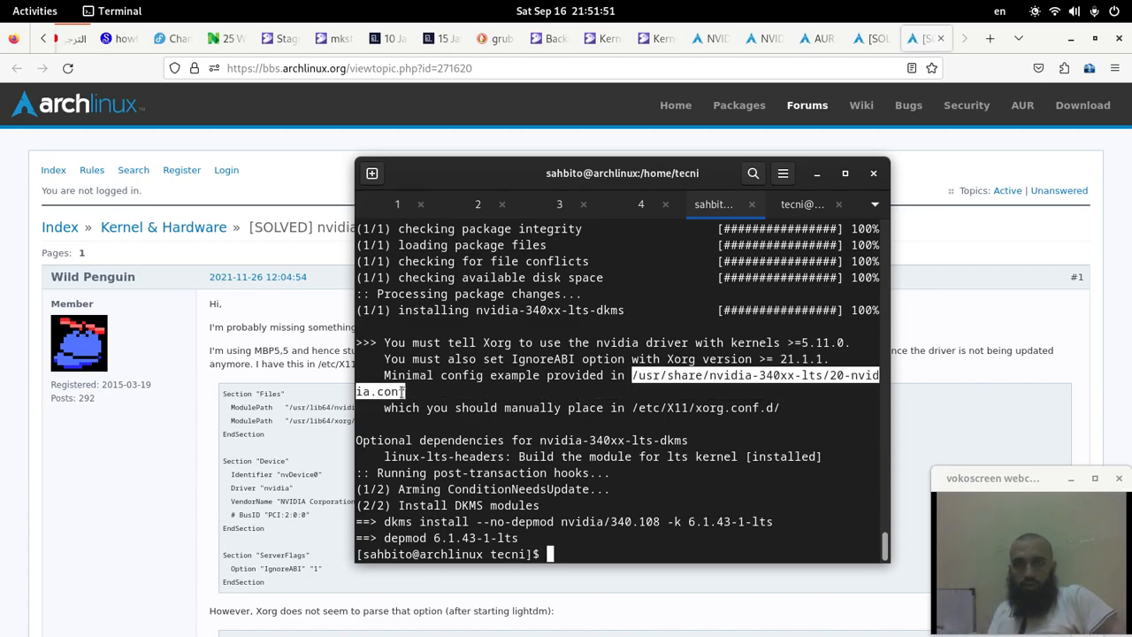
pyautogui.write('su')
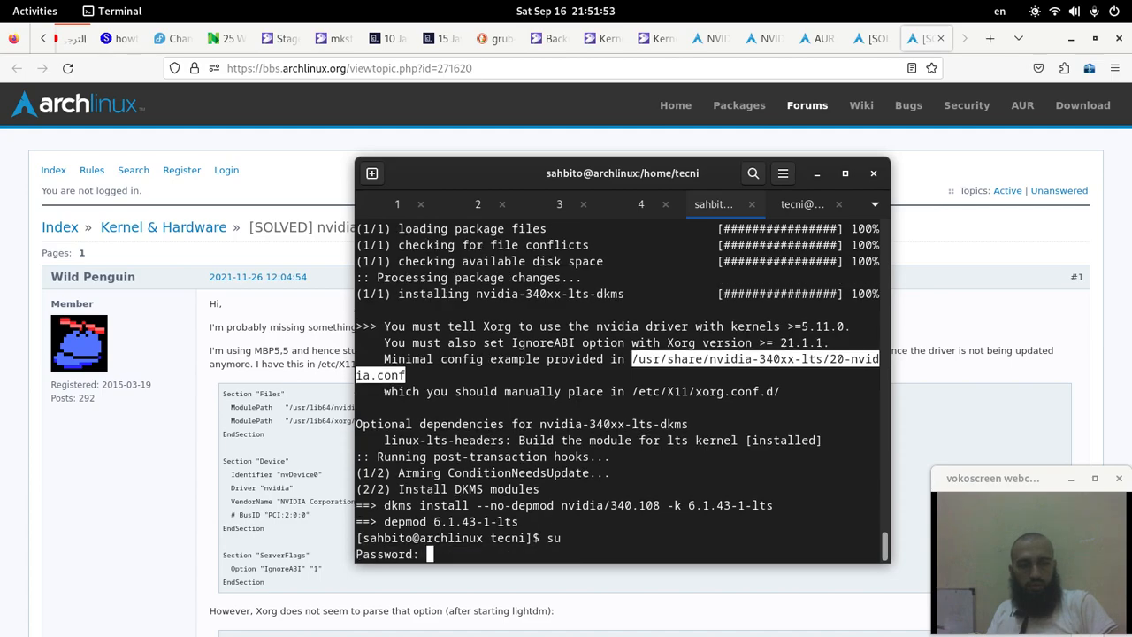
pyautogui.press('Return')
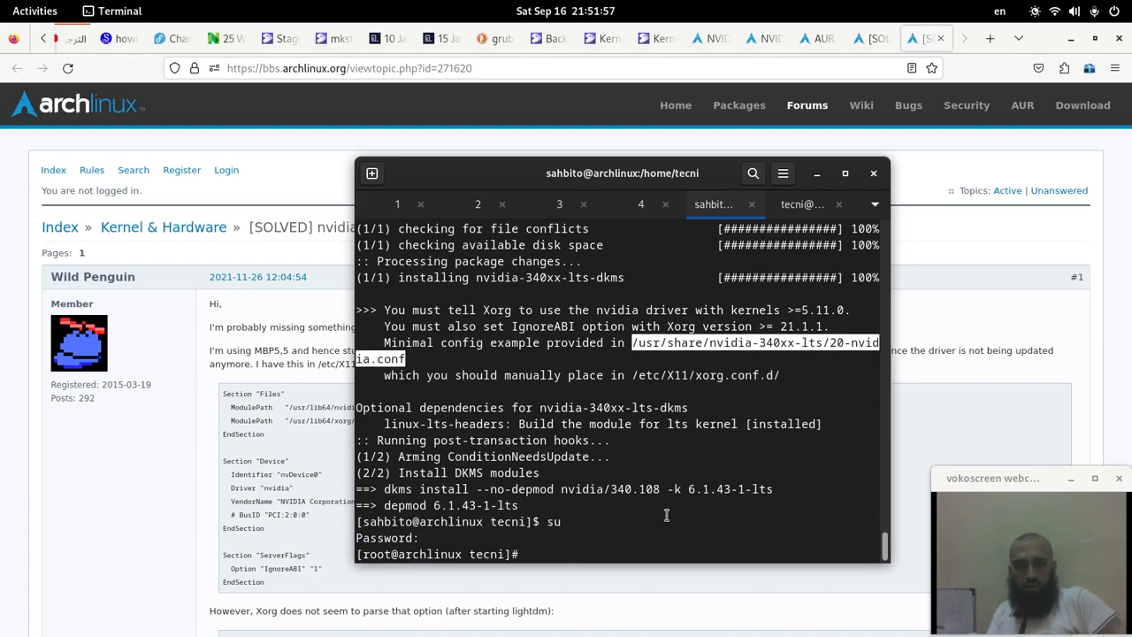
pyautogui.write('/usr/share/nvidia-340xx-lts/20-nvidia.conf /etc/X11/xorg.conf.d/')
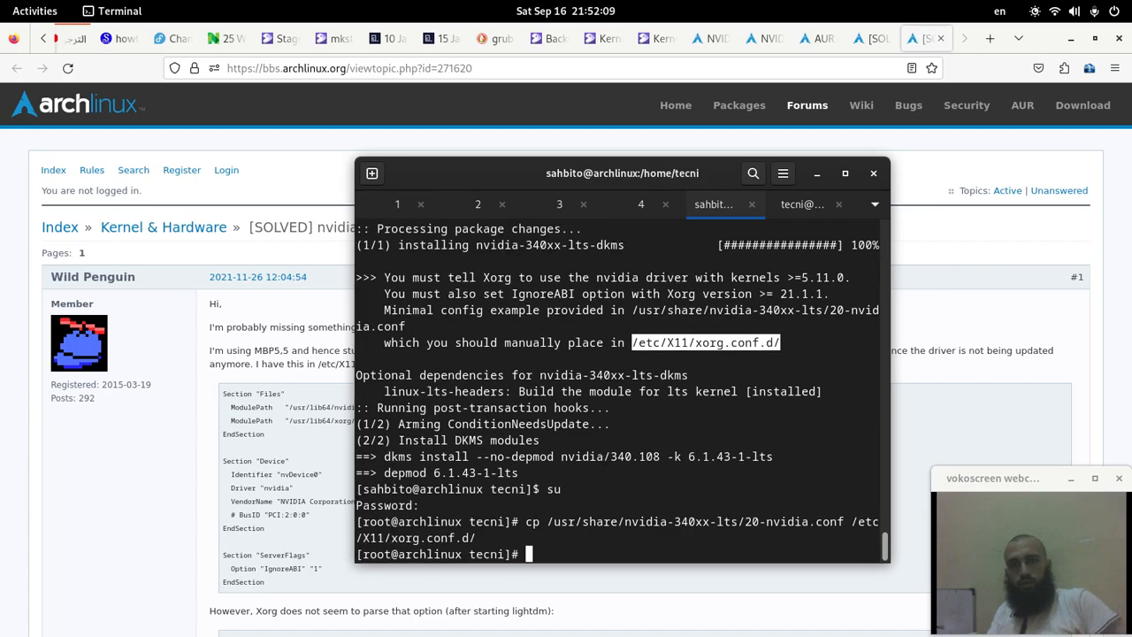
# Step: Begin listing the /etc/X11 directory to check the copied config
pyautogui.write('ls /')
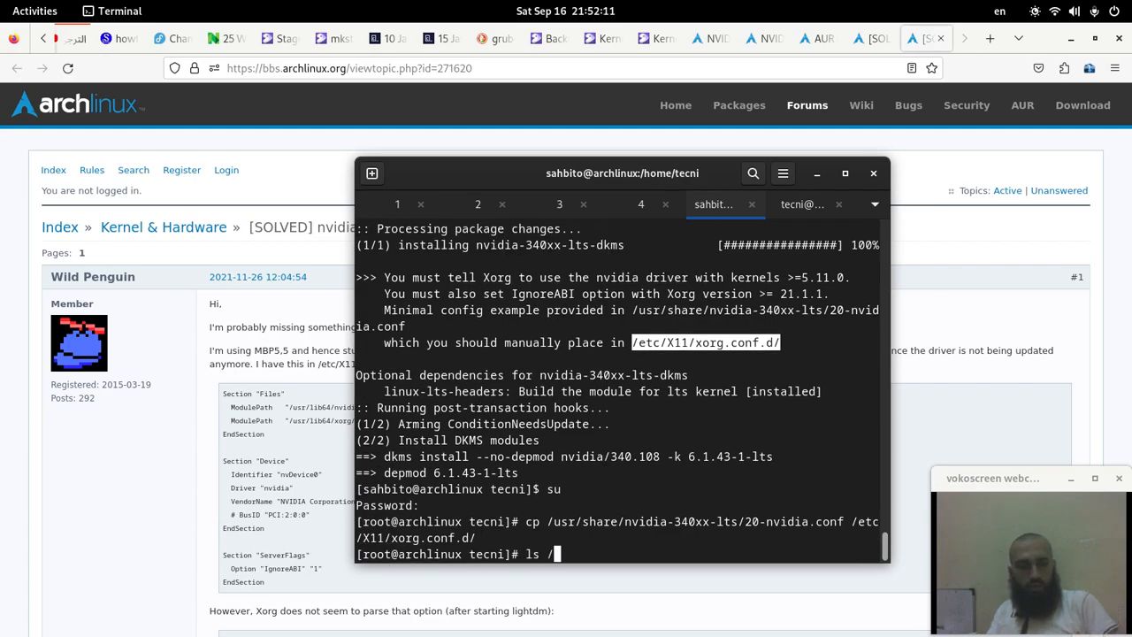
pyautogui.write('etc/')
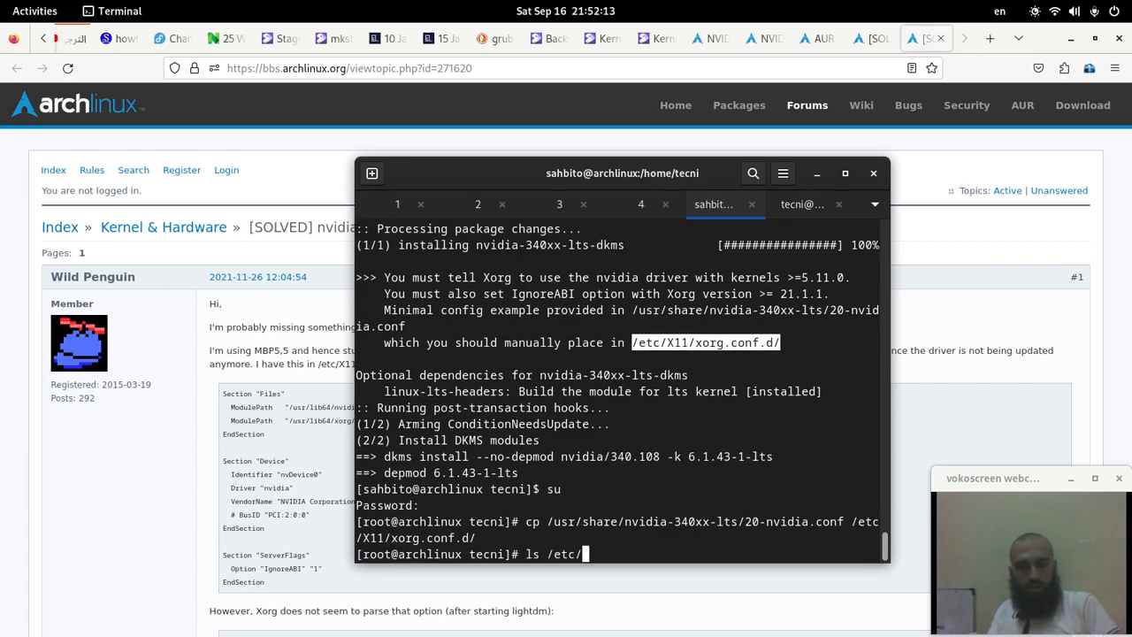
pyautogui.write('X11/xorg.conf.d/')
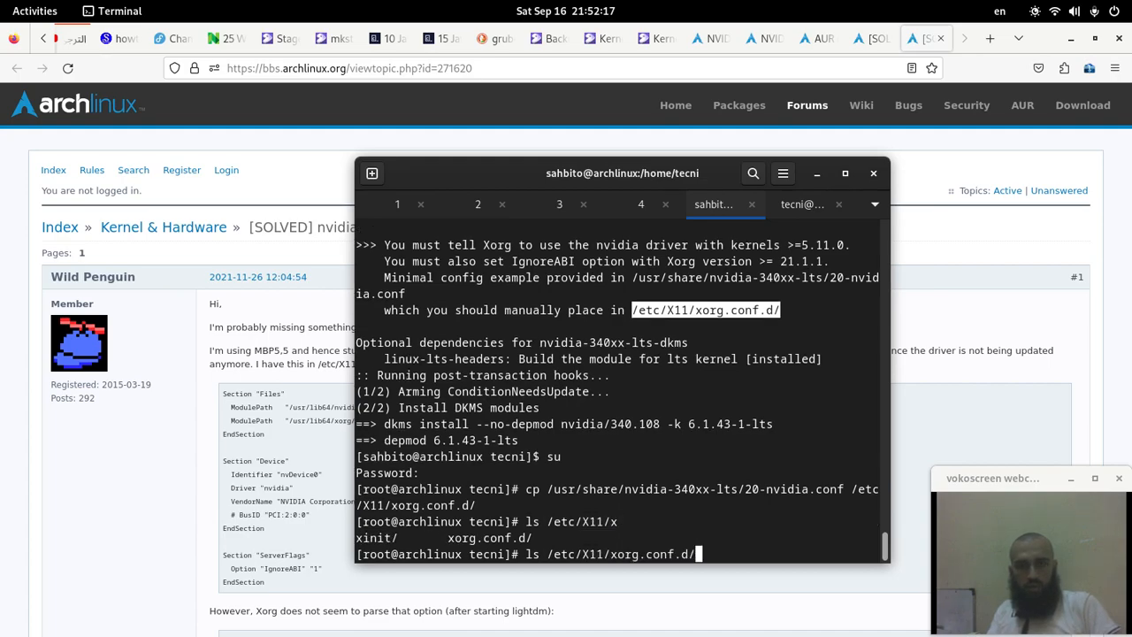
# Step: List /etc/X11/xorg.conf.d/, review 20-nvidia.conf in nano, then reboot the machine
pyautogui.press('Return')
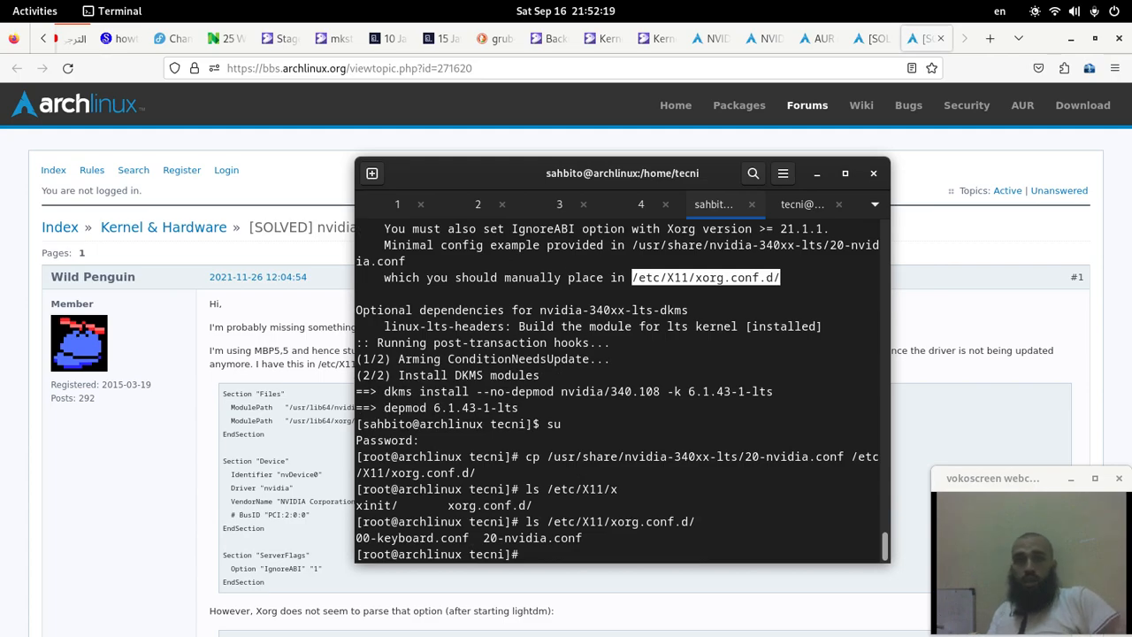
pyautogui.write('ls /etc/X11/xorg.conf.d/')
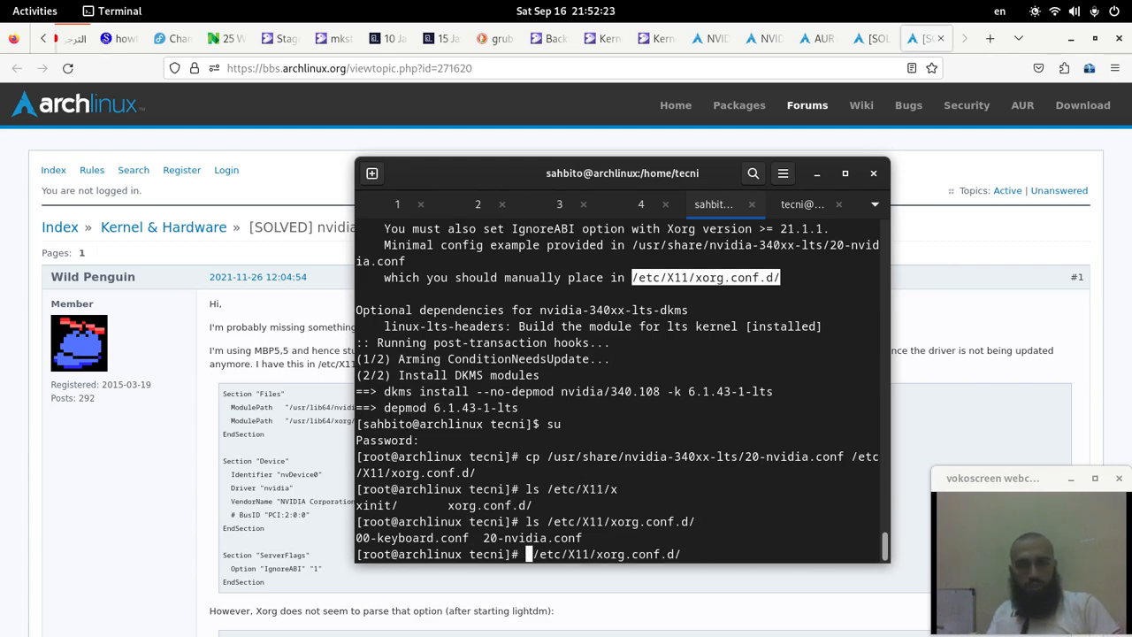
pyautogui.write('nano')
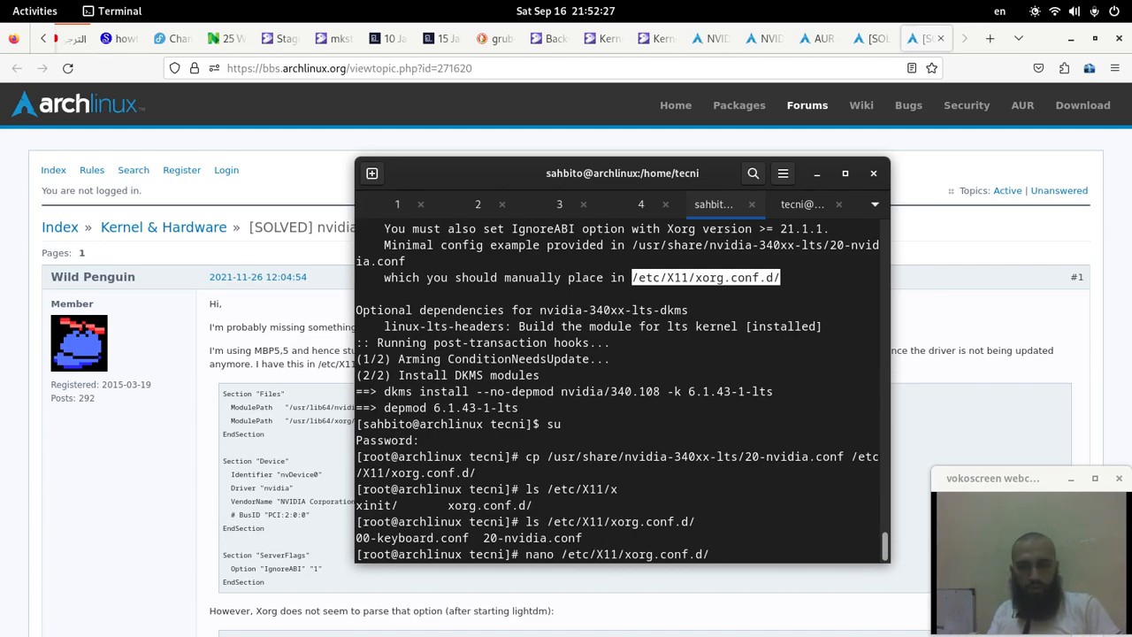
pyautogui.write('20-nvidia.conf')
pyautogui.press('Return')
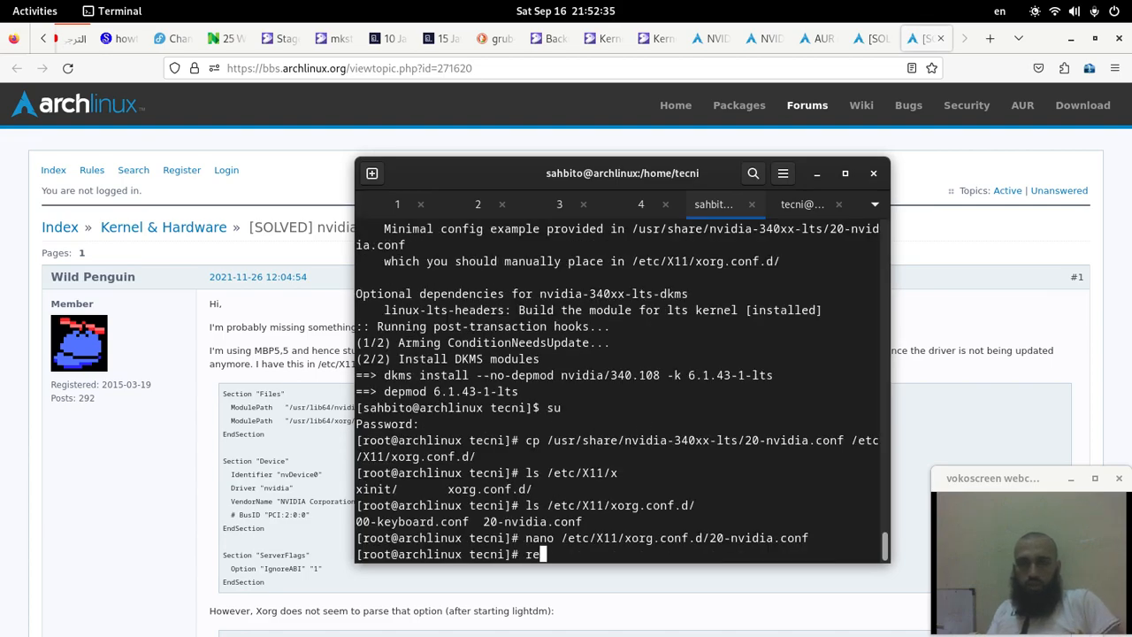
pyautogui.write('bootr')
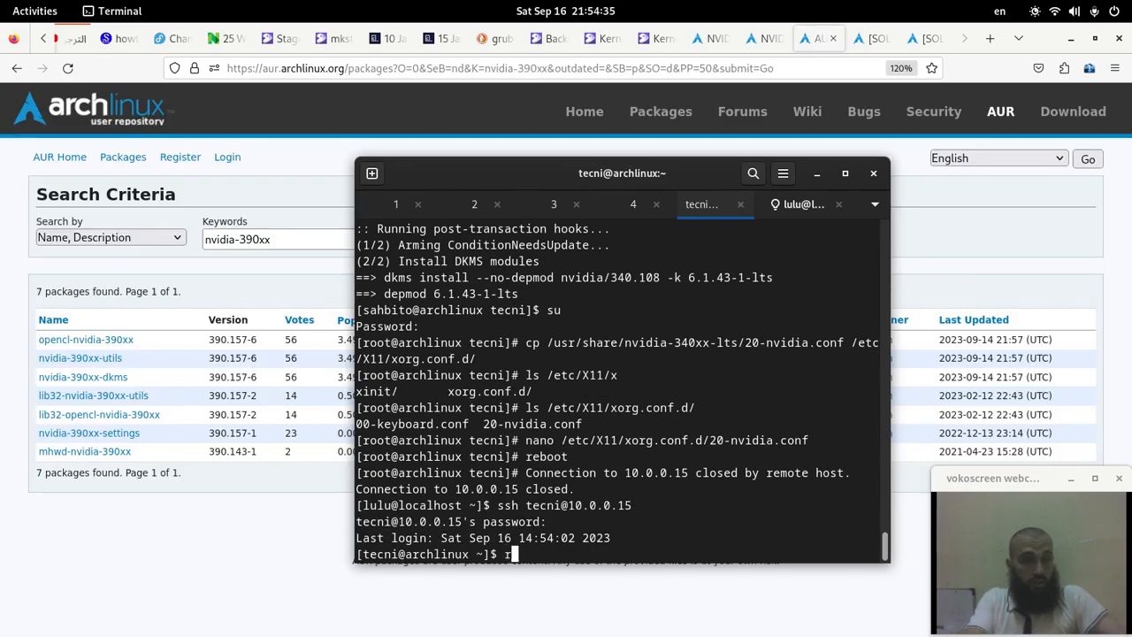
# Step: Run lsmod | grep nvidia to confirm the nvidia module is loaded after reboot
pyautogui.write('lsmo')
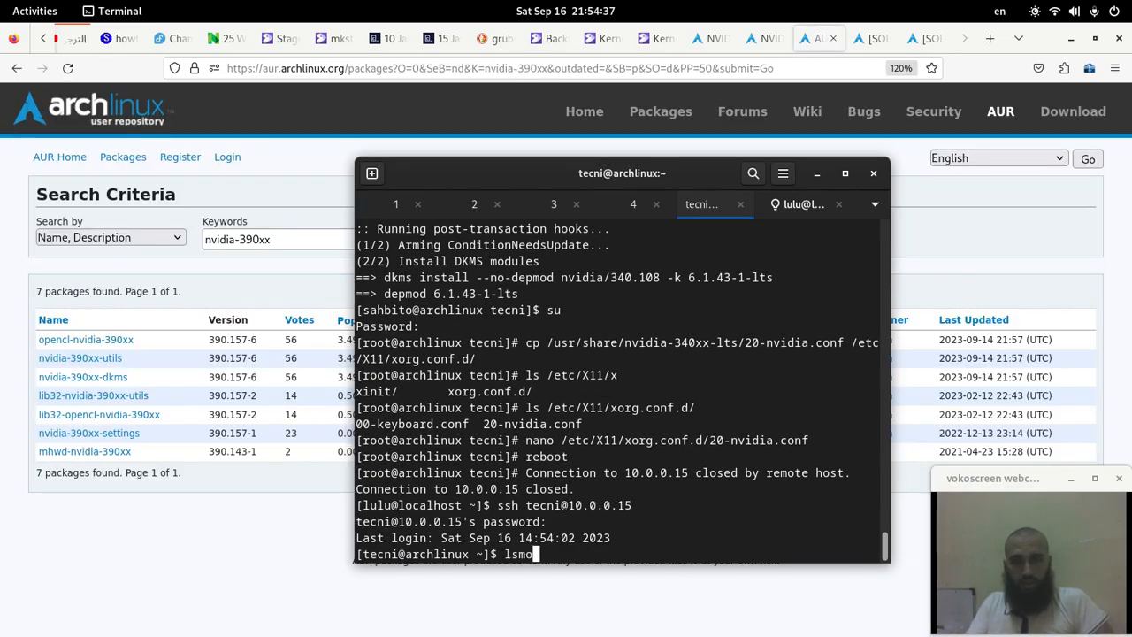
pyautogui.write('d')
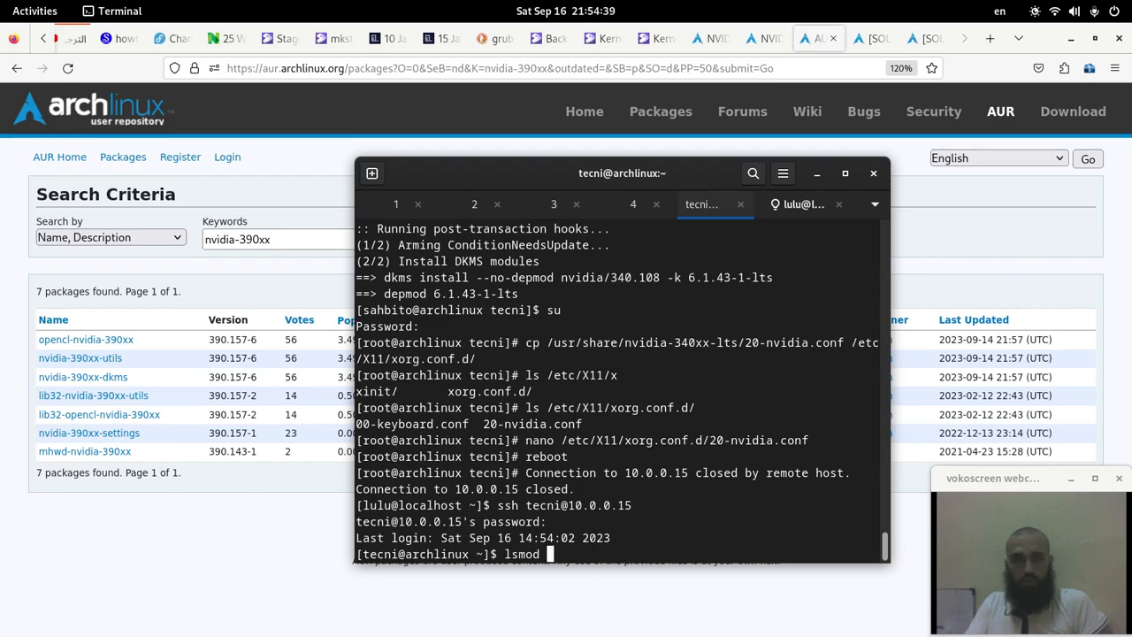
pyautogui.write('| gr')
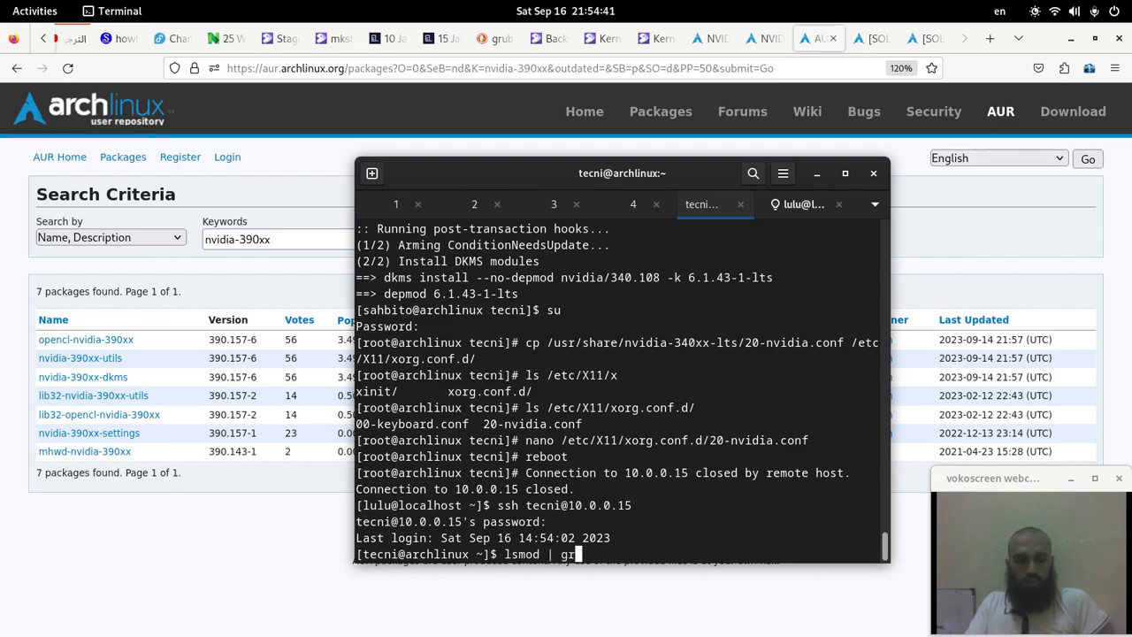
pyautogui.write('ep nv')
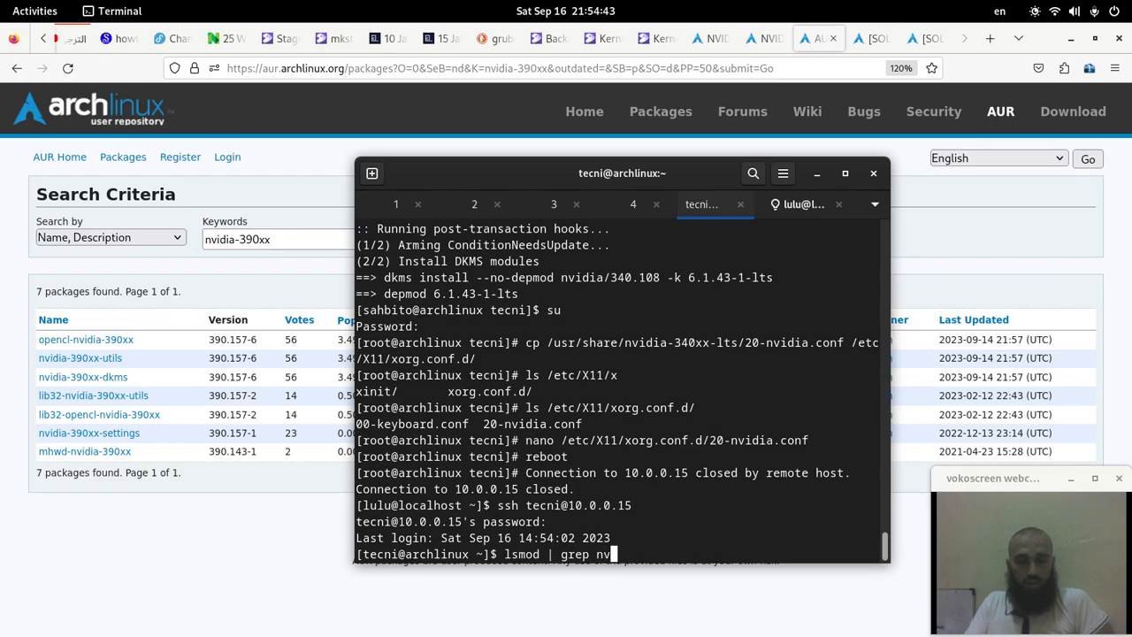
pyautogui.write('id')
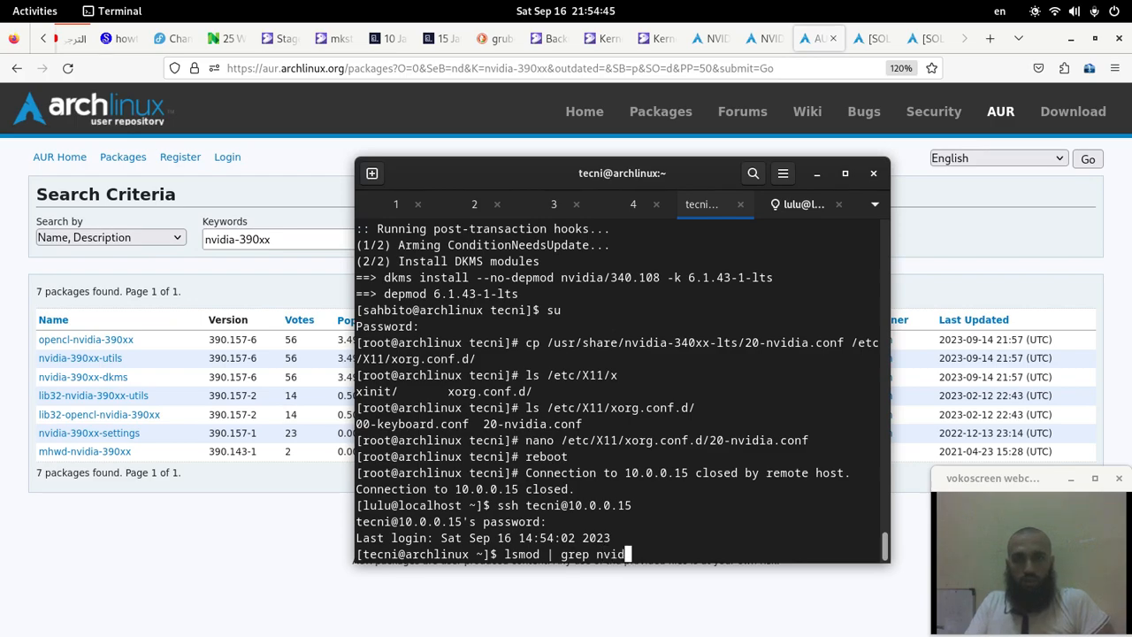
pyautogui.press('Return')
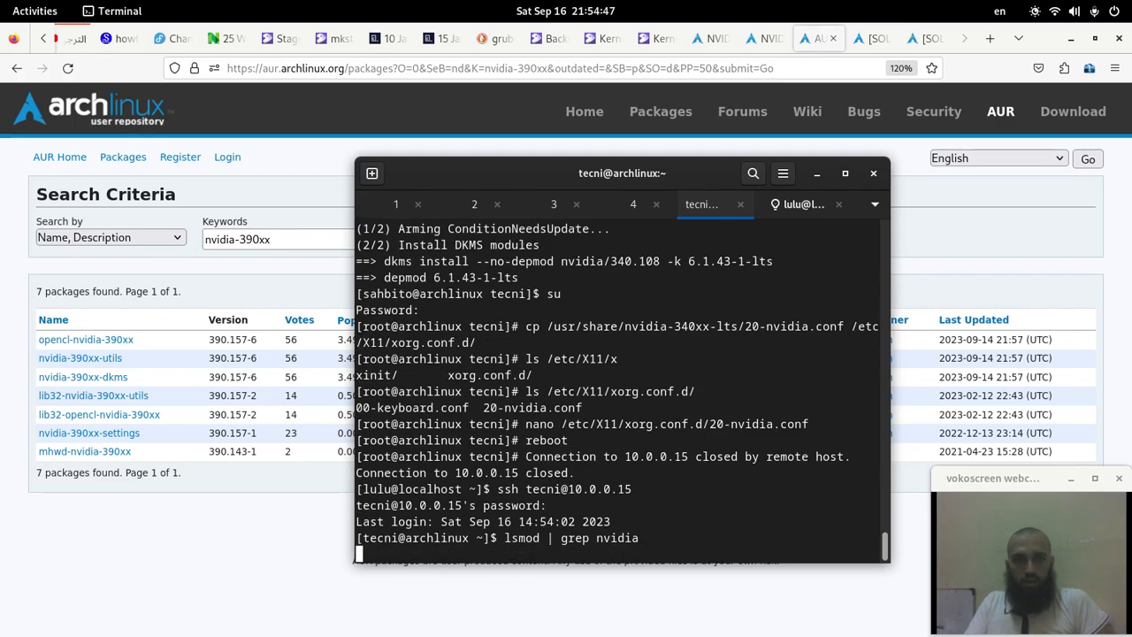
pyautogui.press('Return')
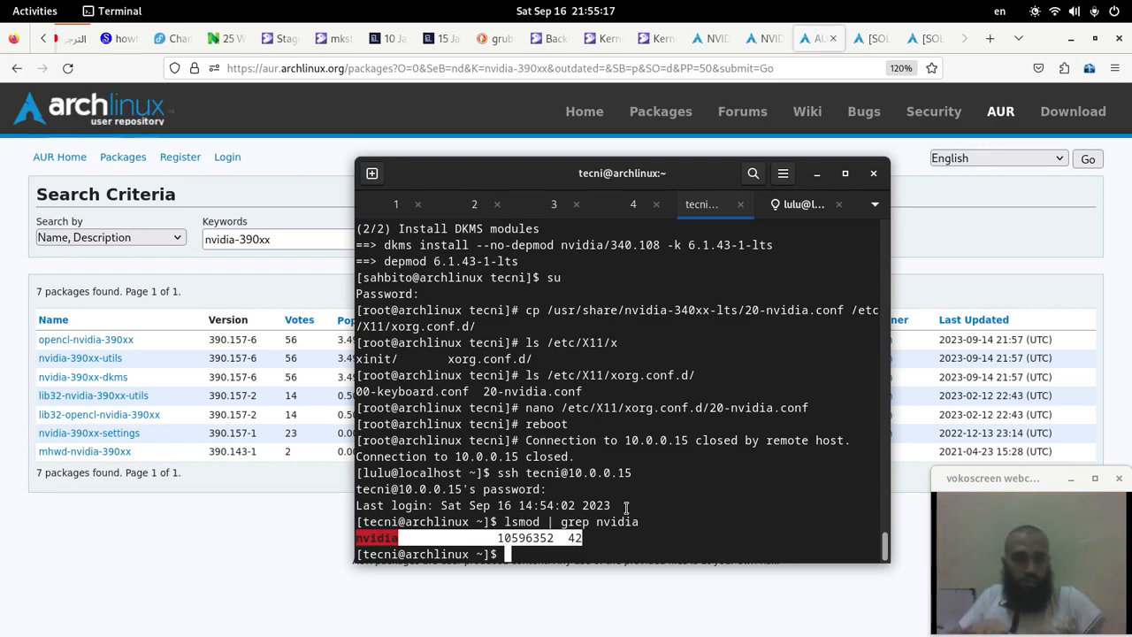
# Step: Attempt sudo pacman -Syyu, then switch to root with su after the sudoers error
pyautogui.write('sudo')
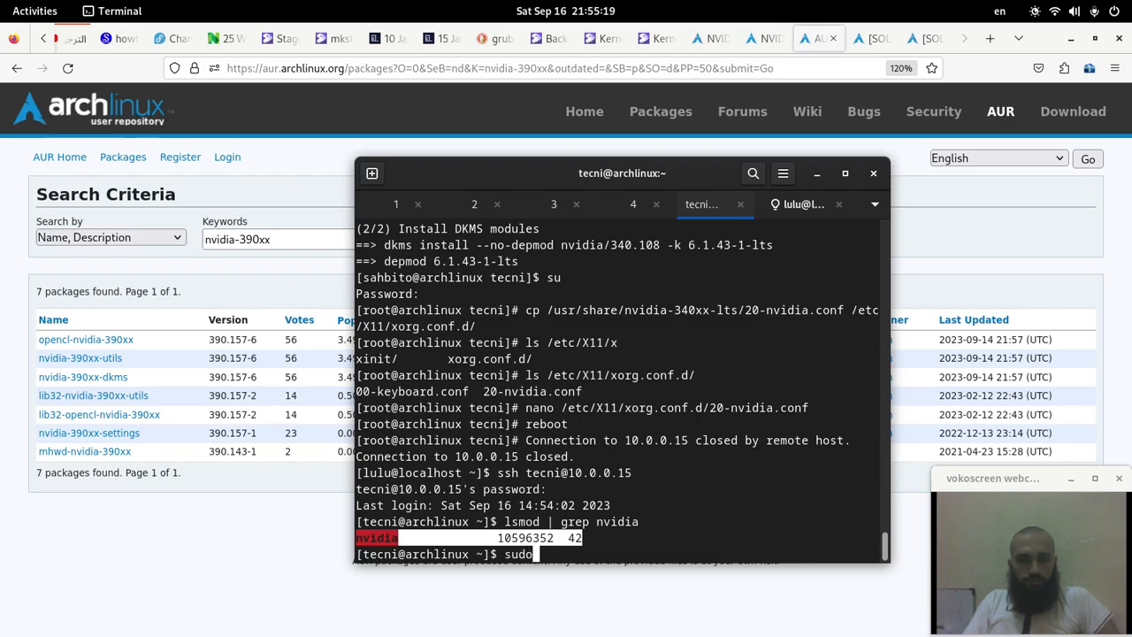
pyautogui.write('pacman')
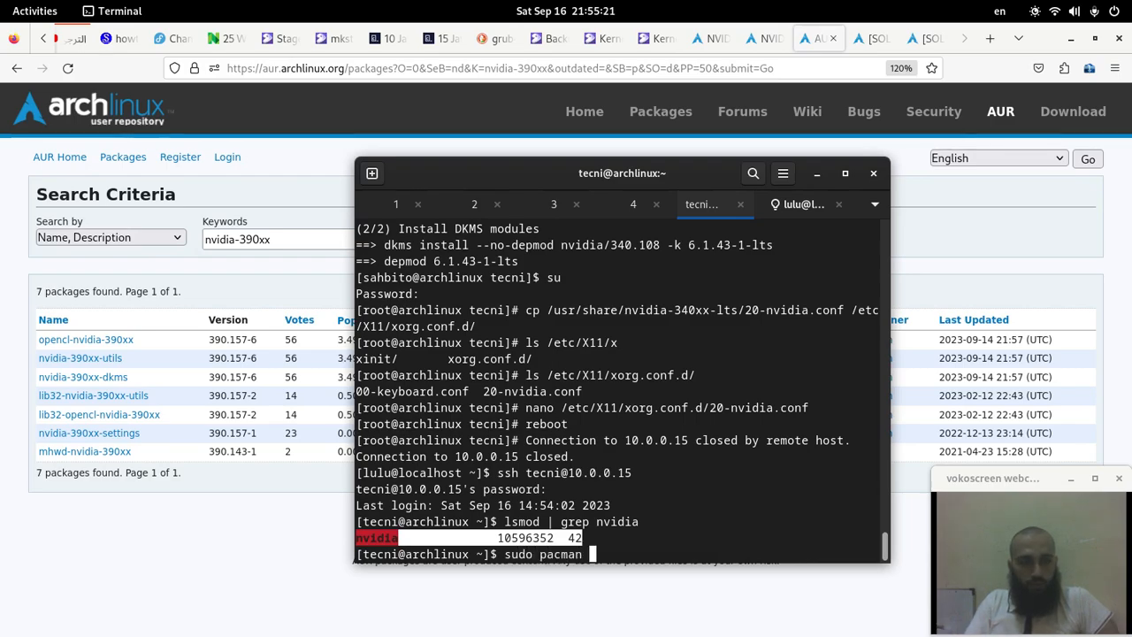
pyautogui.write('-S')
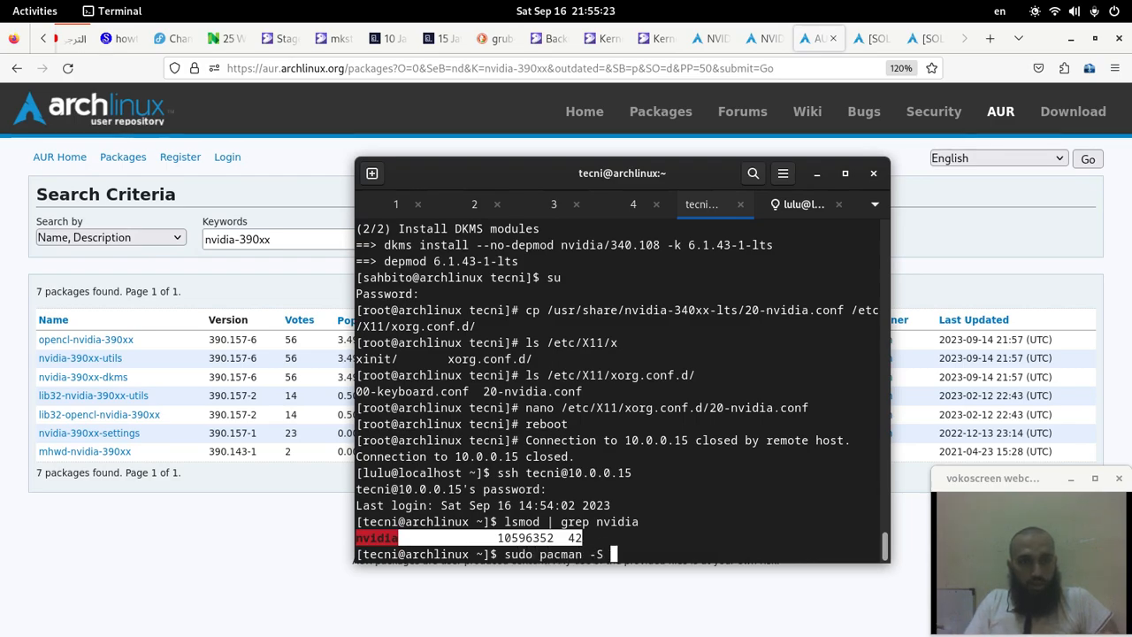
pyautogui.write('yyu')
pyautogui.write('s')
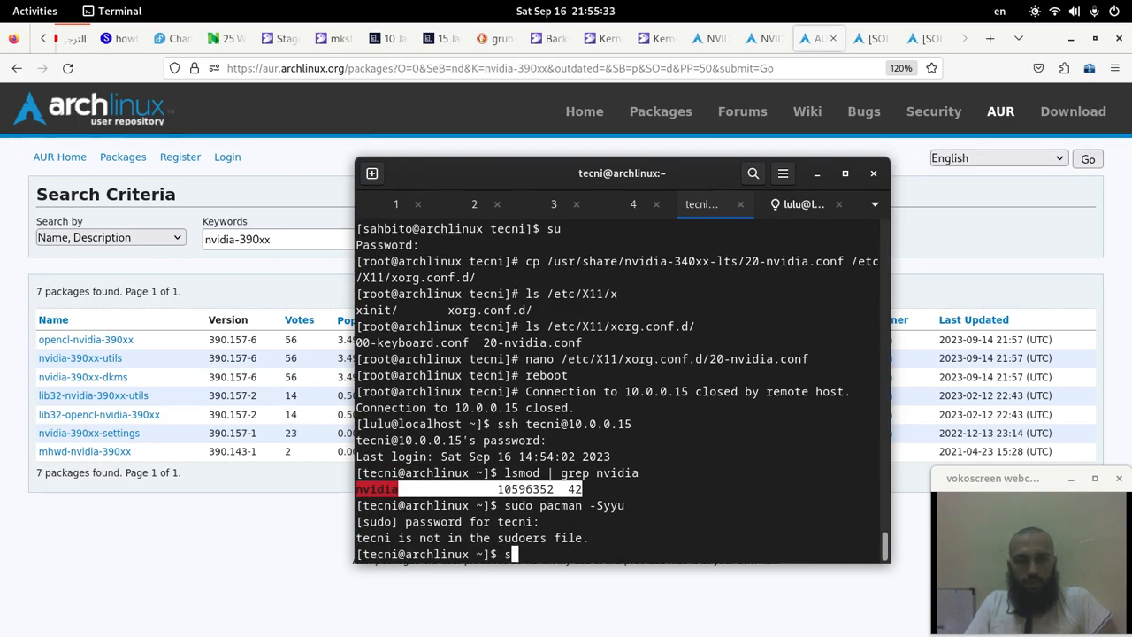
pyautogui.press('Return')
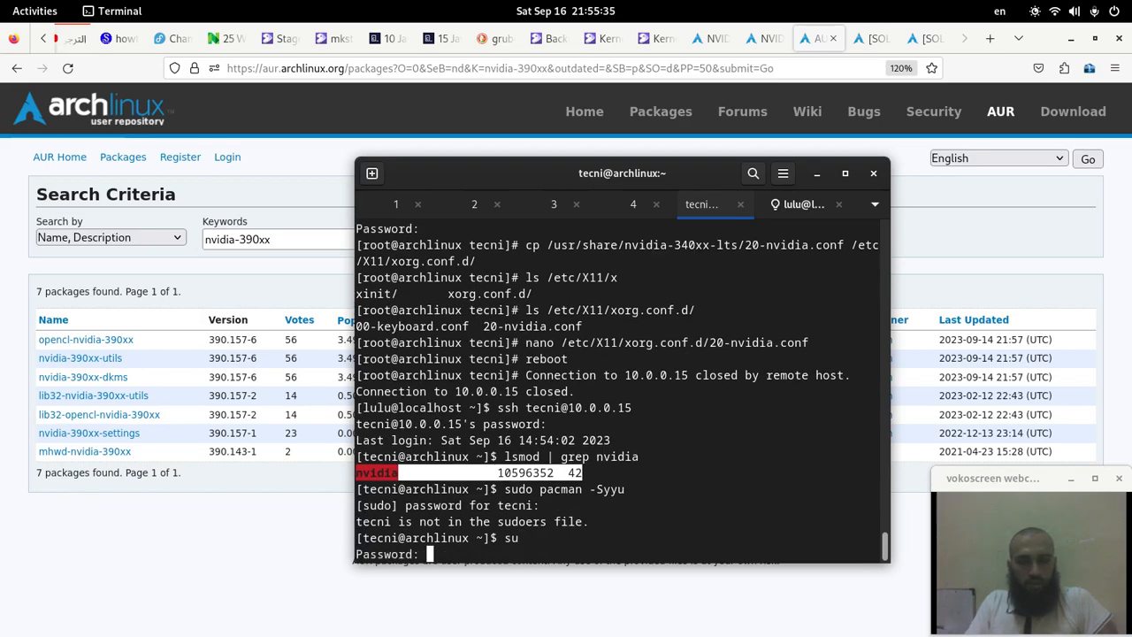
pyautogui.press('Return')
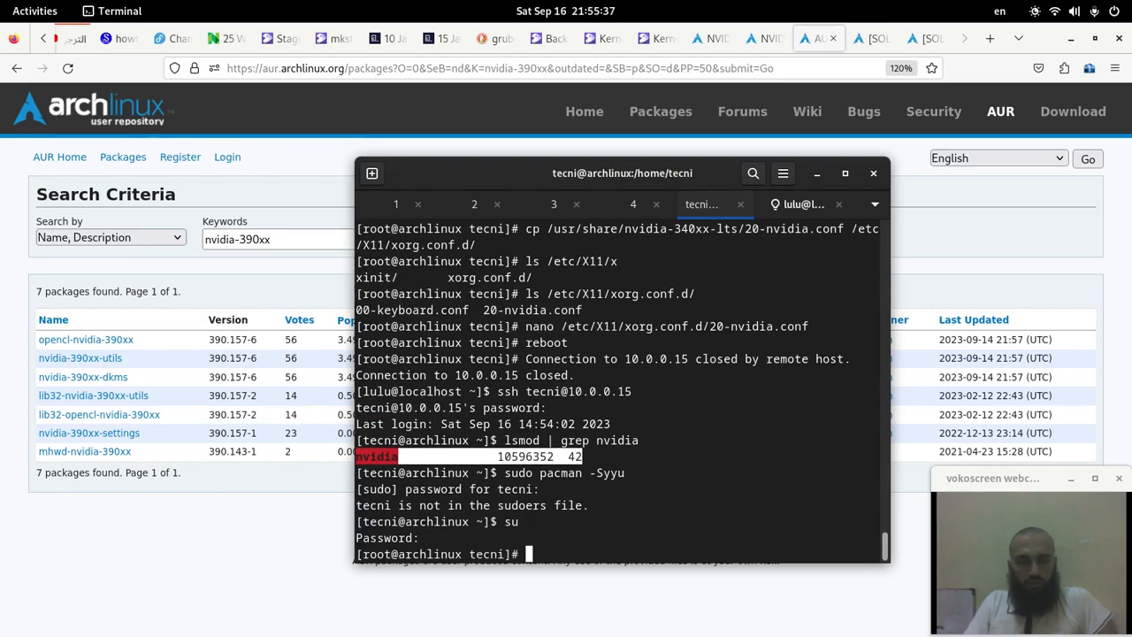
# Step: Run pacman -Syyu as root and review the ~1306 MiB package upgrade list
pyautogui.write('pacman -')
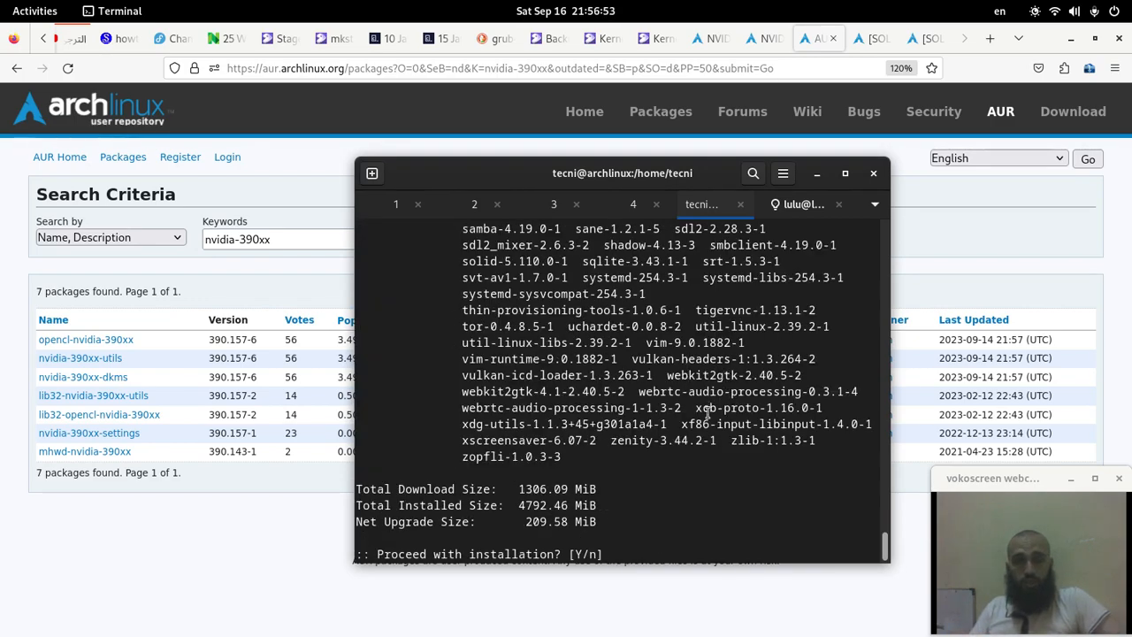
pyautogui.scroll(3)
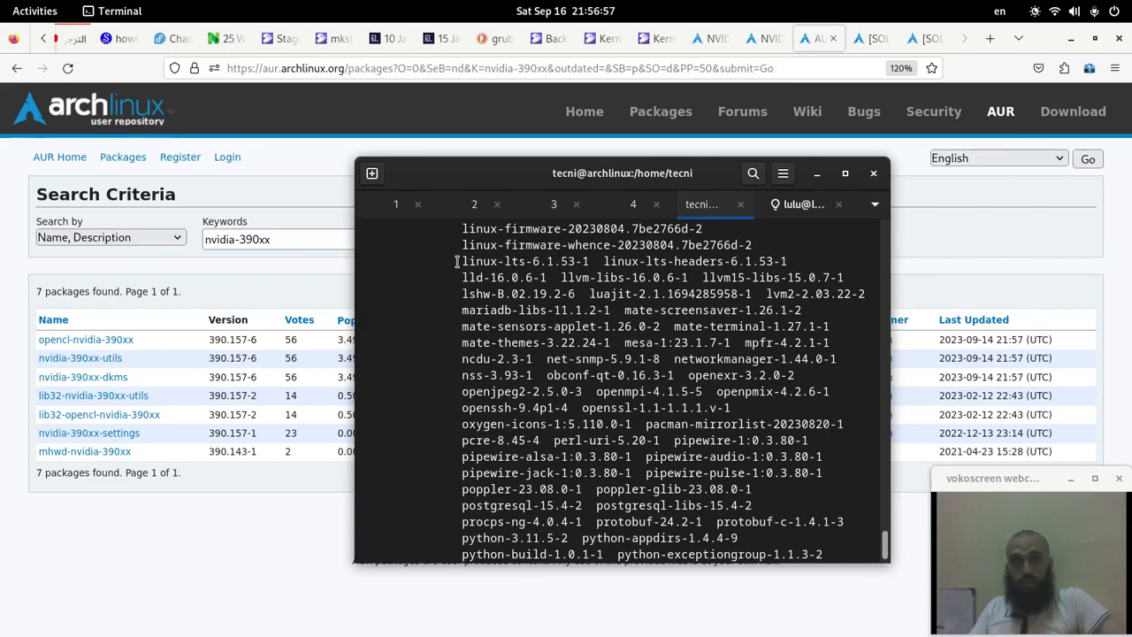
pyautogui.doubleClick(523, 262)
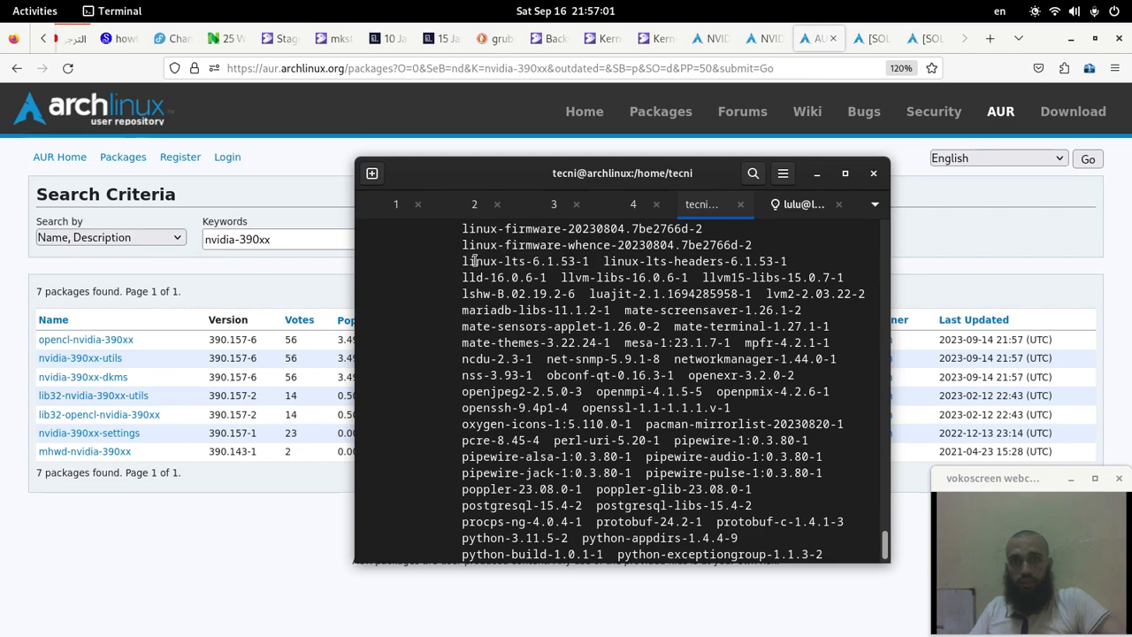
pyautogui.scroll(-3)
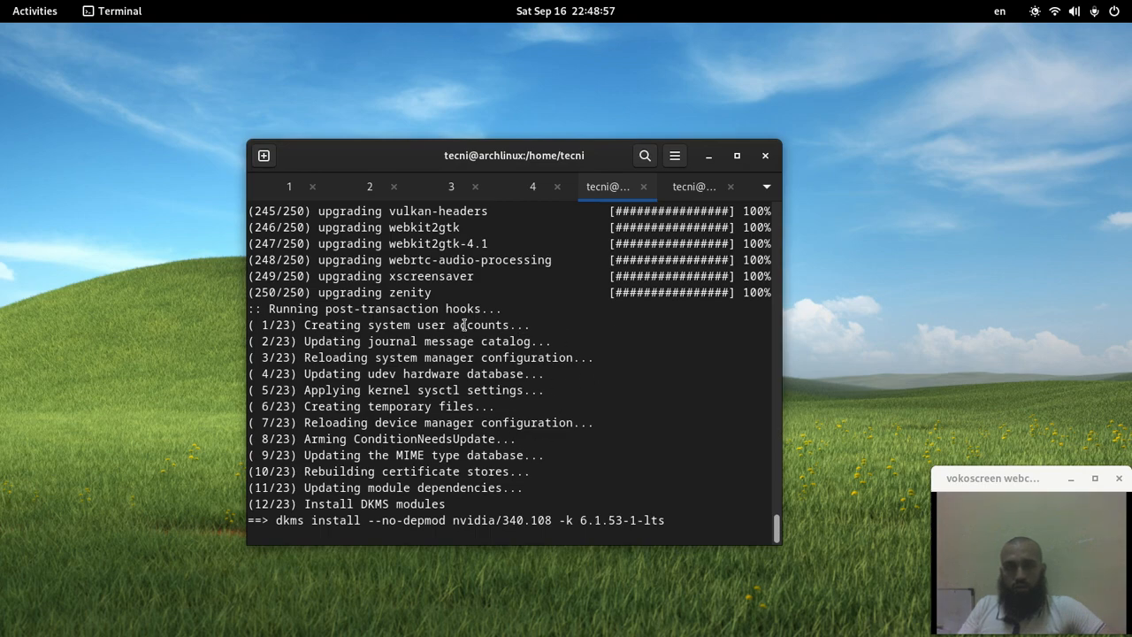
pyautogui.moveTo(609, 307)
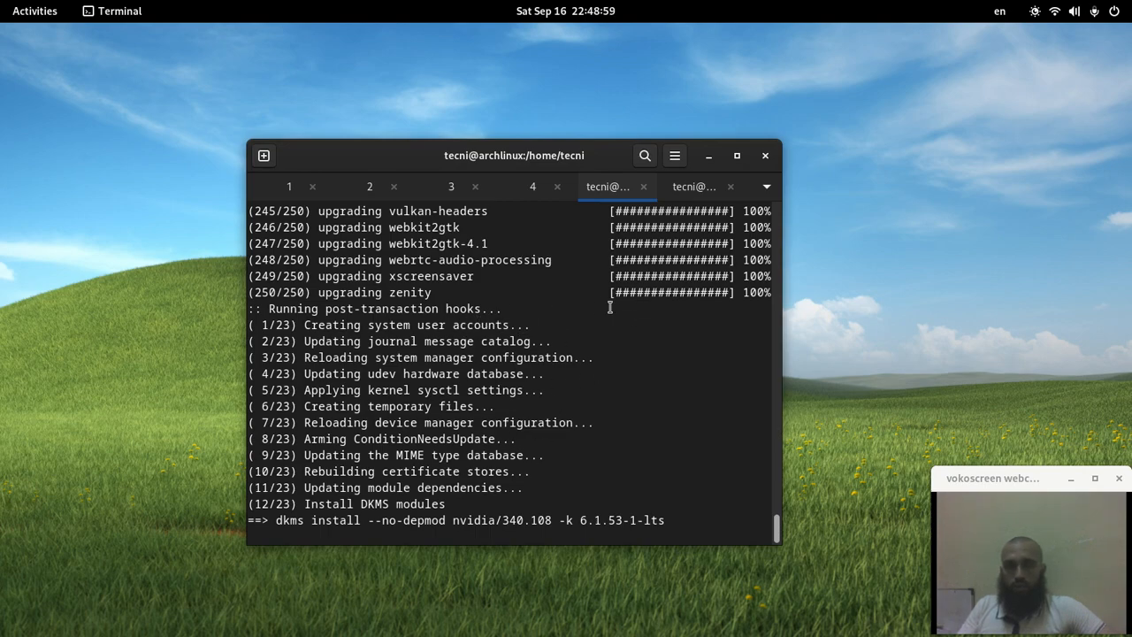
pyautogui.moveTo(499, 274)
pyautogui.write('r')
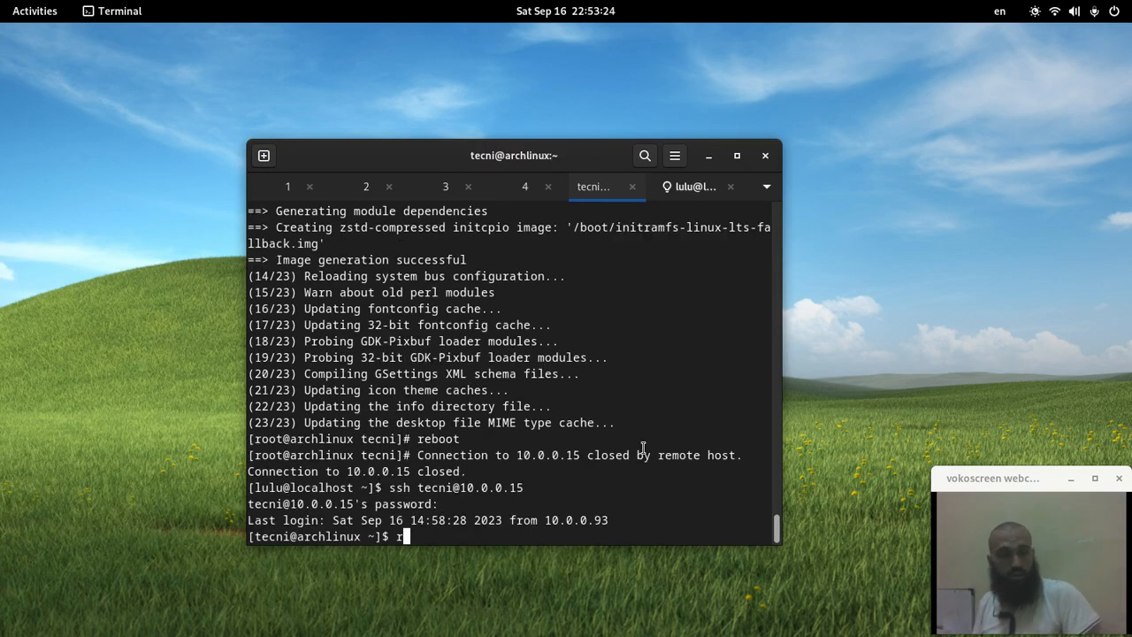
# Step: After rebooting and reconnecting over SSH, run lsmod | grep nvidia to confirm the nvidia module is loaded
pyautogui.write('lsmod |')
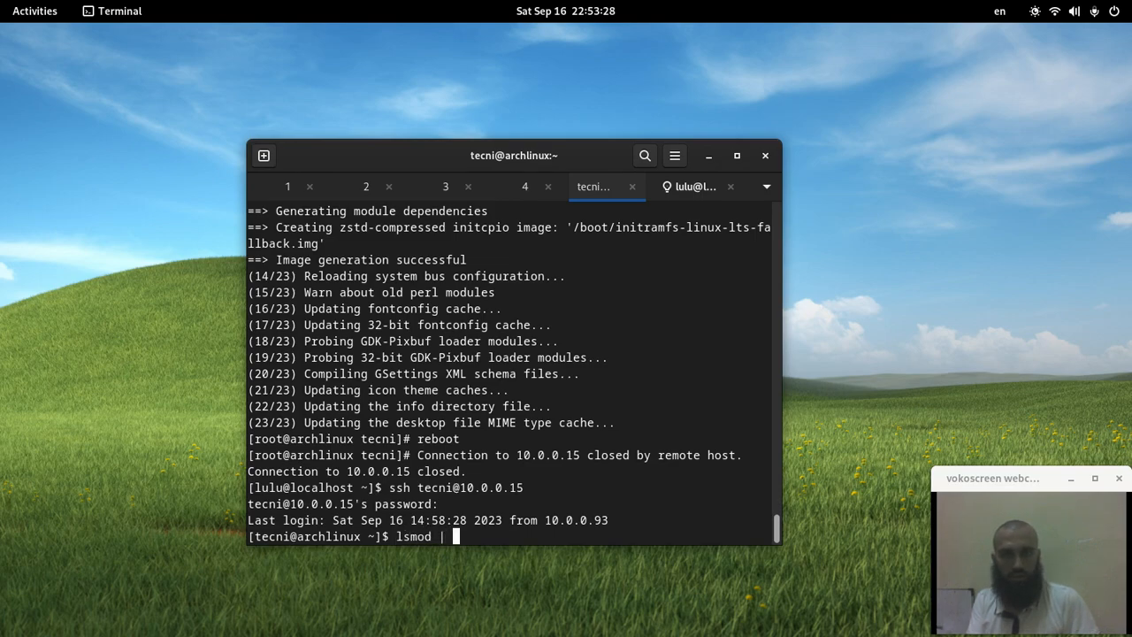
pyautogui.write('grep nvidia')
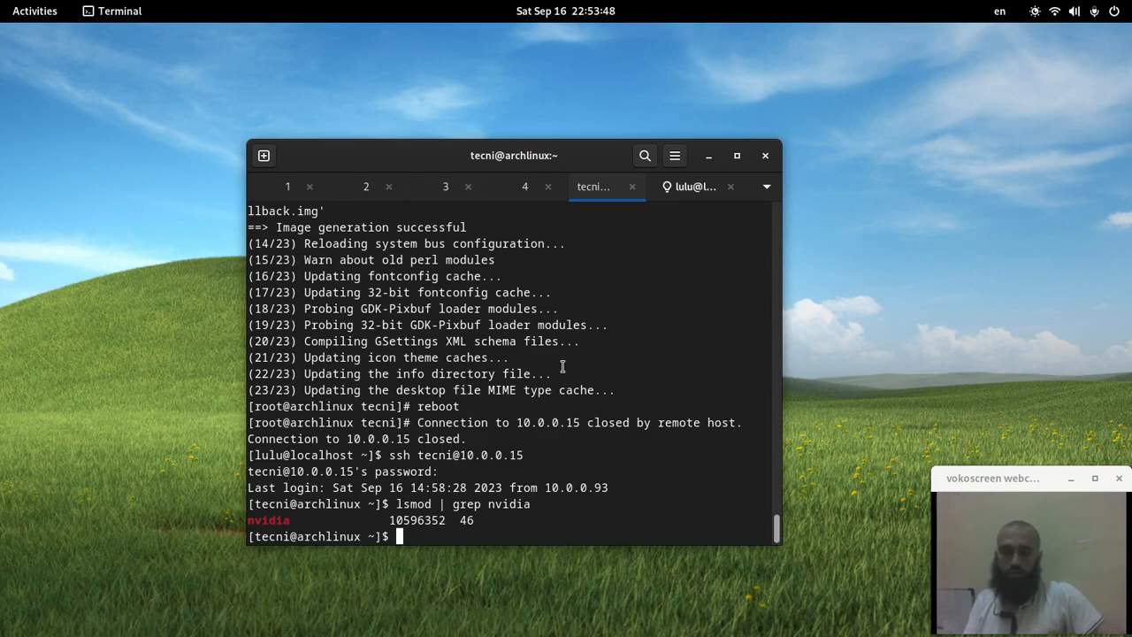
# Step: Flip between the ArchWiki NVIDIA article and the AUR nvidia-390xx and nvidia-340xx search results
pyautogui.click(818, 39)
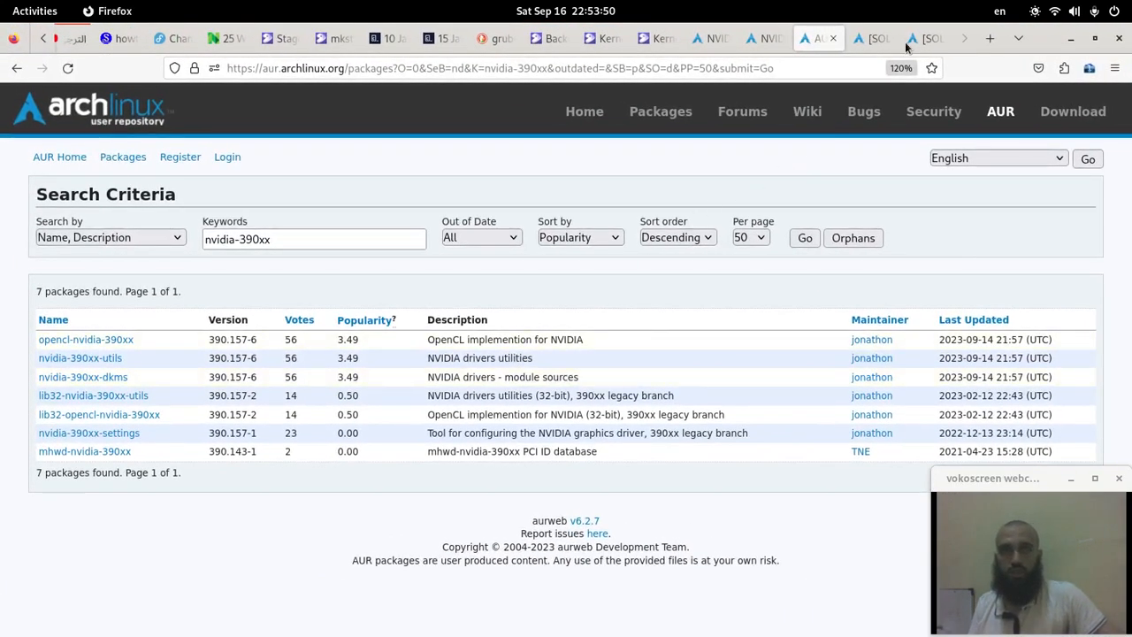
pyautogui.click(763, 39)
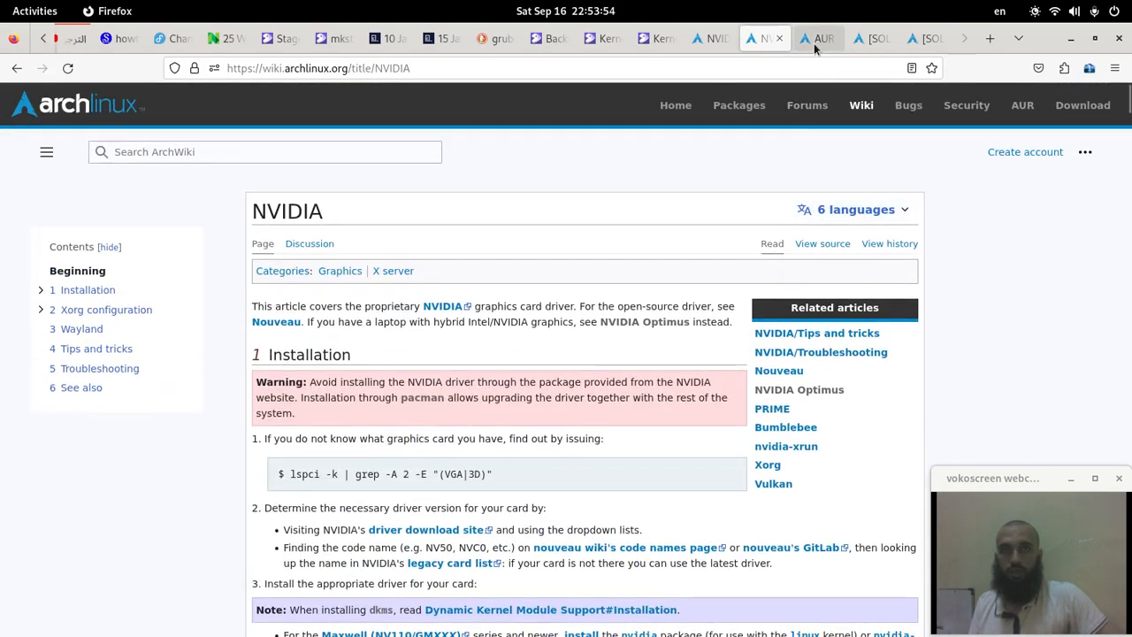
pyautogui.click(818, 39)
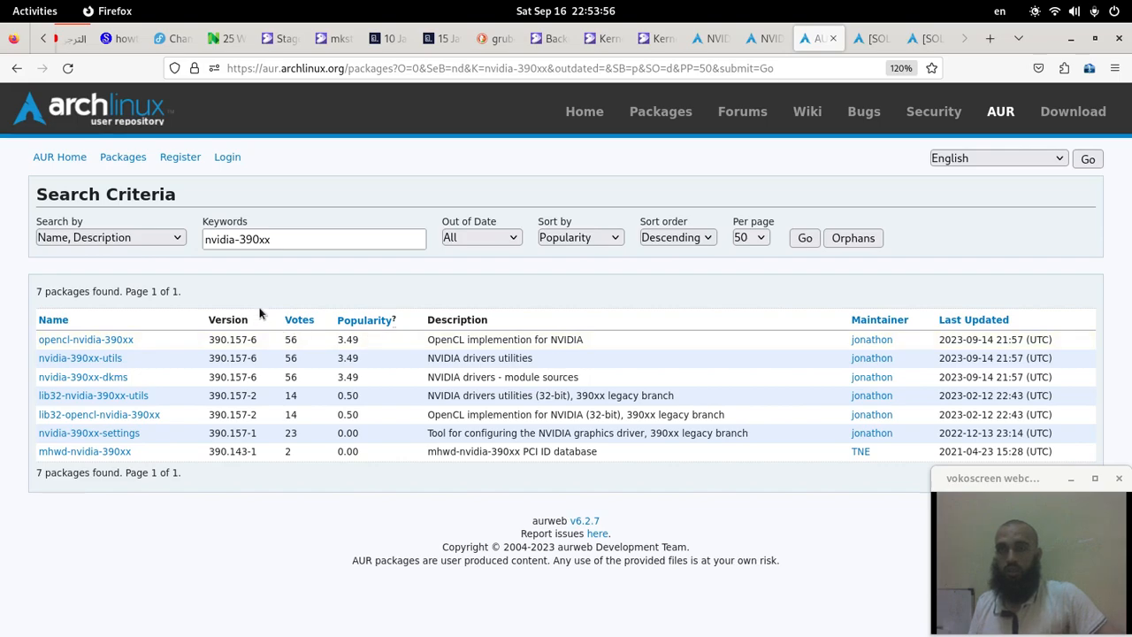
pyautogui.click(16, 67)
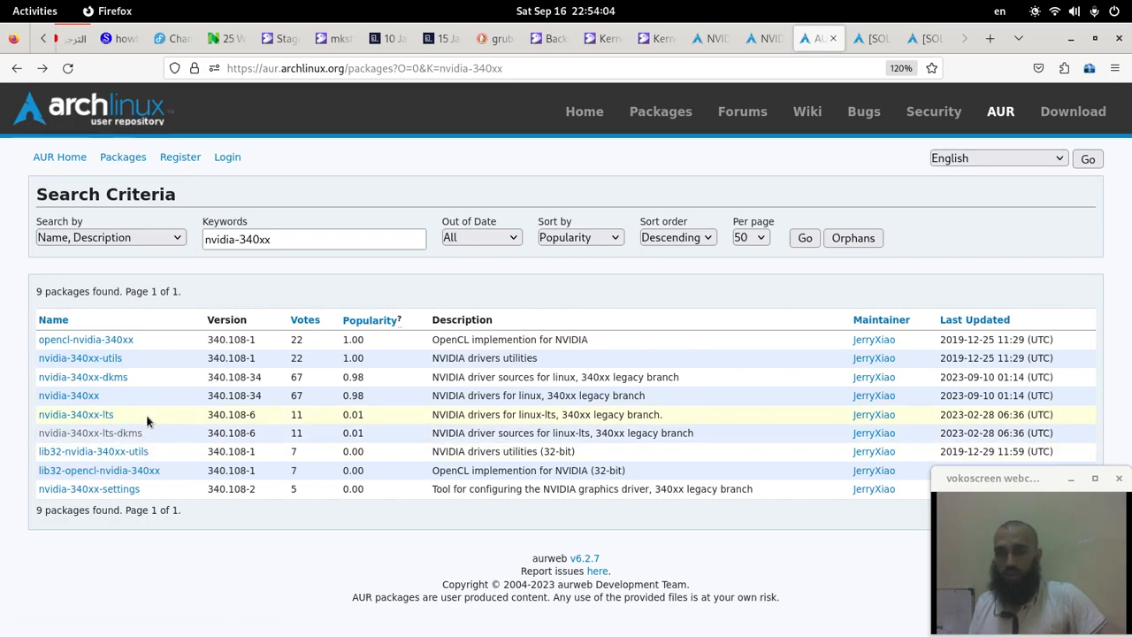
pyautogui.moveTo(81, 377)
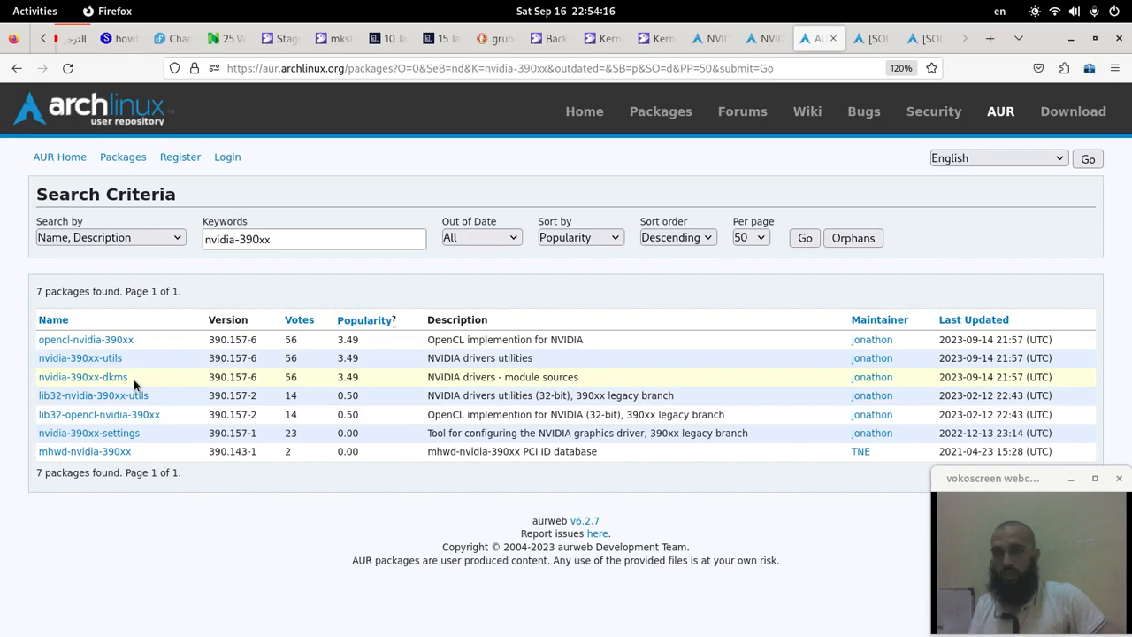
pyautogui.moveTo(143, 382)
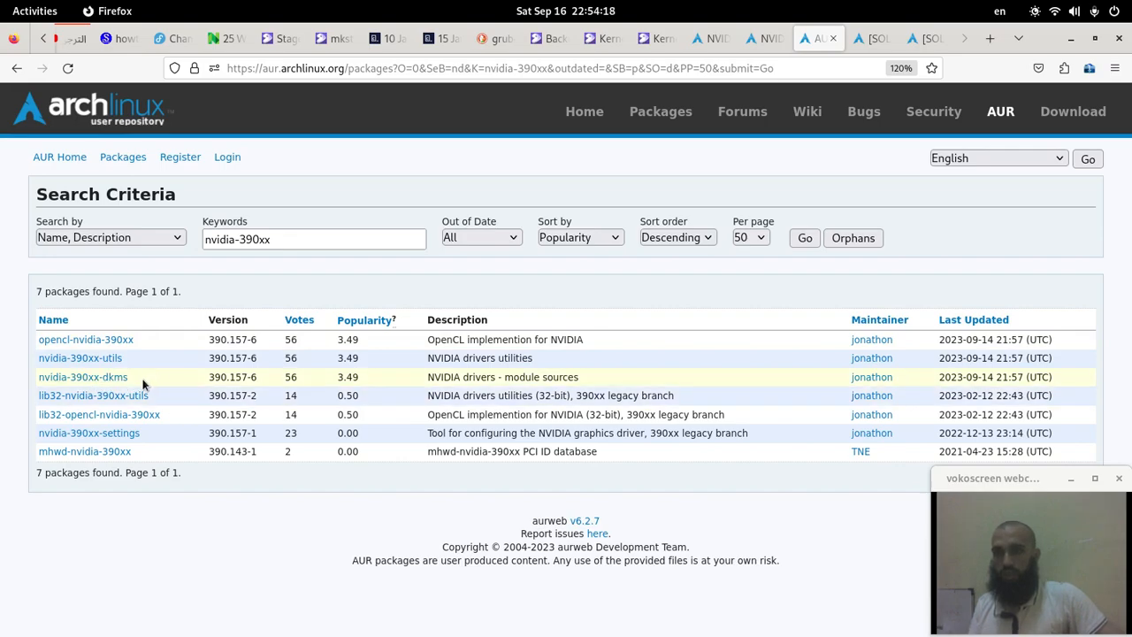
pyautogui.moveTo(255, 414)
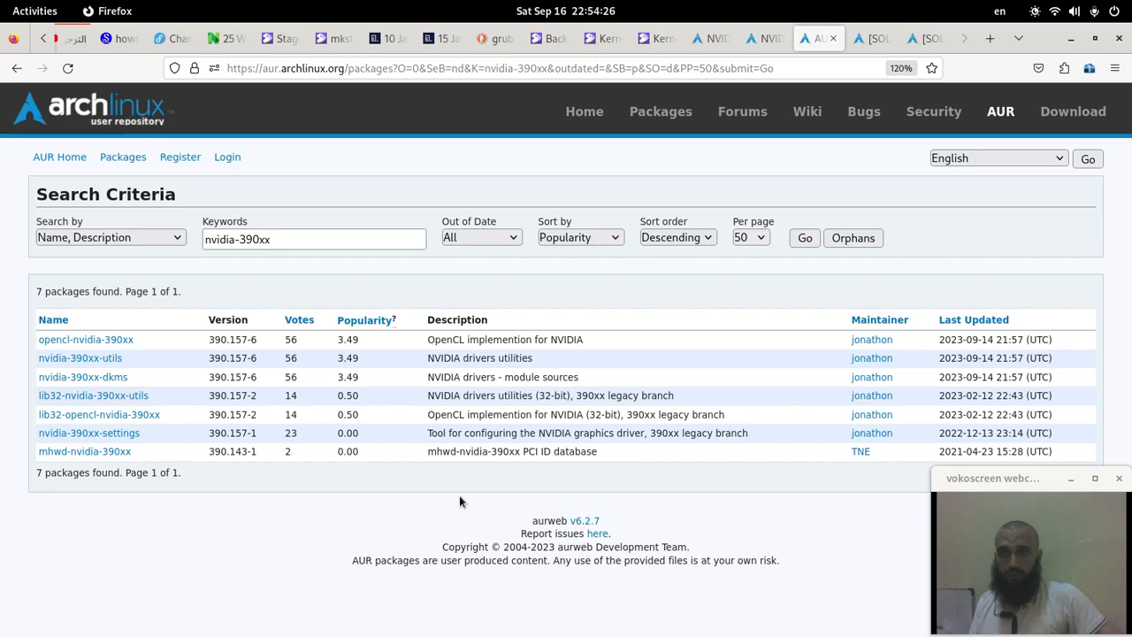
pyautogui.moveTo(573, 506)
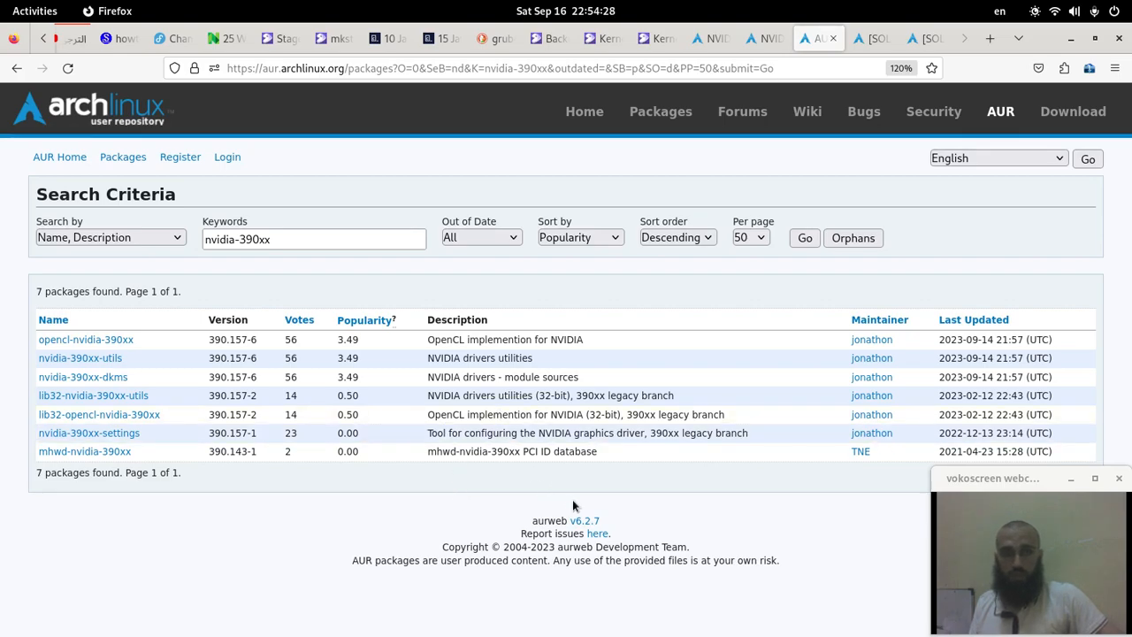
pyautogui.moveTo(660, 263)
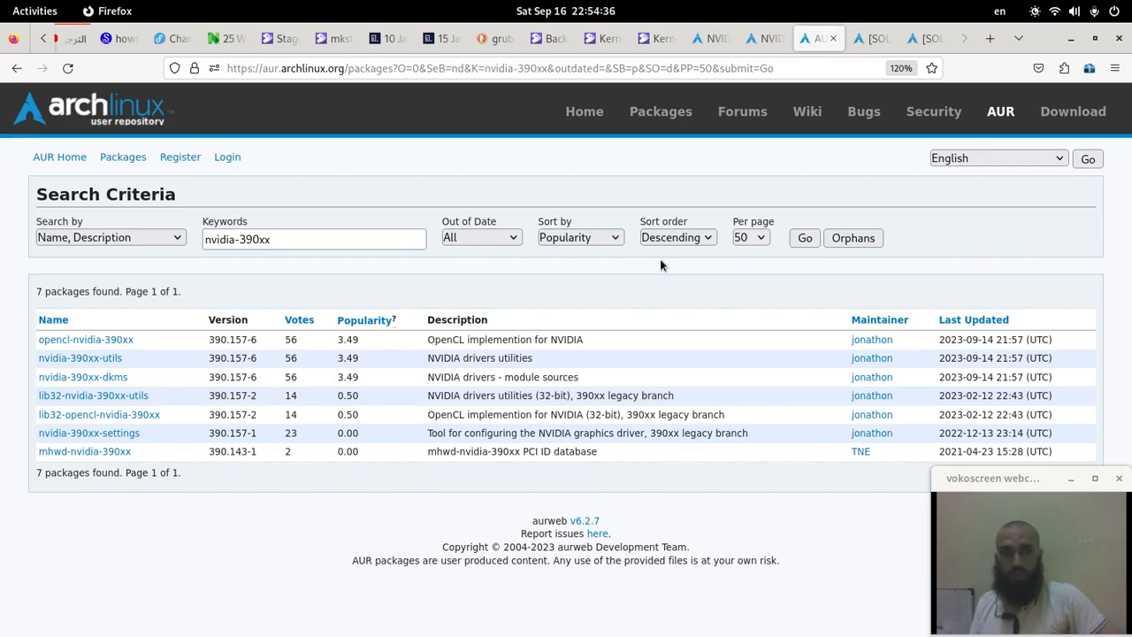
pyautogui.moveTo(706, 272)
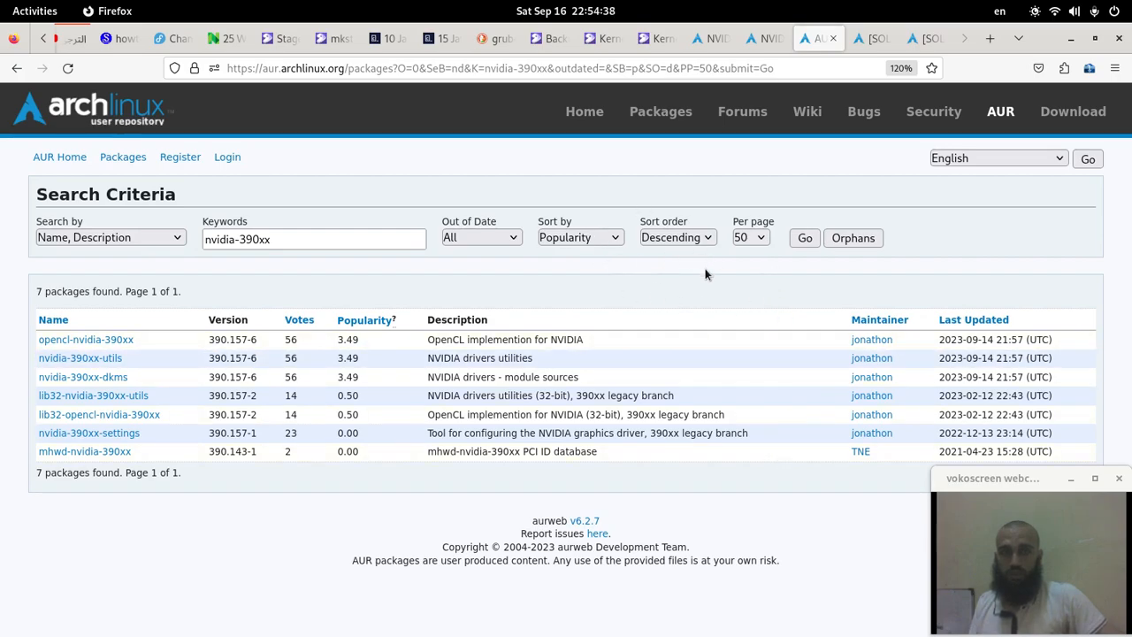